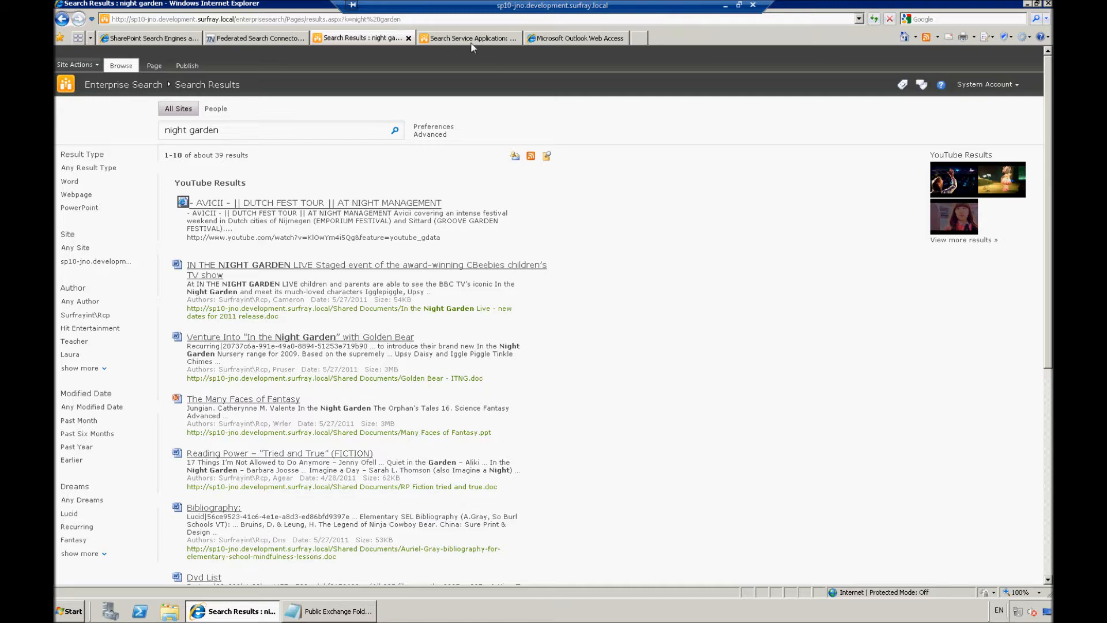
Step: From the Search Service Application tab, return to the Central Administration home page via the breadcrumb
left_click(466, 37)
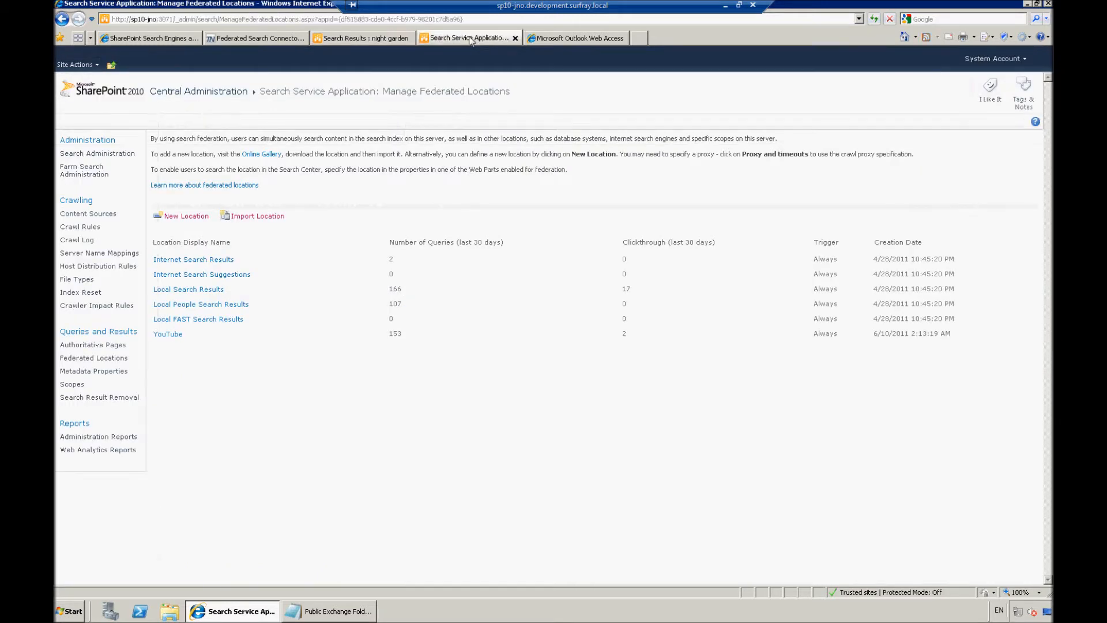
mouse_move(198, 91)
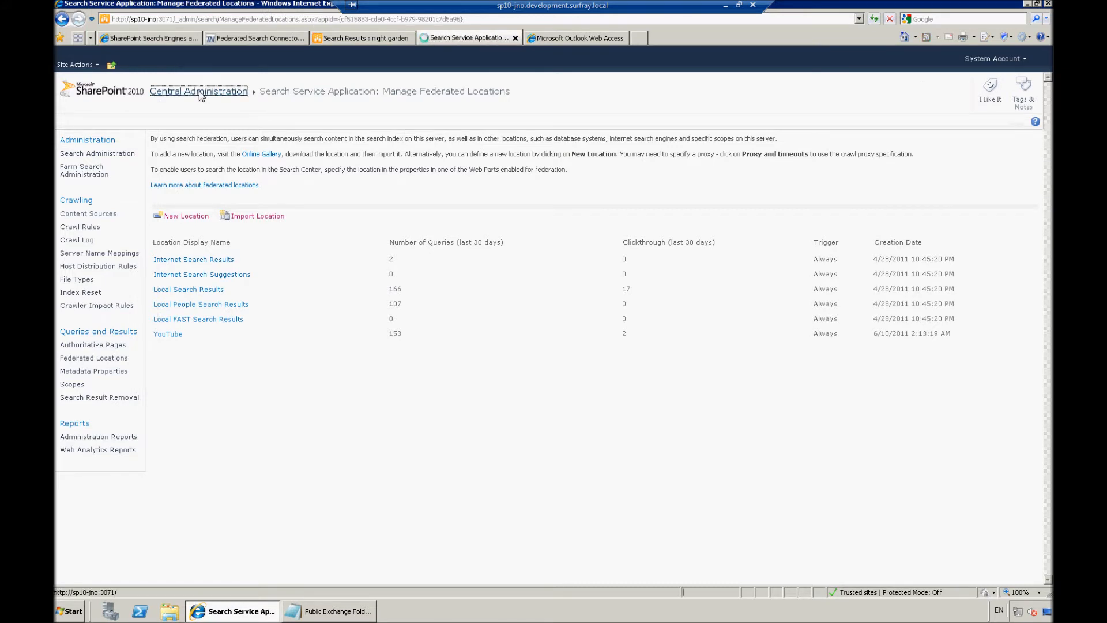
left_click(198, 90)
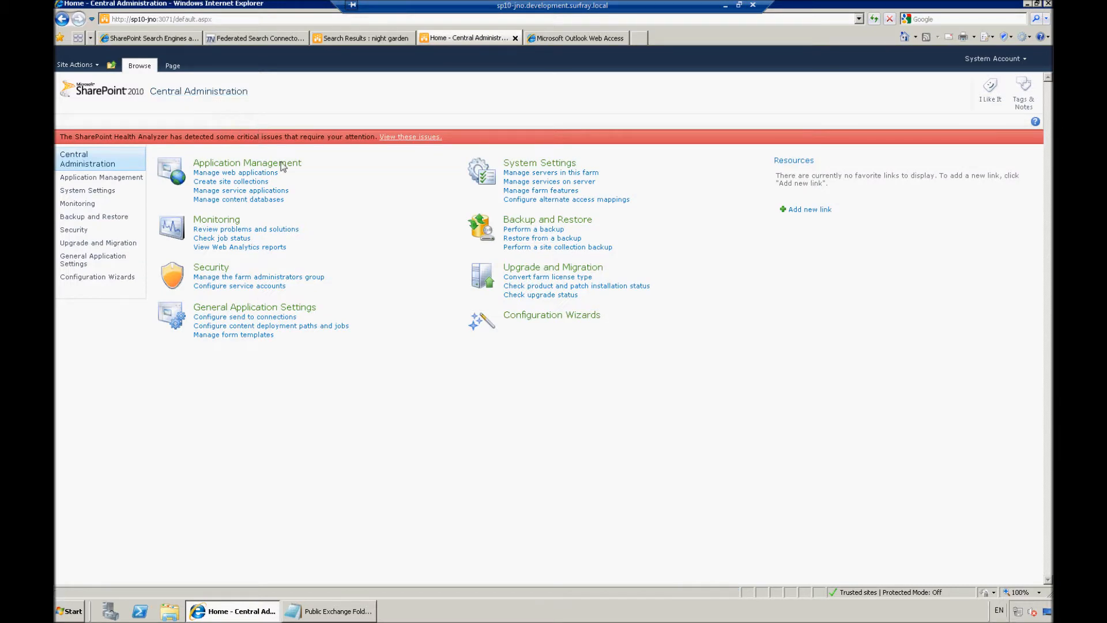
mouse_move(242, 231)
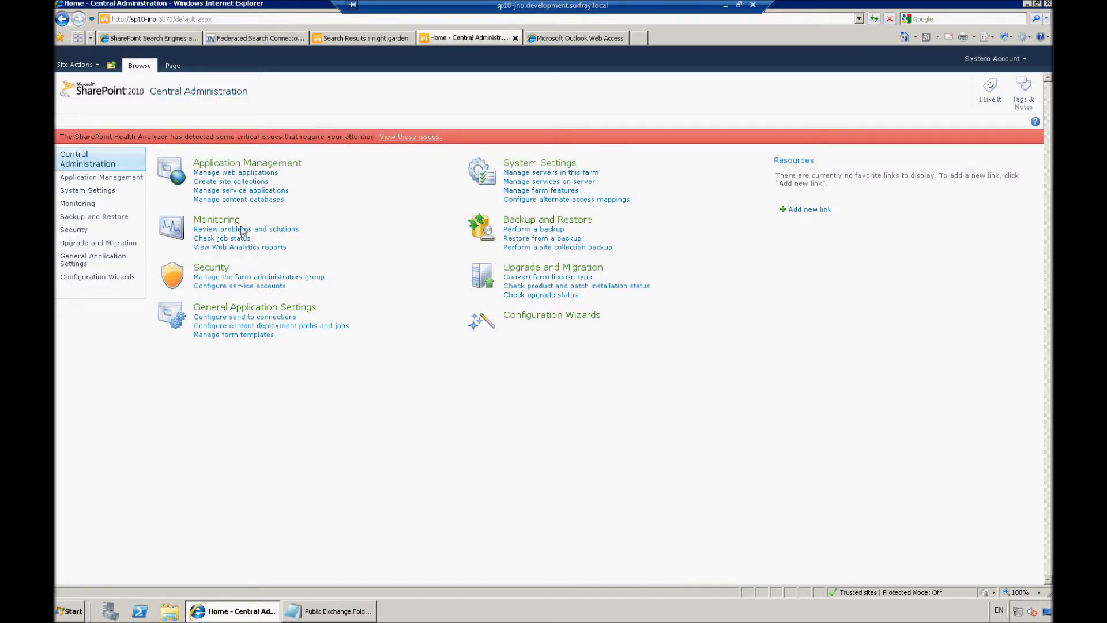
mouse_move(239, 190)
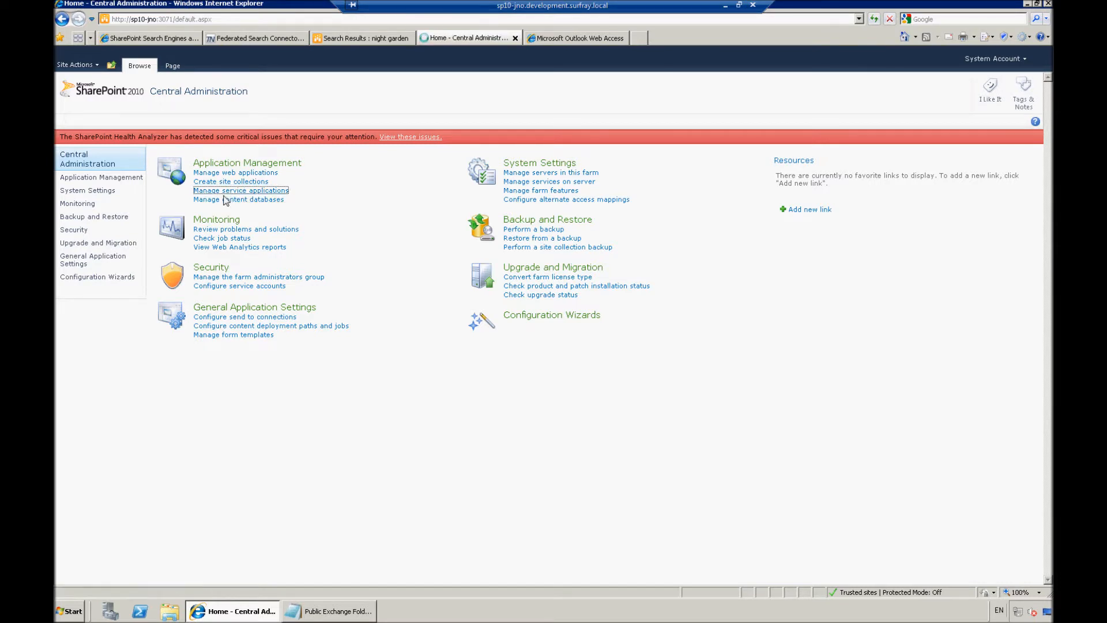
mouse_move(240, 189)
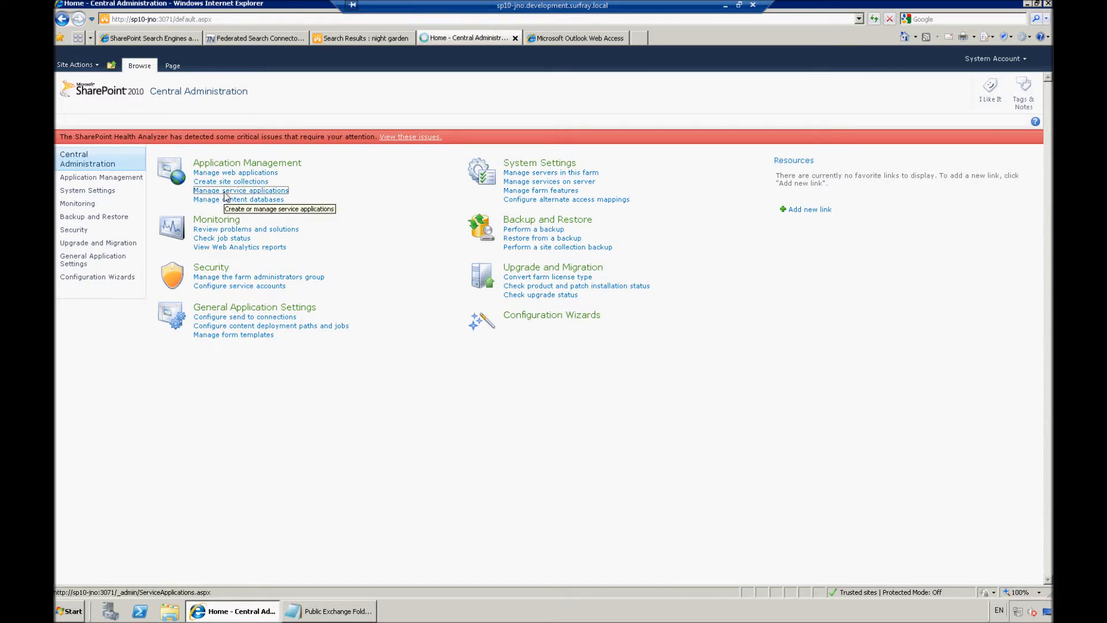
Step: Open Search Service Application from the Manage service applications list
left_click(240, 191)
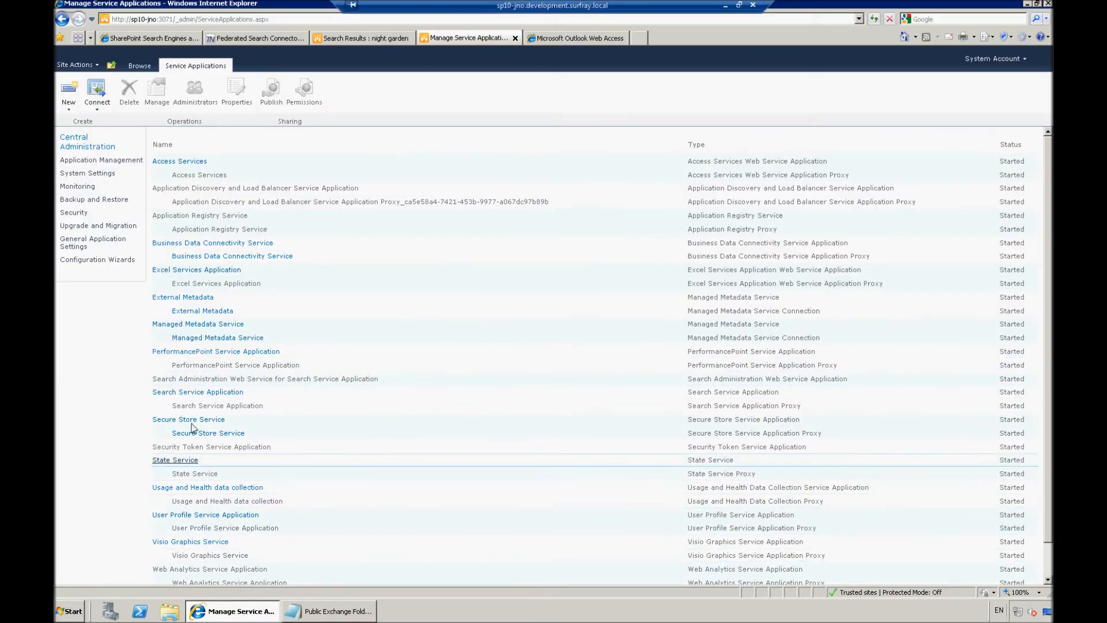
left_click(198, 392)
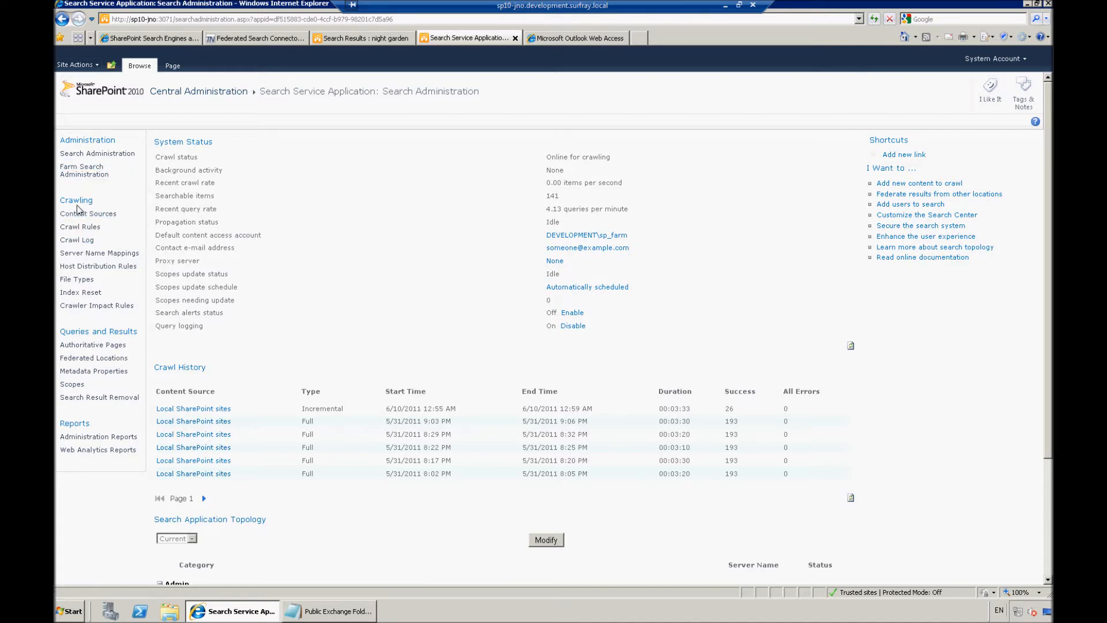
mouse_move(100, 253)
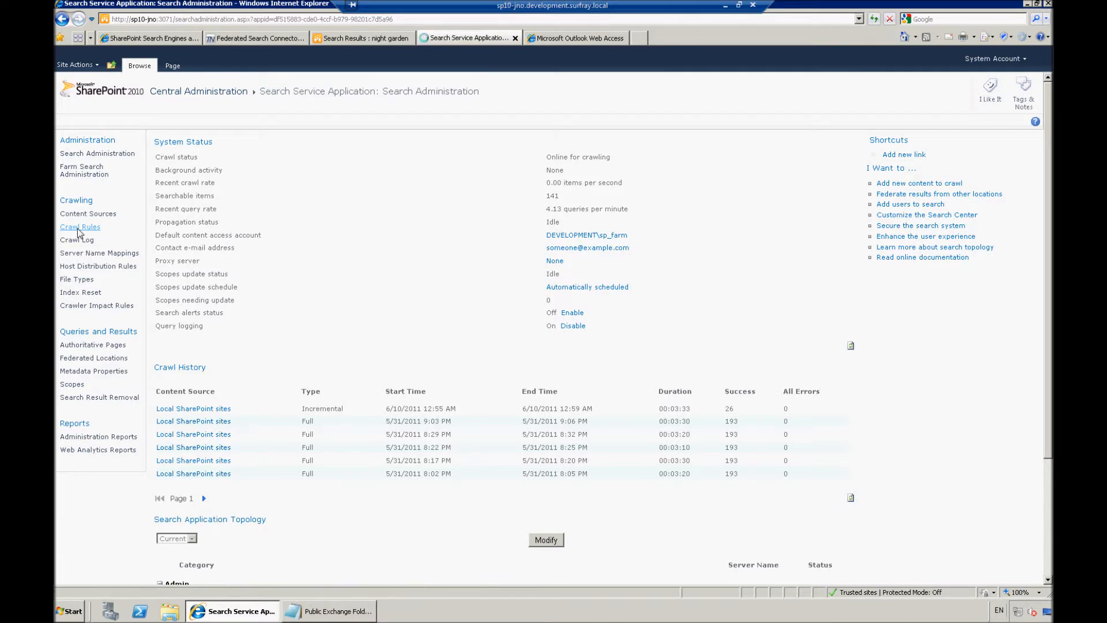
Step: Open Crawl Rules under Crawling, showing an empty rule list
left_click(79, 227)
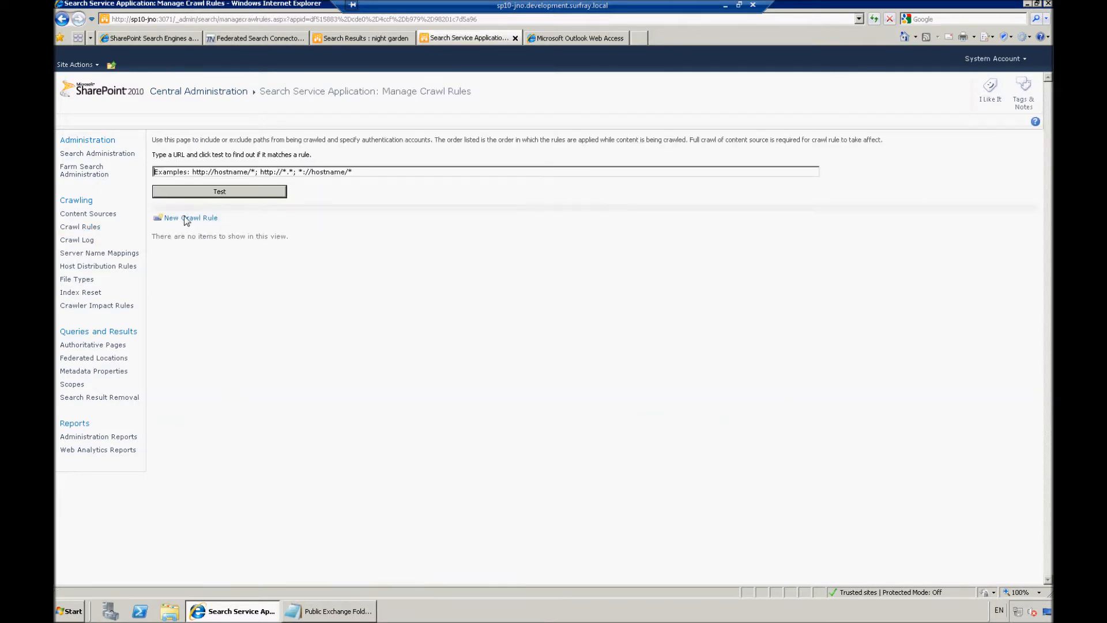
mouse_move(190, 218)
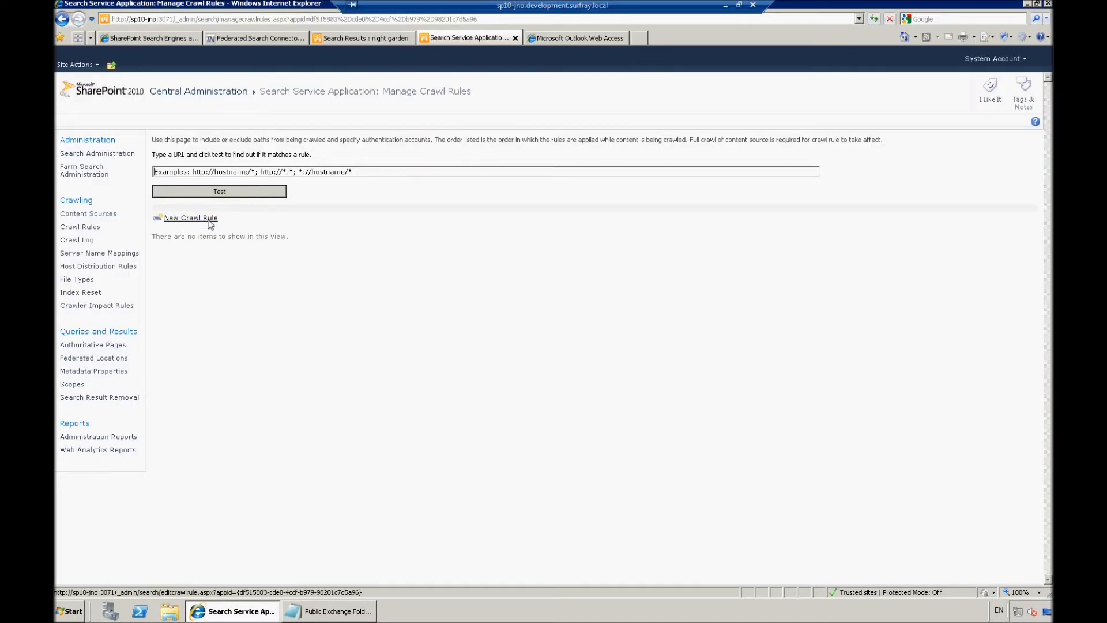
mouse_move(392, 188)
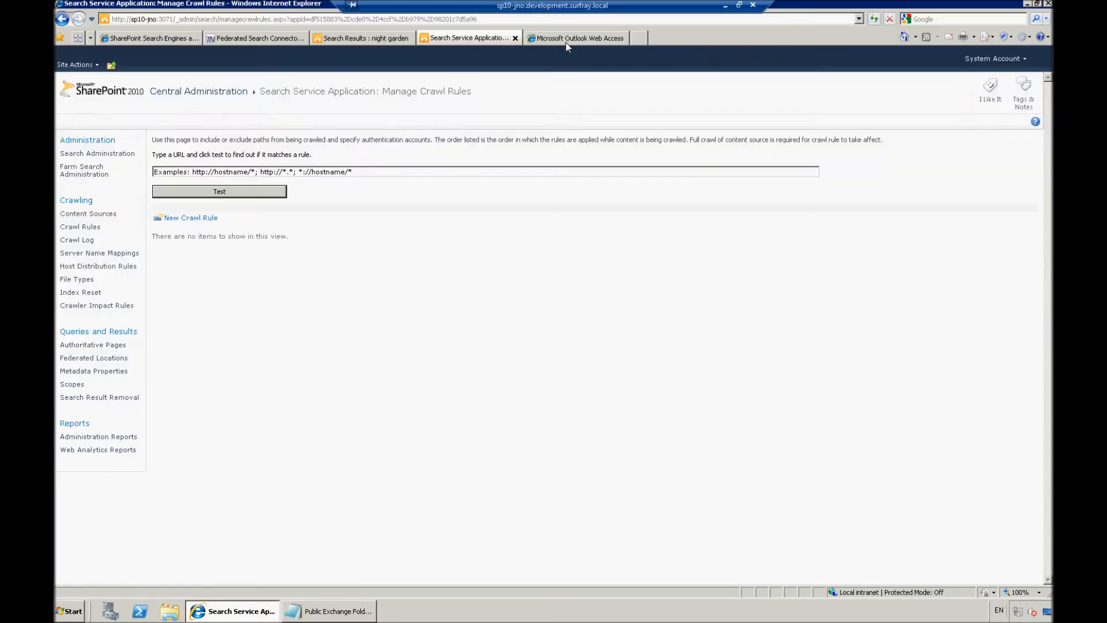
Step: Show the Night Garden Inc. Sample Mails folder in Outlook Web Access and copy its URL
left_click(575, 38)
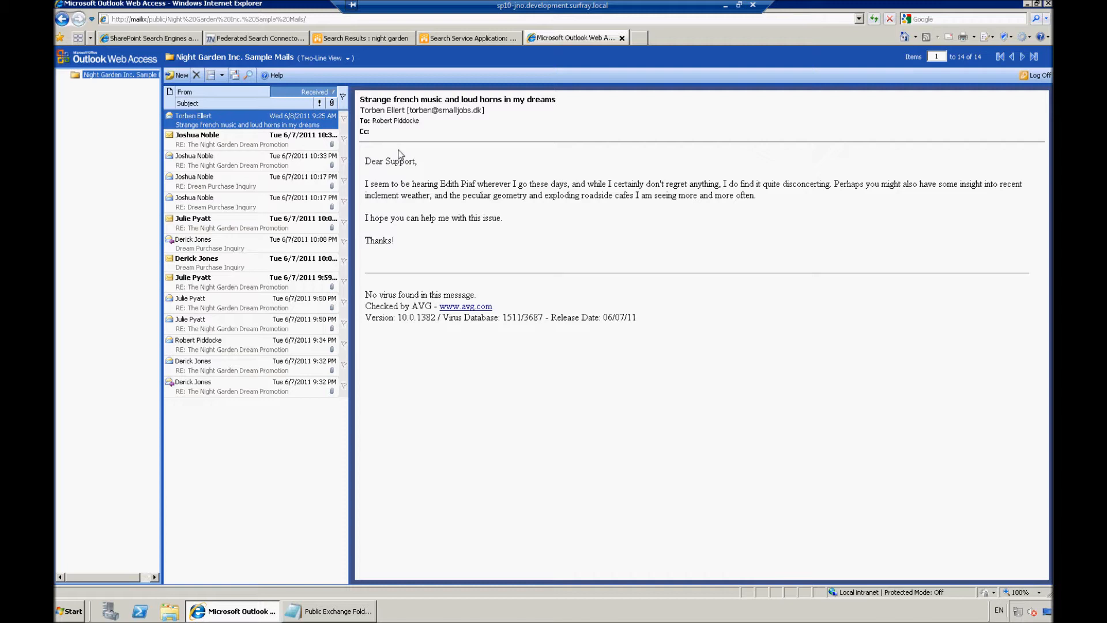
left_click(211, 19)
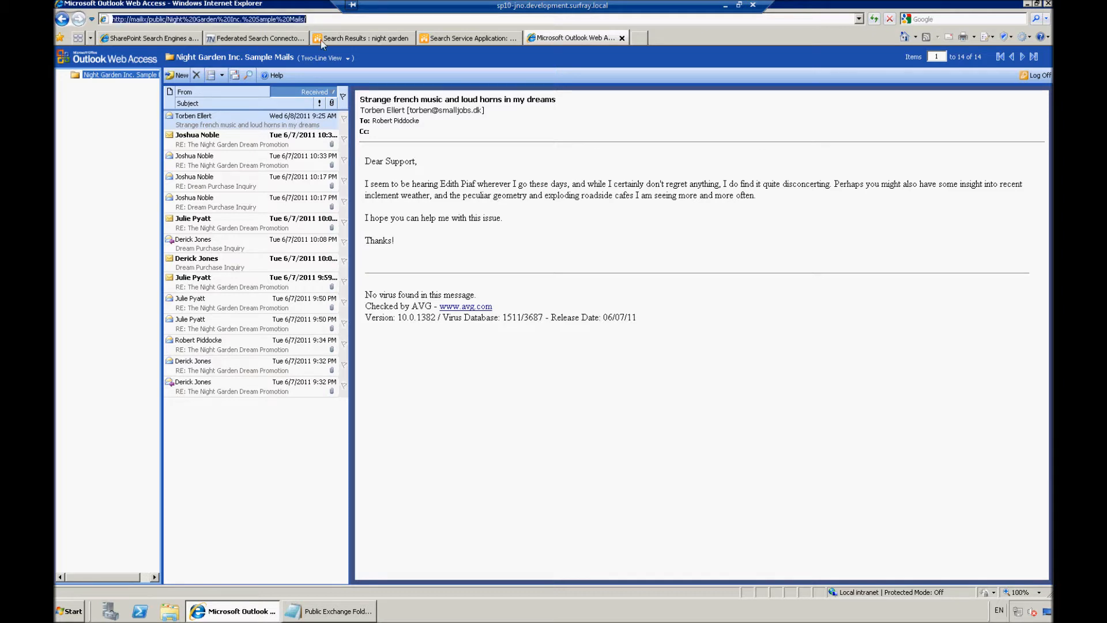
mouse_move(468, 38)
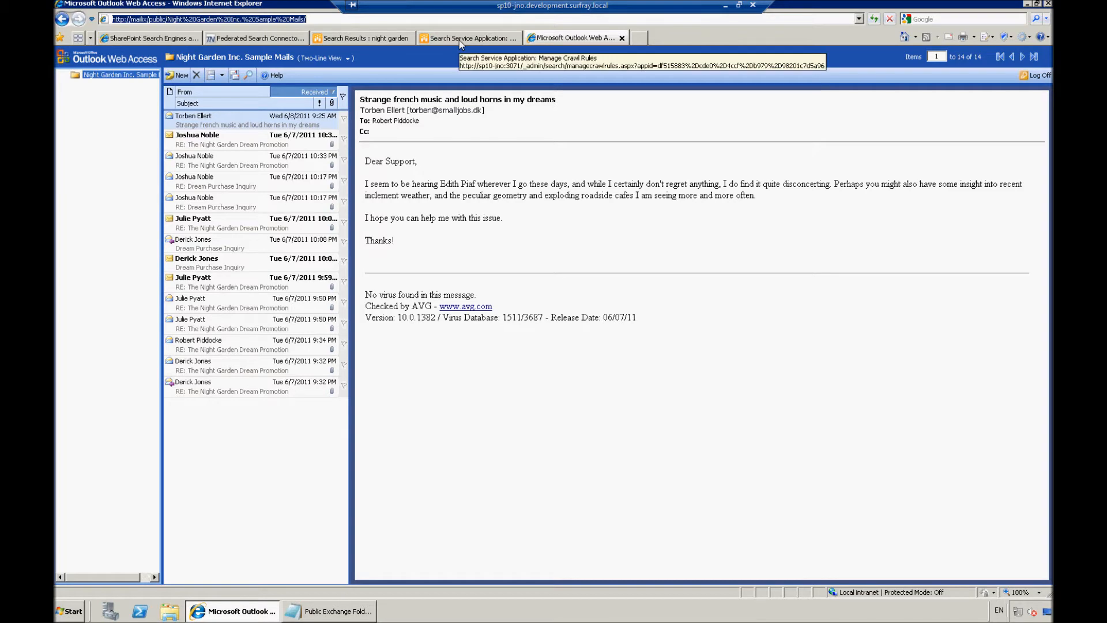
Step: Start a new crawl rule for the Sample Mails folder path, including all items in it
left_click(468, 38)
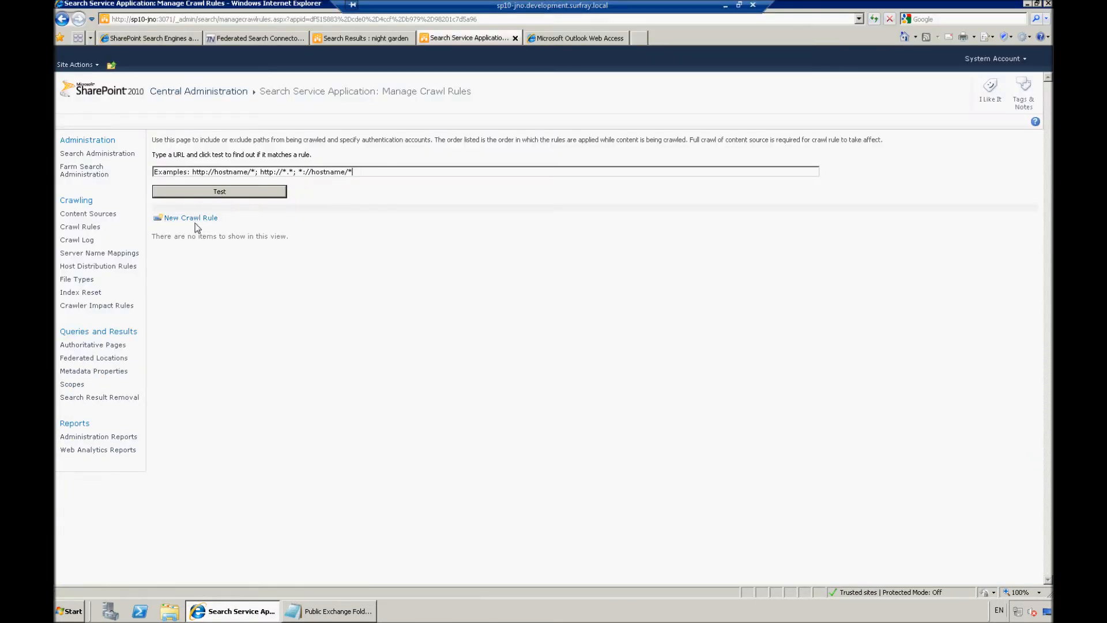
mouse_move(191, 218)
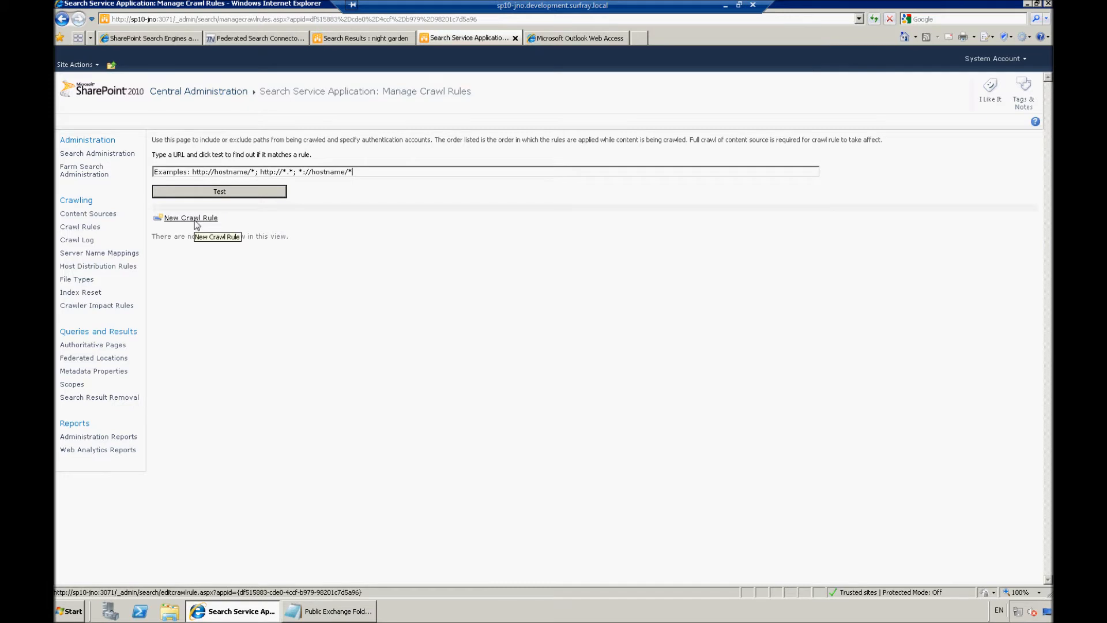
left_click(190, 217)
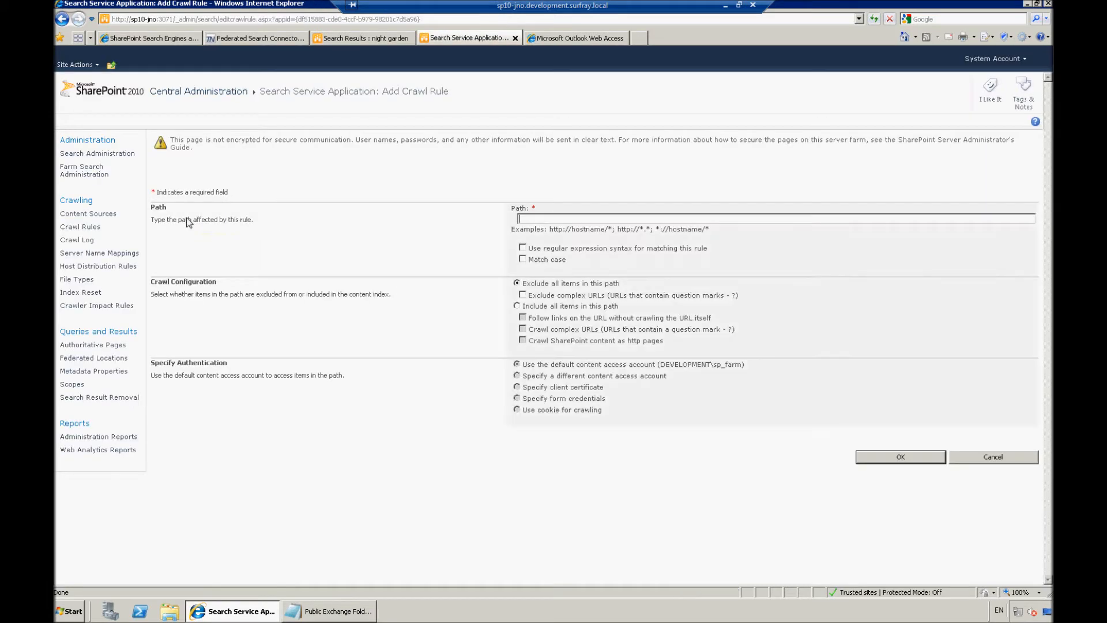
mouse_move(226, 287)
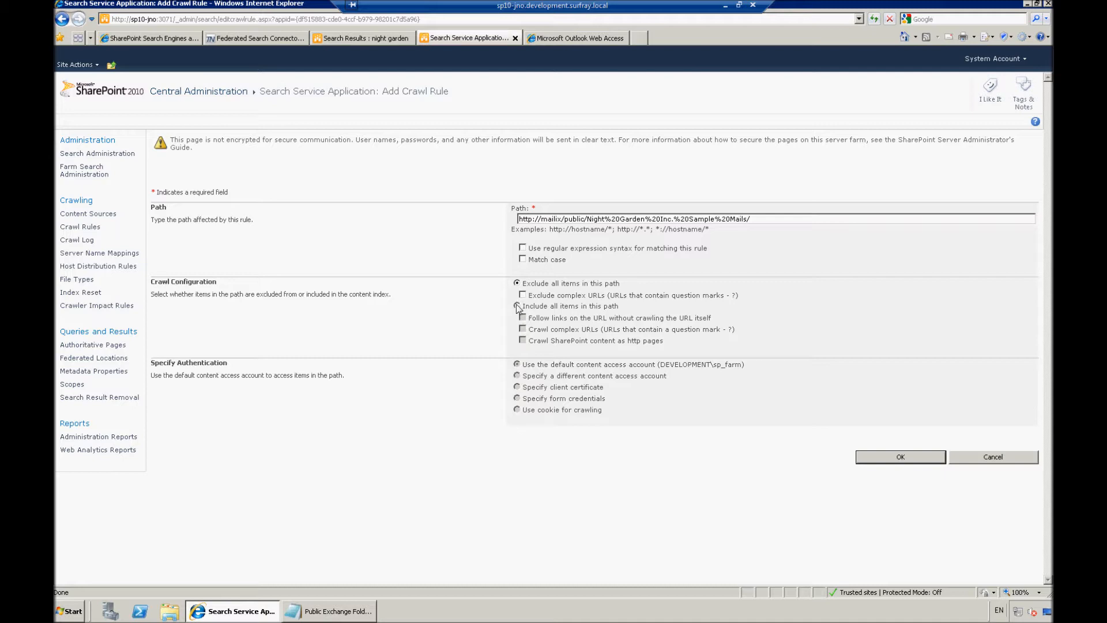
left_click(516, 306)
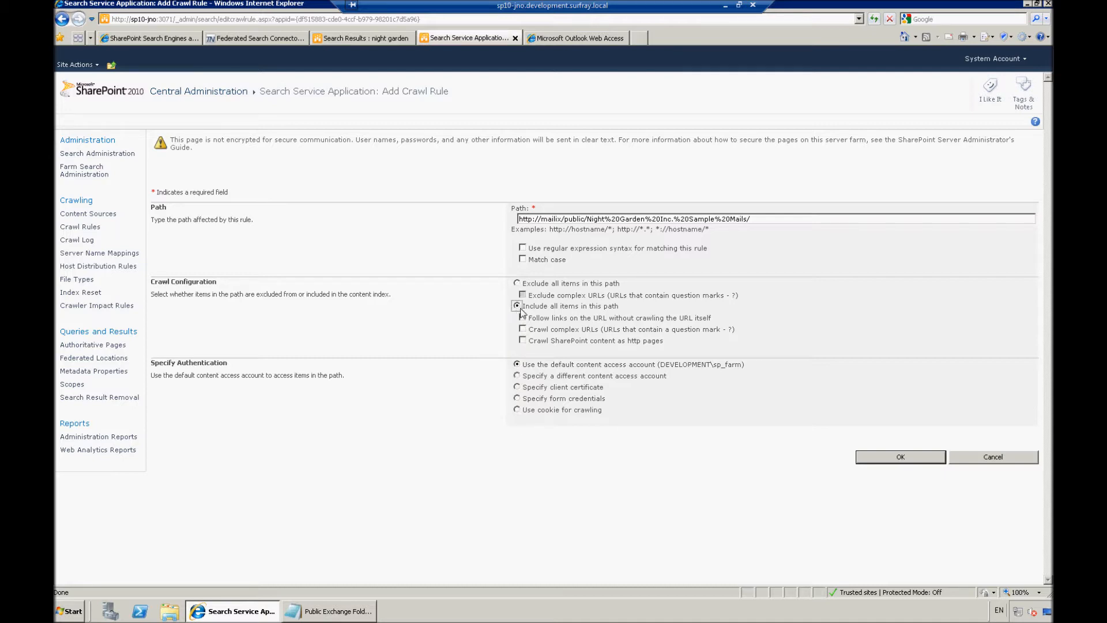
mouse_move(471, 405)
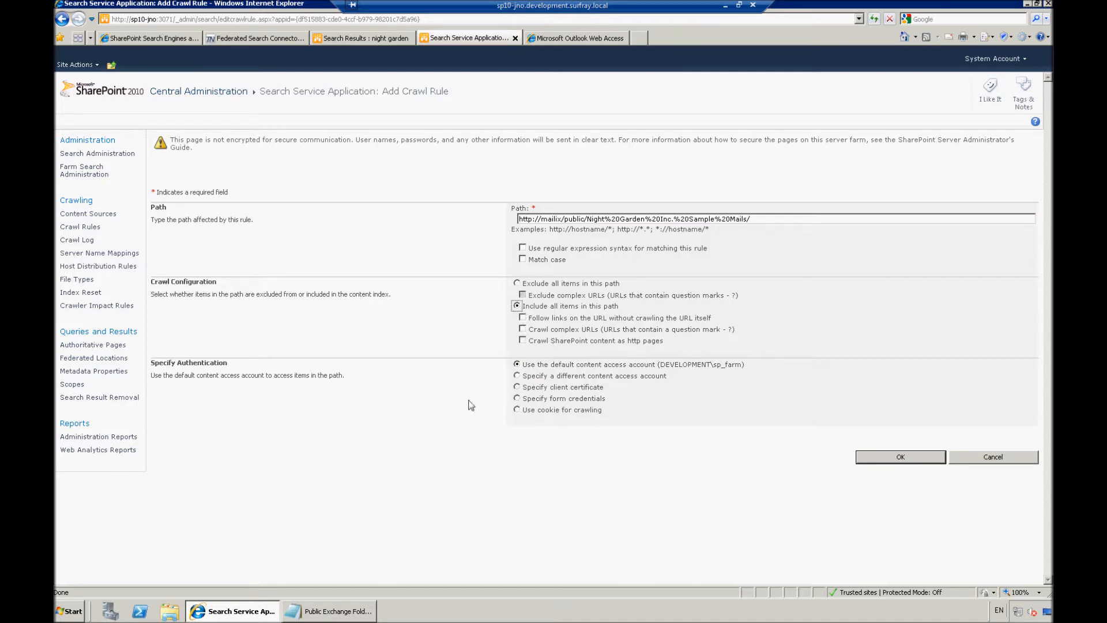
mouse_move(424, 396)
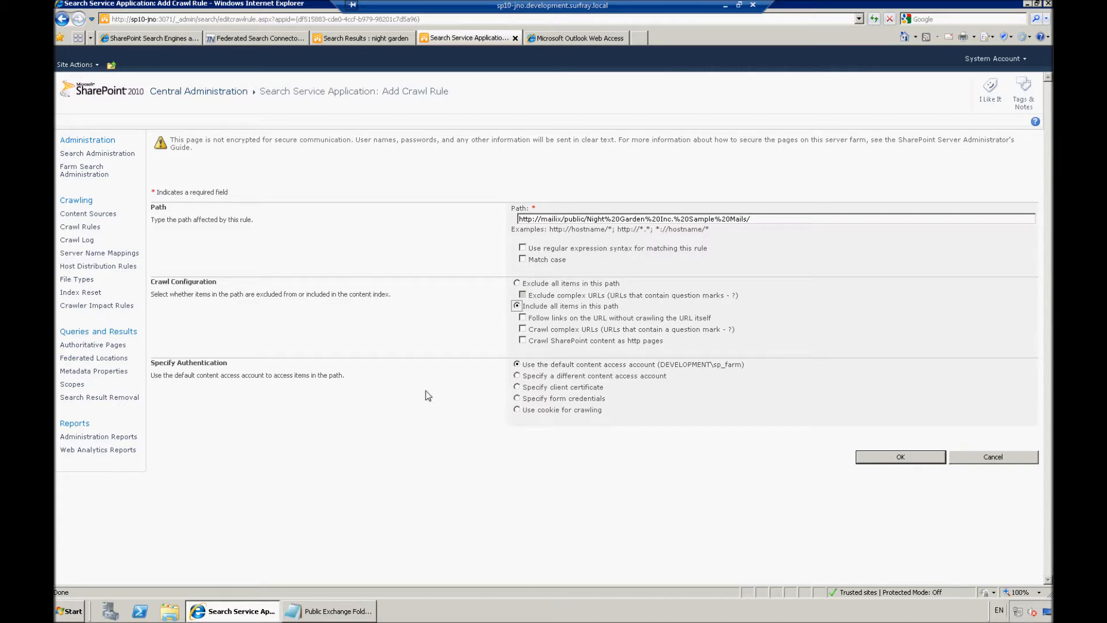
mouse_move(591, 365)
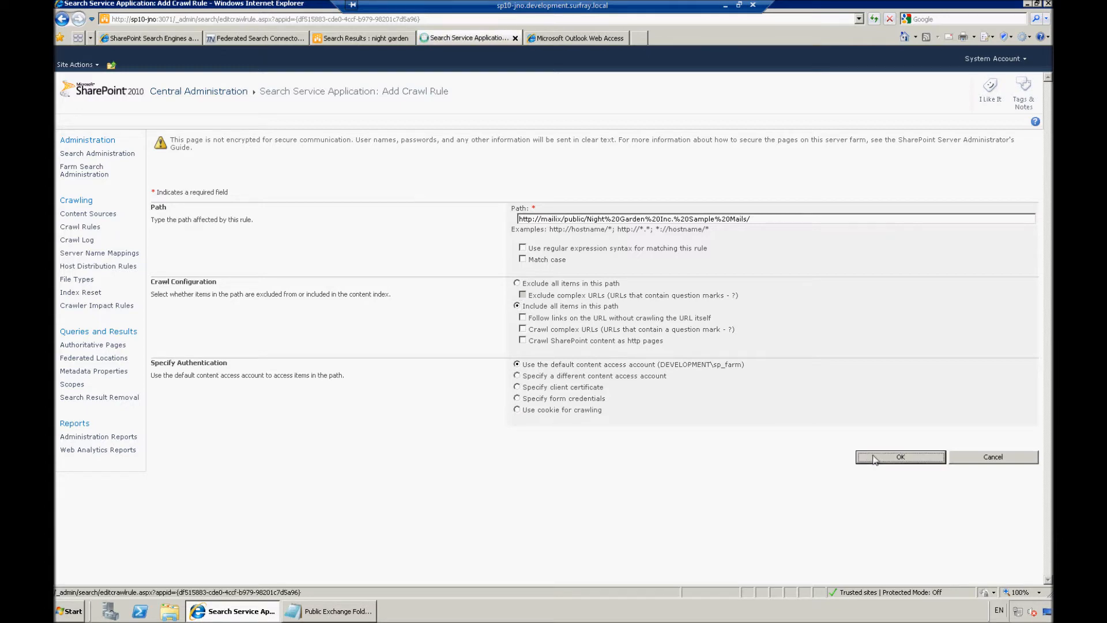
Step: Save the Night Garden Sample Mails include rule and go to Manage Content Sources
left_click(899, 456)
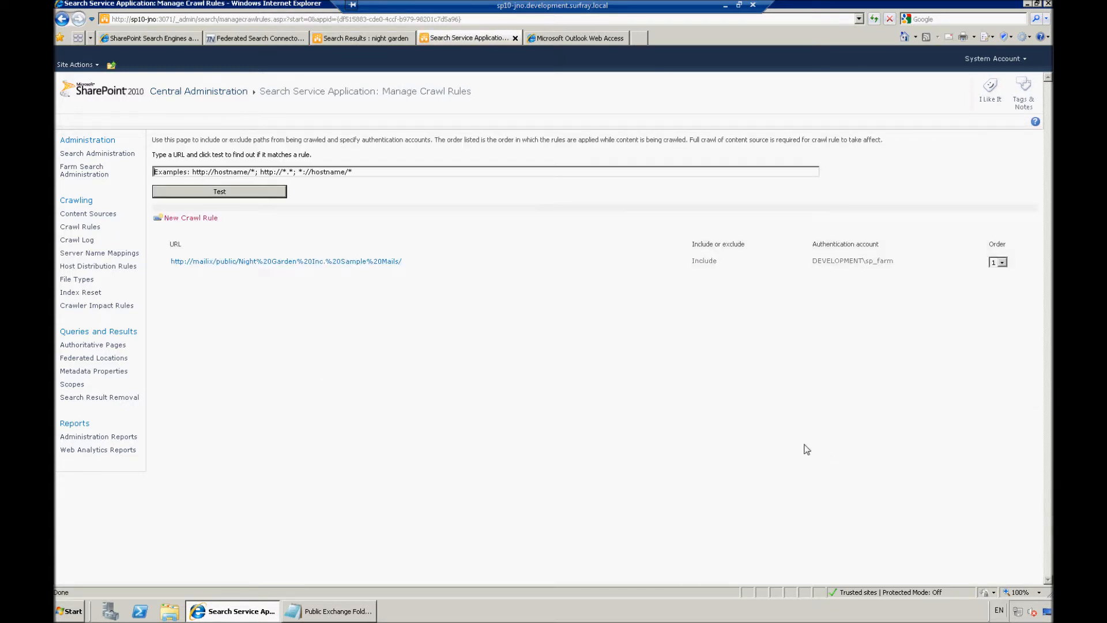
mouse_move(376, 277)
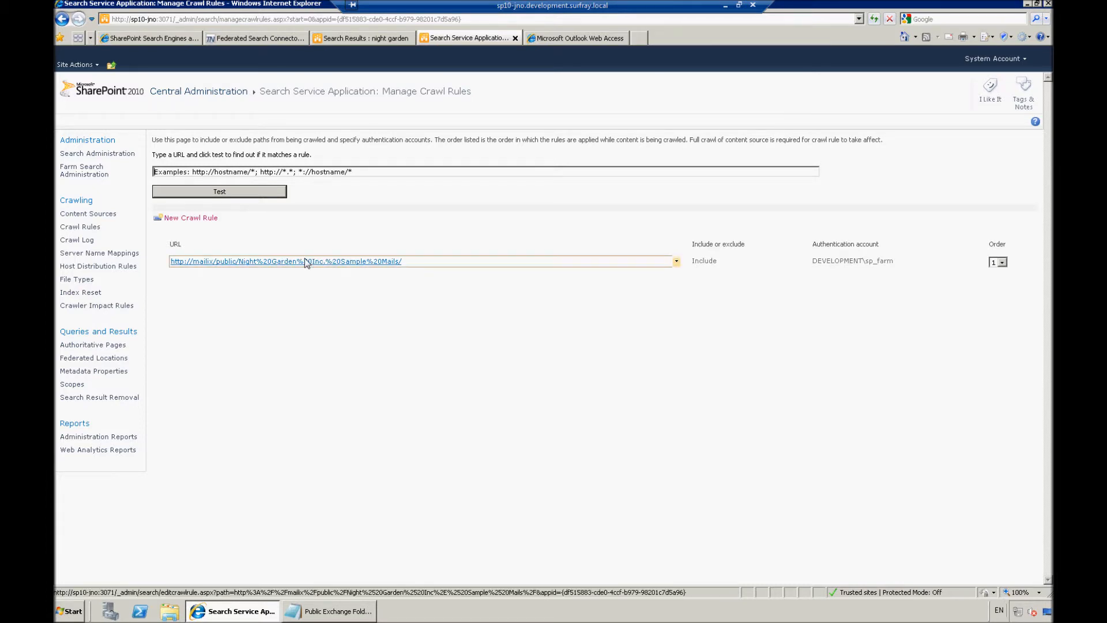
mouse_move(163, 258)
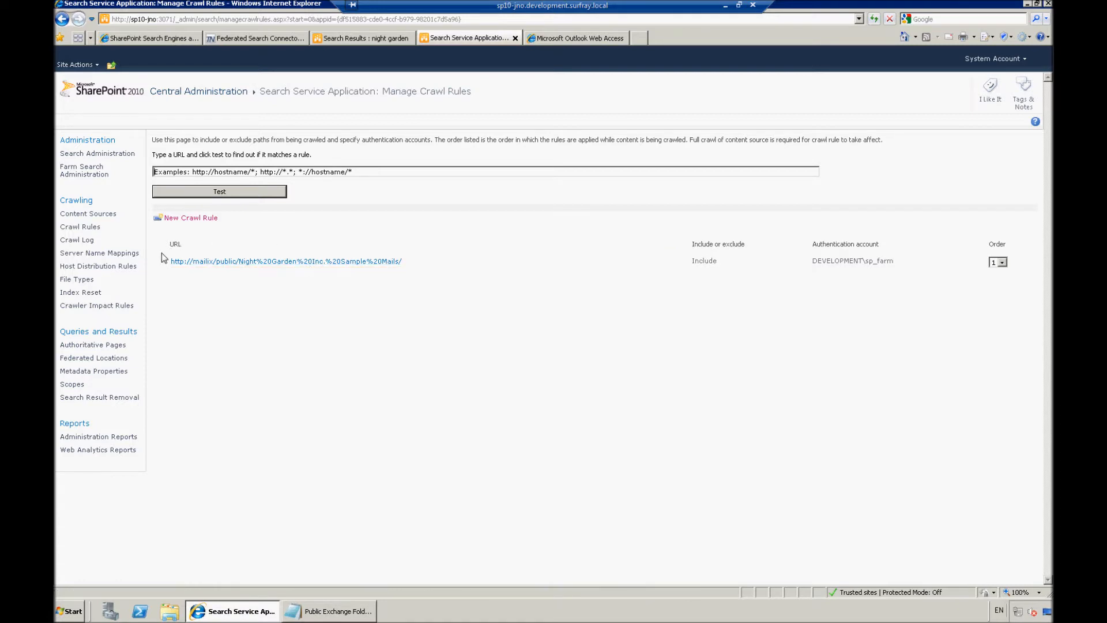
mouse_move(88, 213)
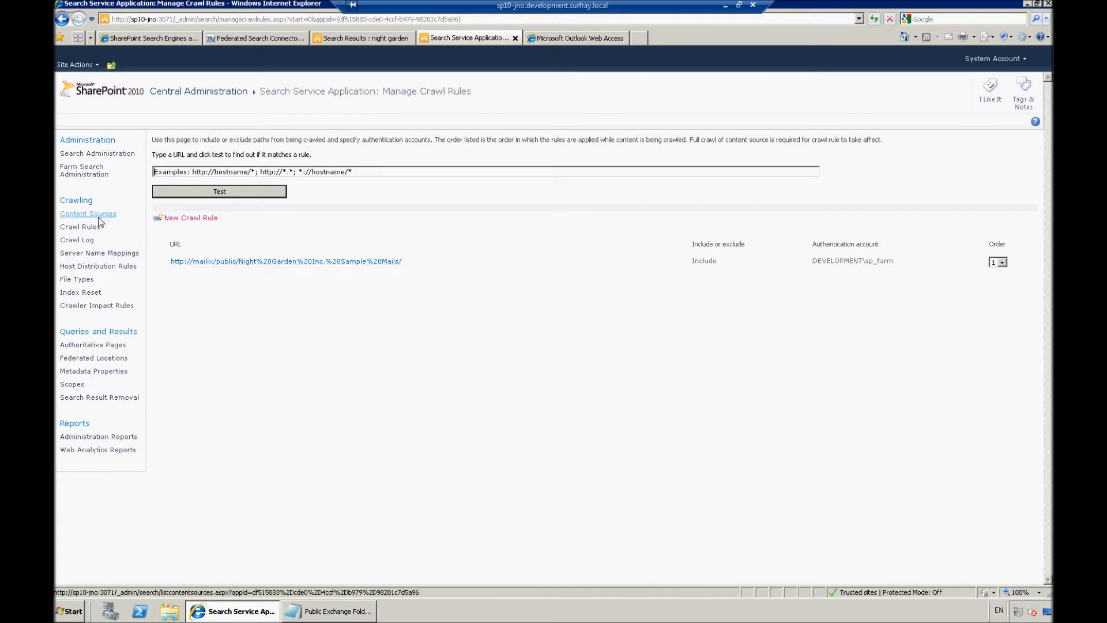
left_click(87, 214)
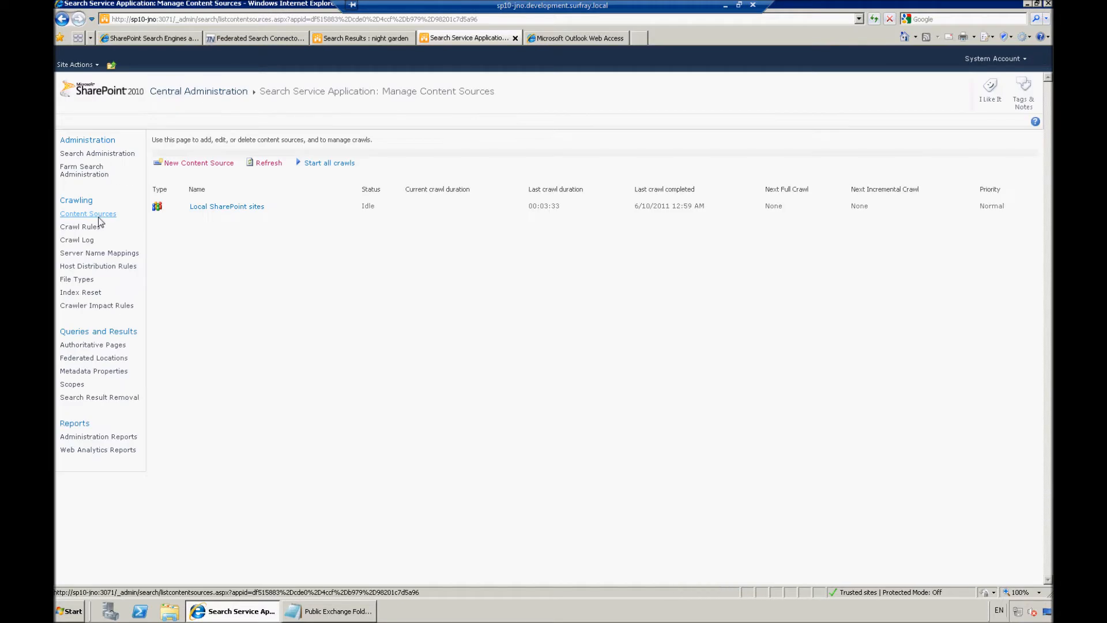
mouse_move(226, 206)
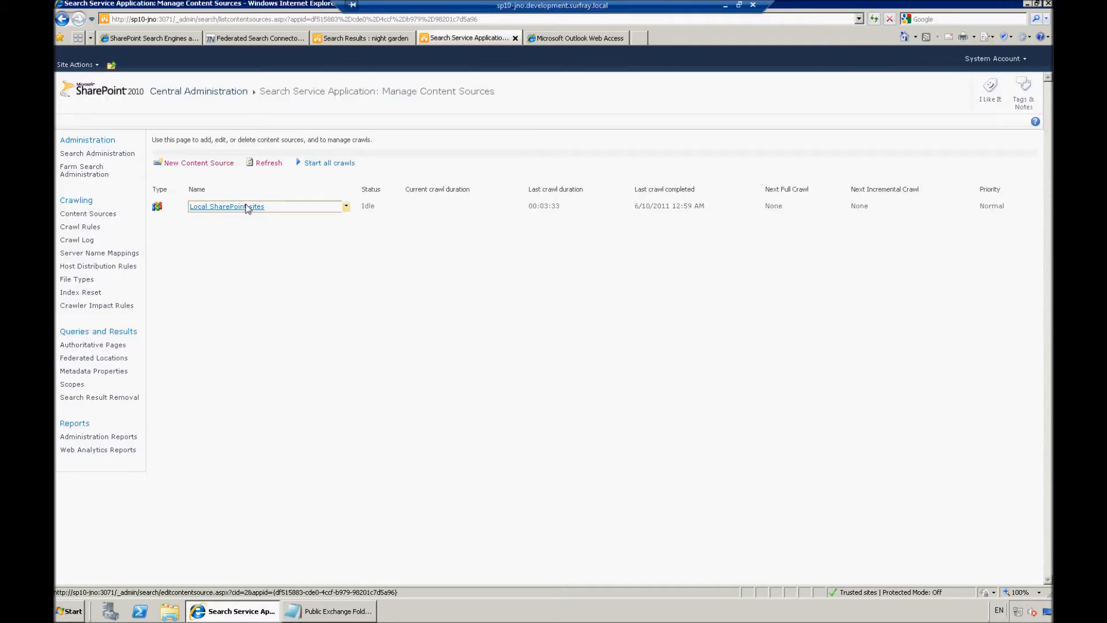
mouse_move(313, 254)
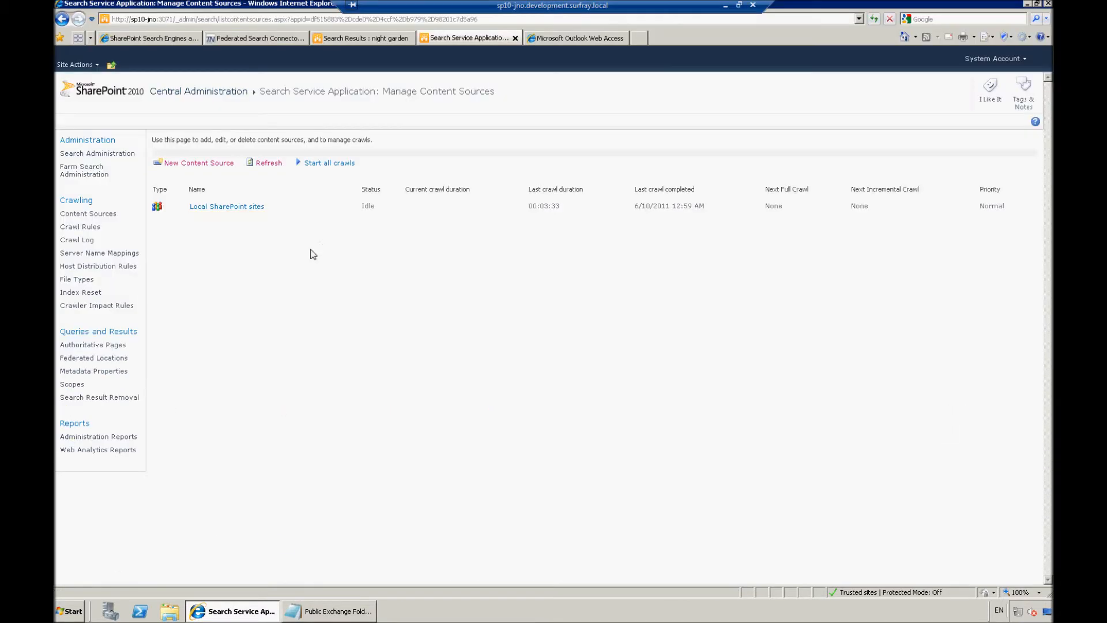
mouse_move(247, 234)
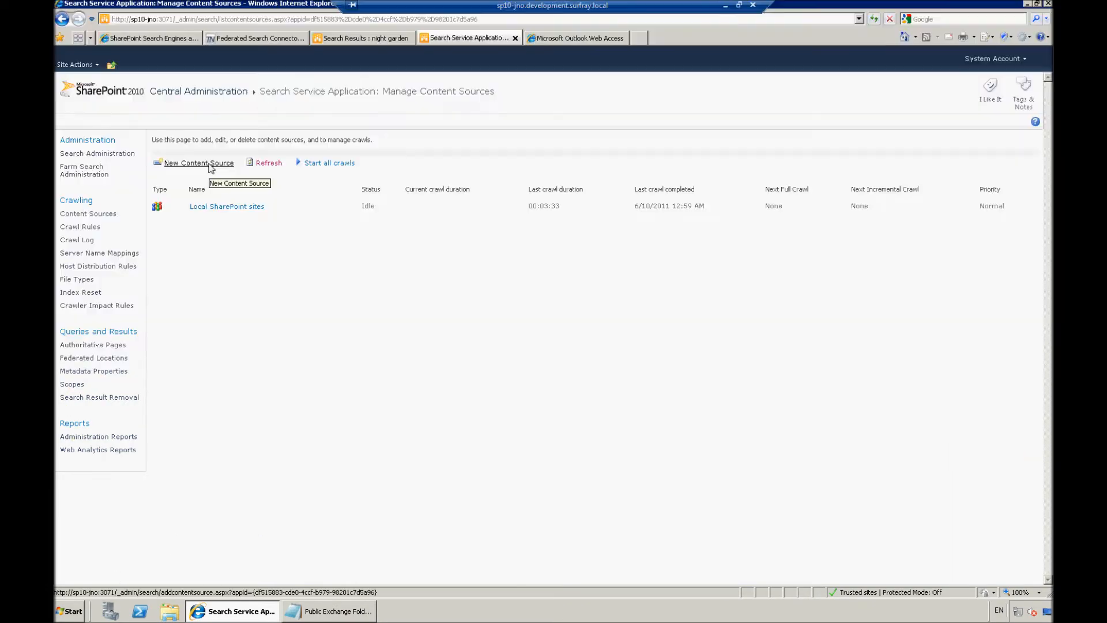
Step: Start a new content source named 'Night Garden Emails'
left_click(198, 163)
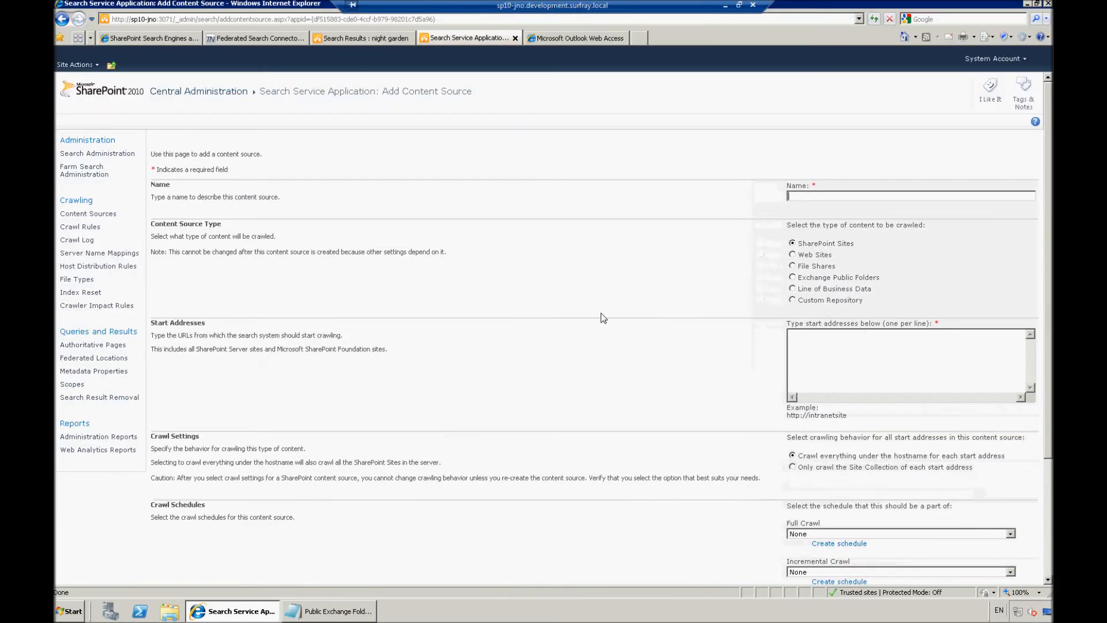
mouse_move(766, 238)
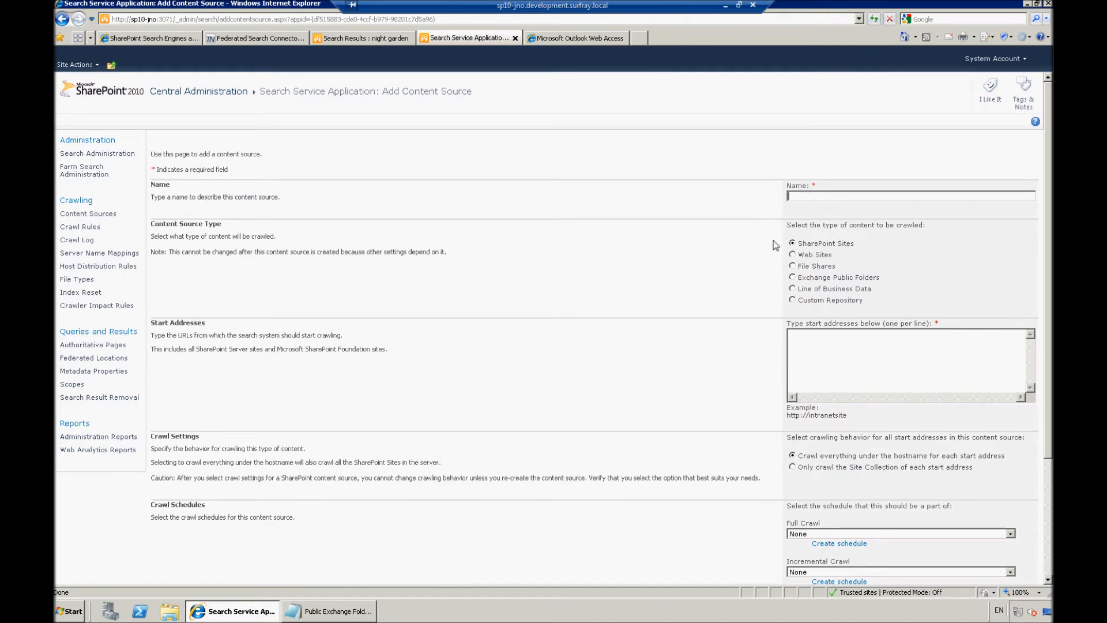
type("Night")
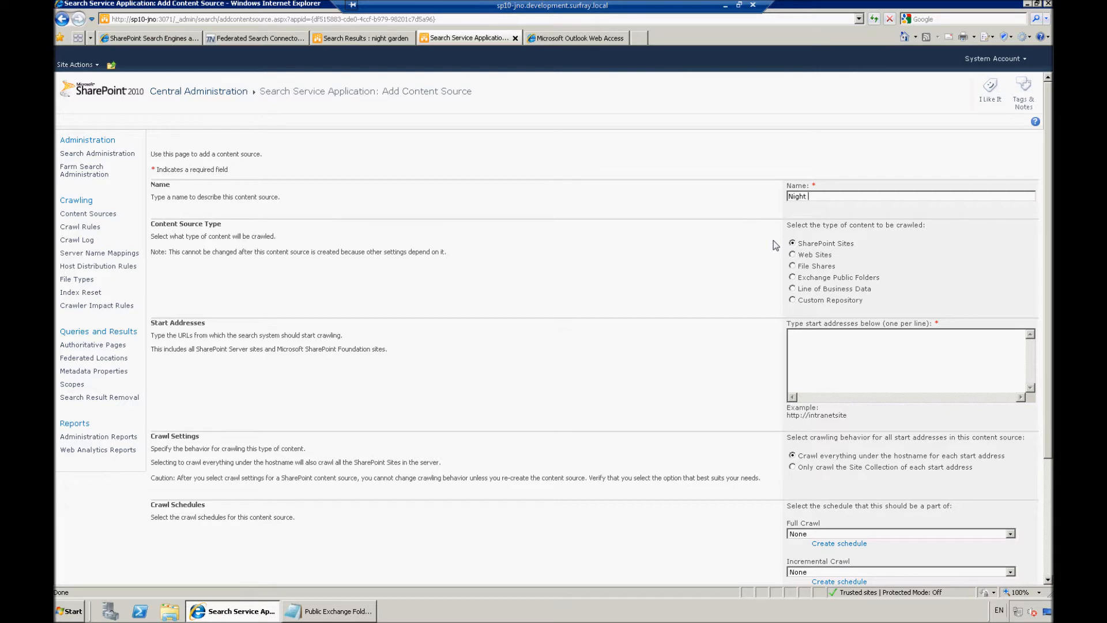
type("Garden")
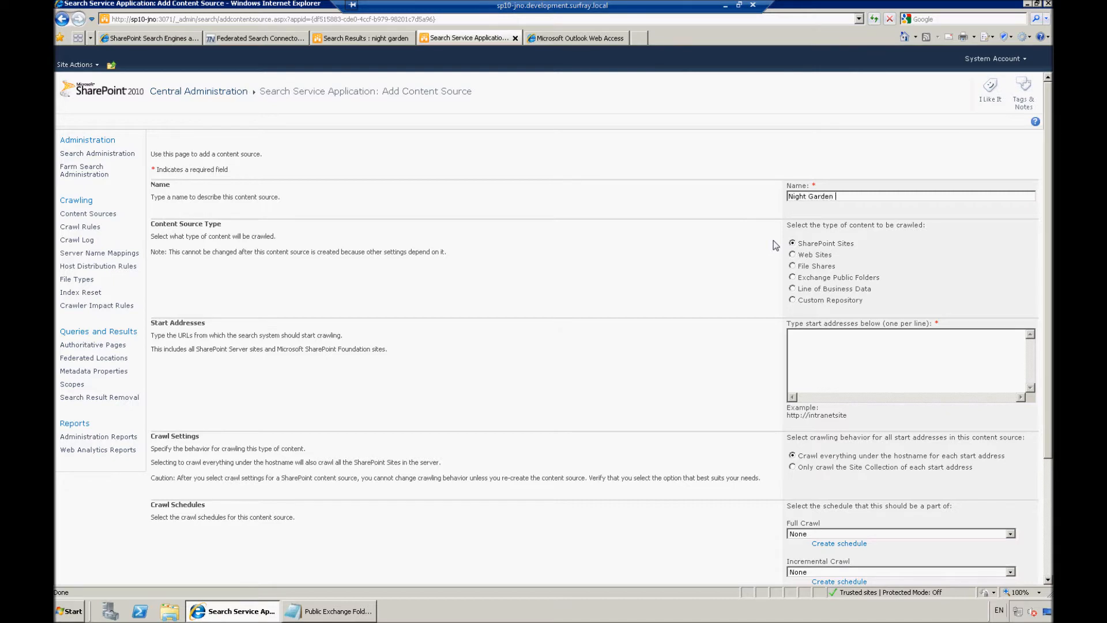
type("Emails")
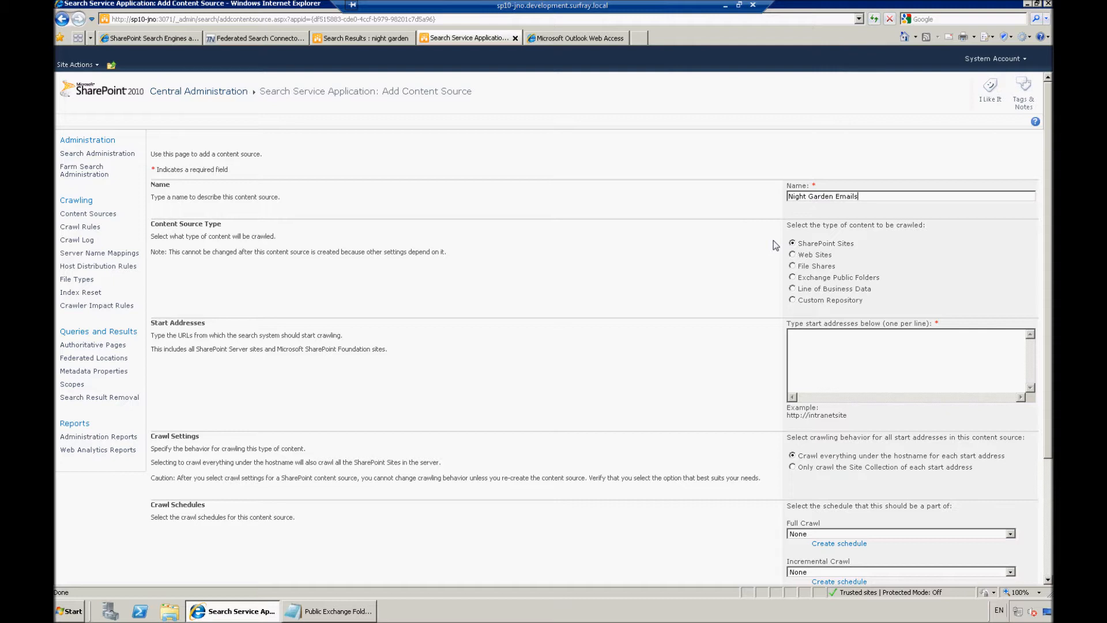
mouse_move(926, 178)
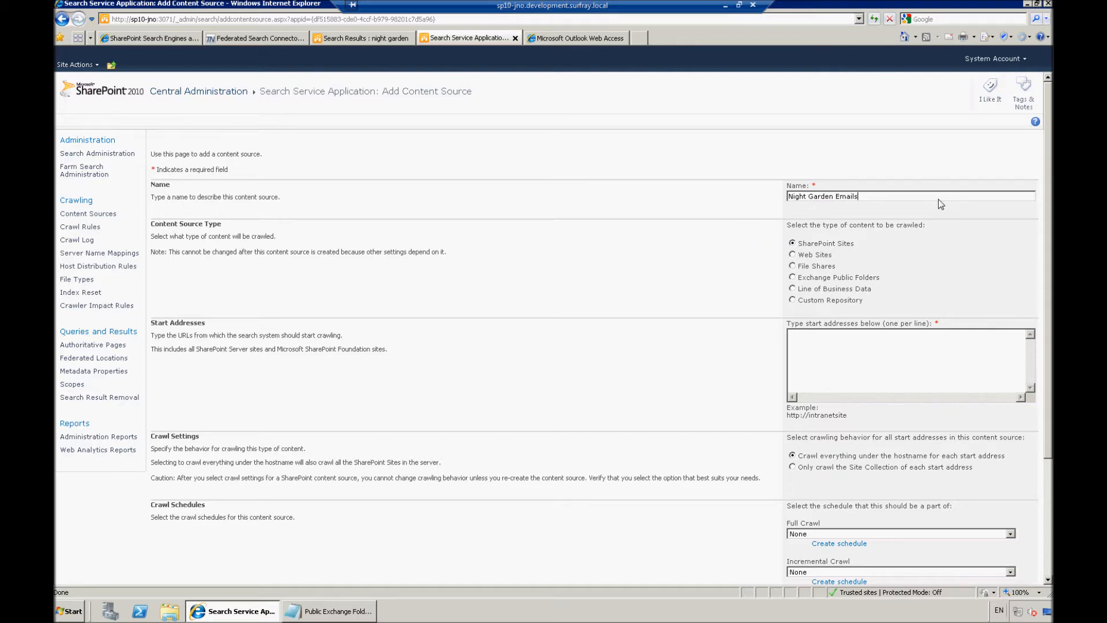
mouse_move(724, 295)
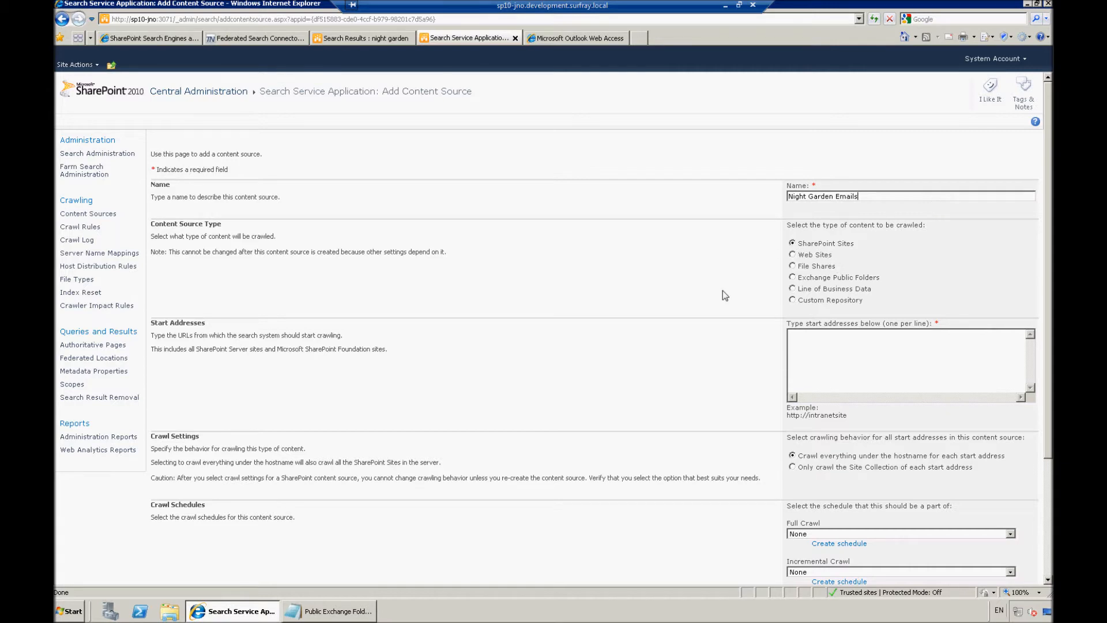
mouse_move(743, 252)
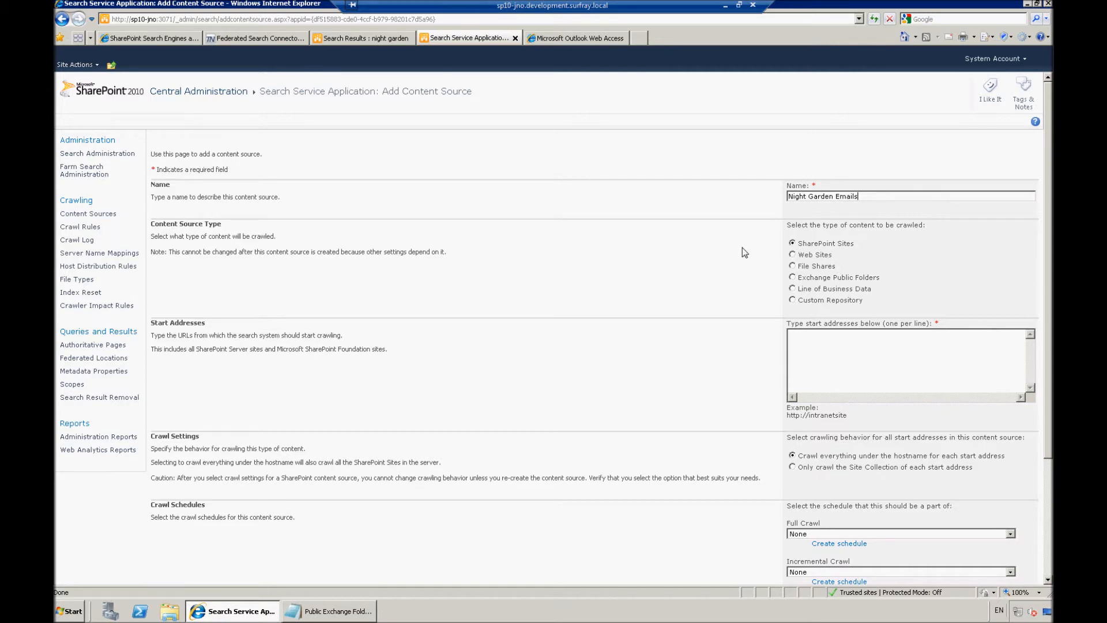
mouse_move(811, 261)
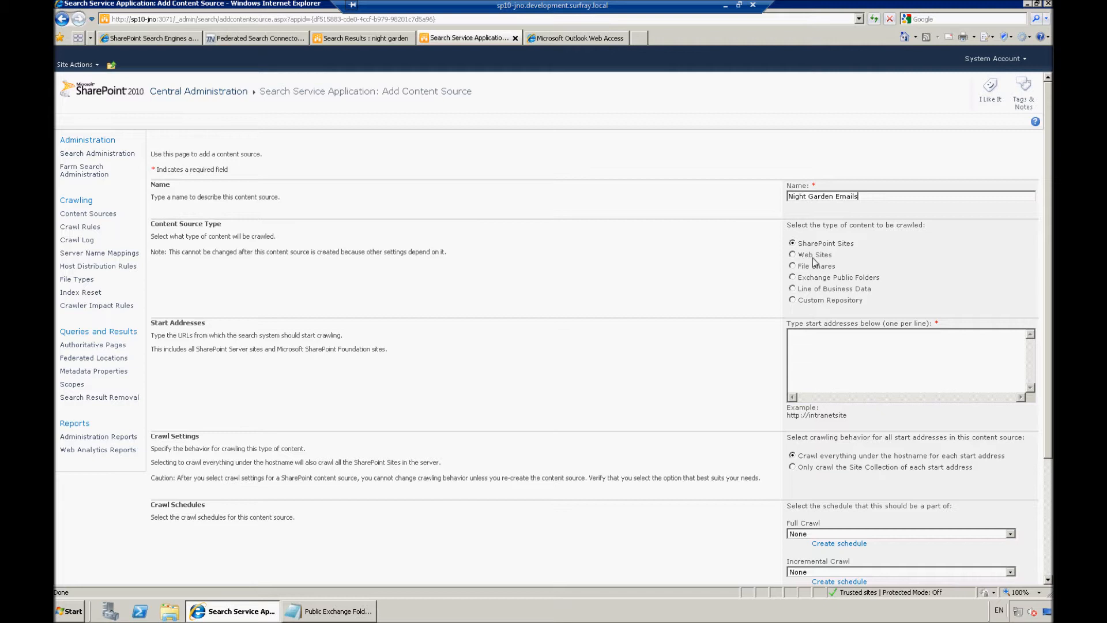
mouse_move(823, 271)
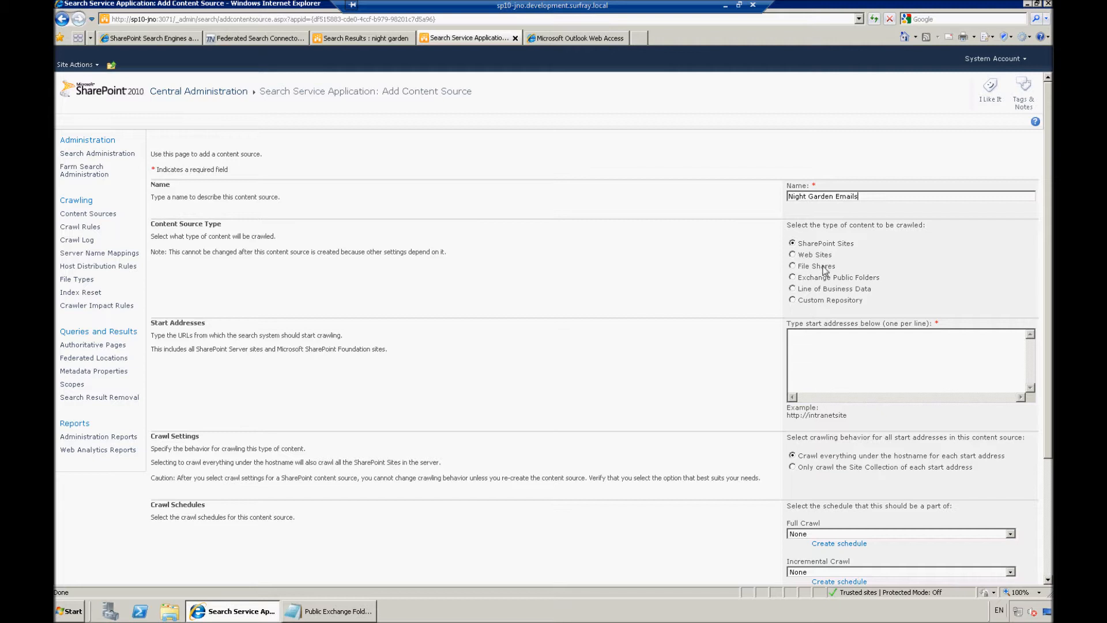
mouse_move(800, 282)
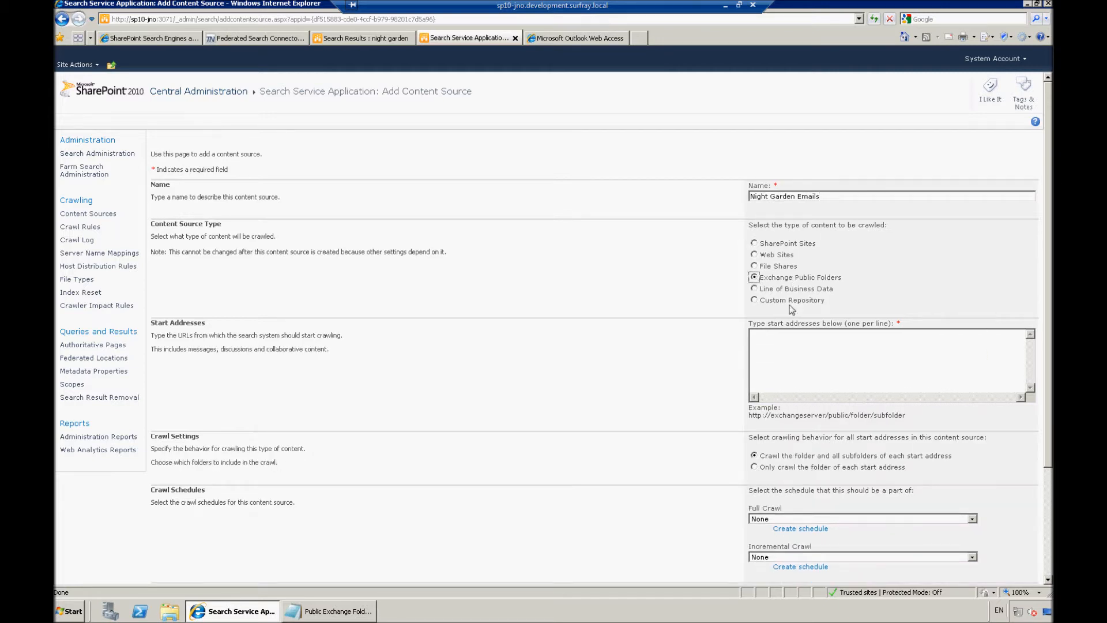
mouse_move(782, 353)
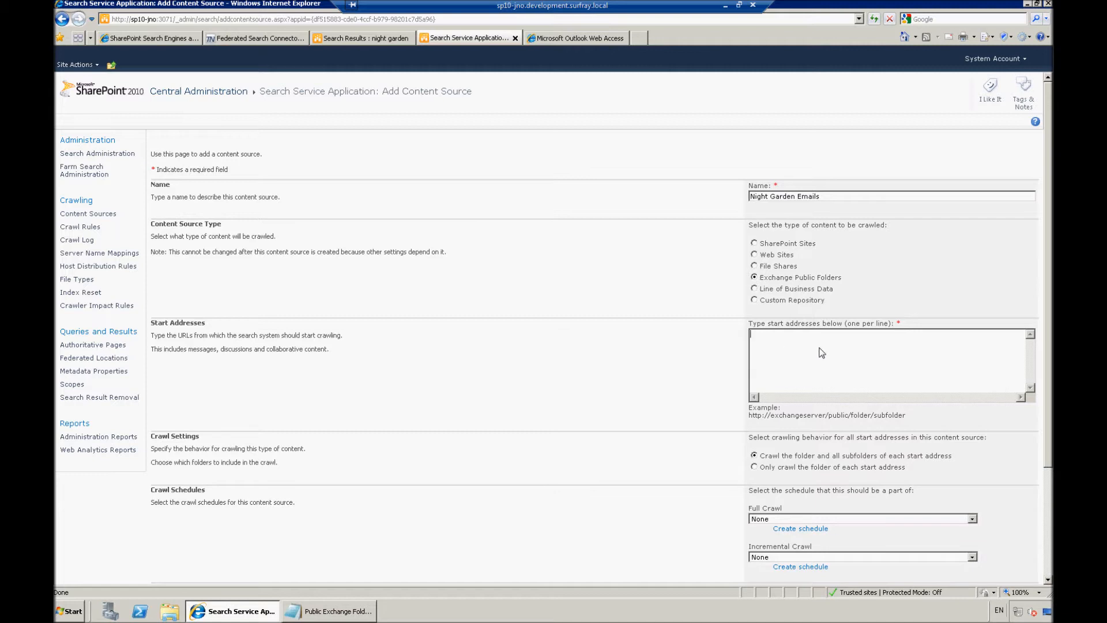
mouse_move(772, 352)
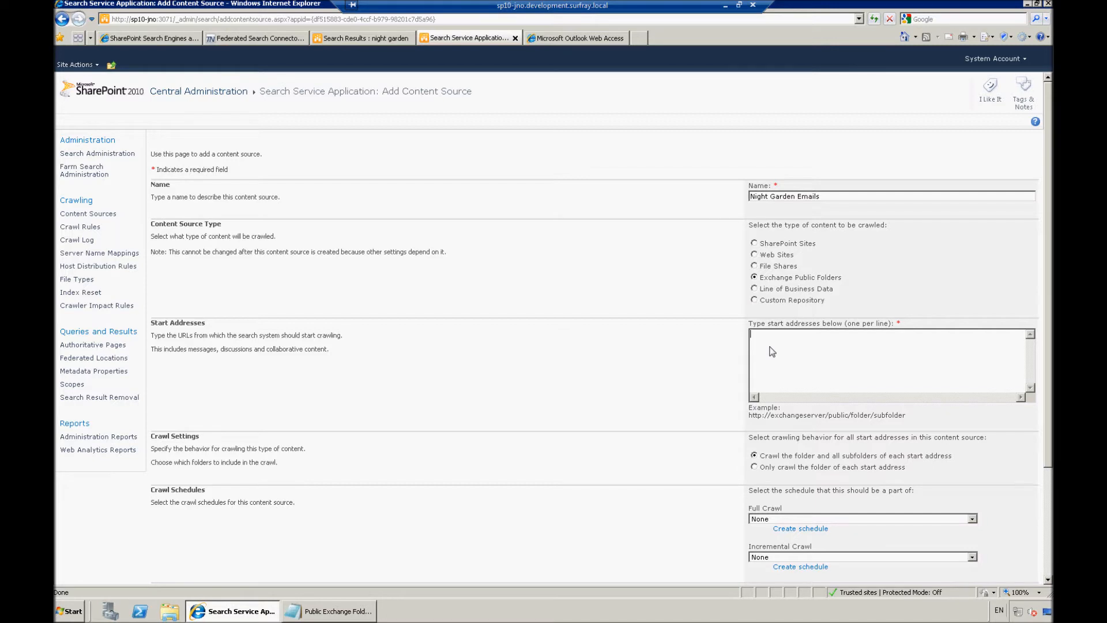
type("http://mailix/public/Night%20Garden%20Inc.%20Sample%20Mails/")
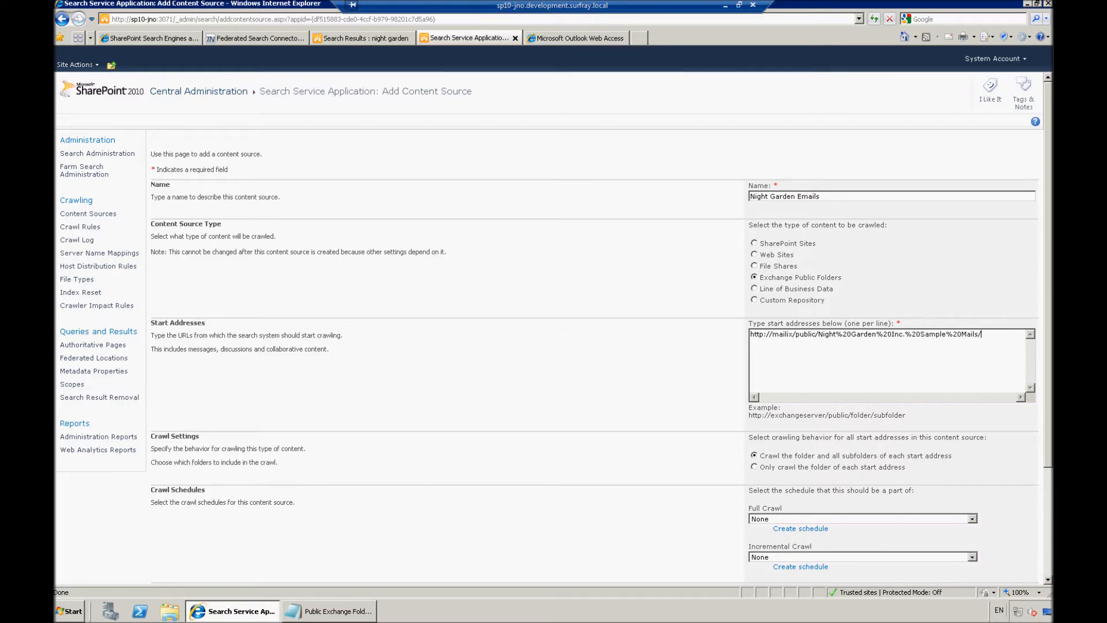
scroll("down", 3)
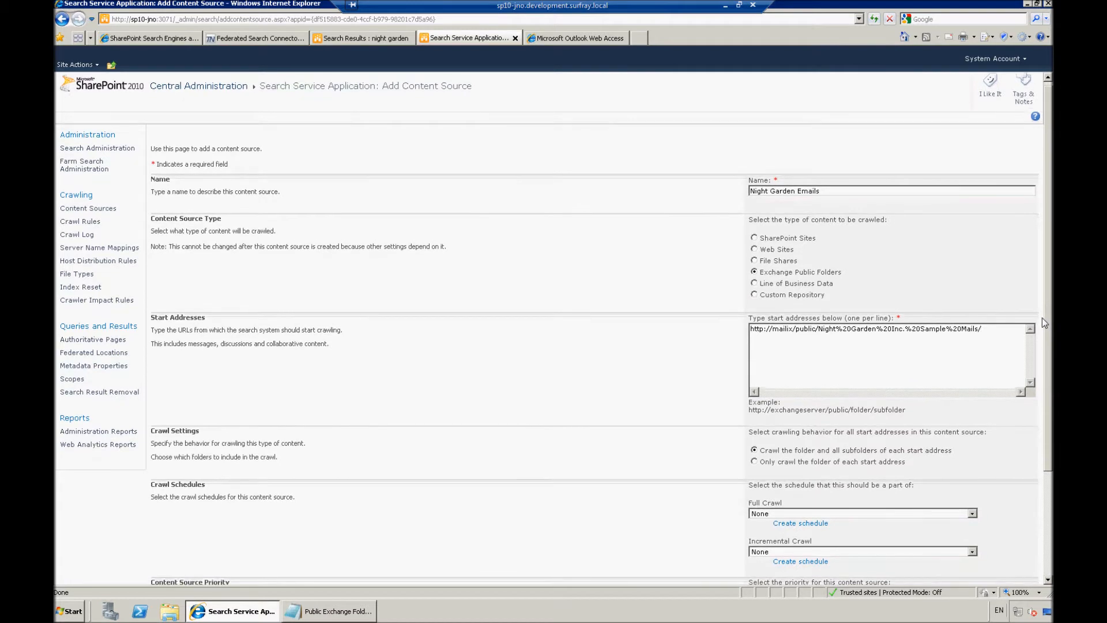
scroll("down", 3)
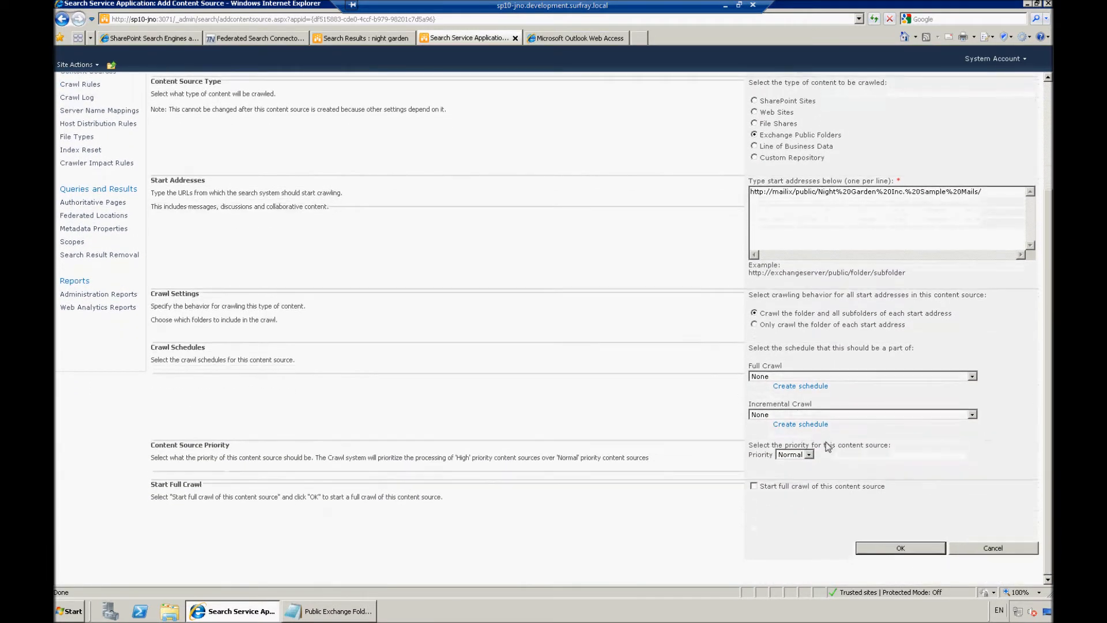
mouse_move(763, 360)
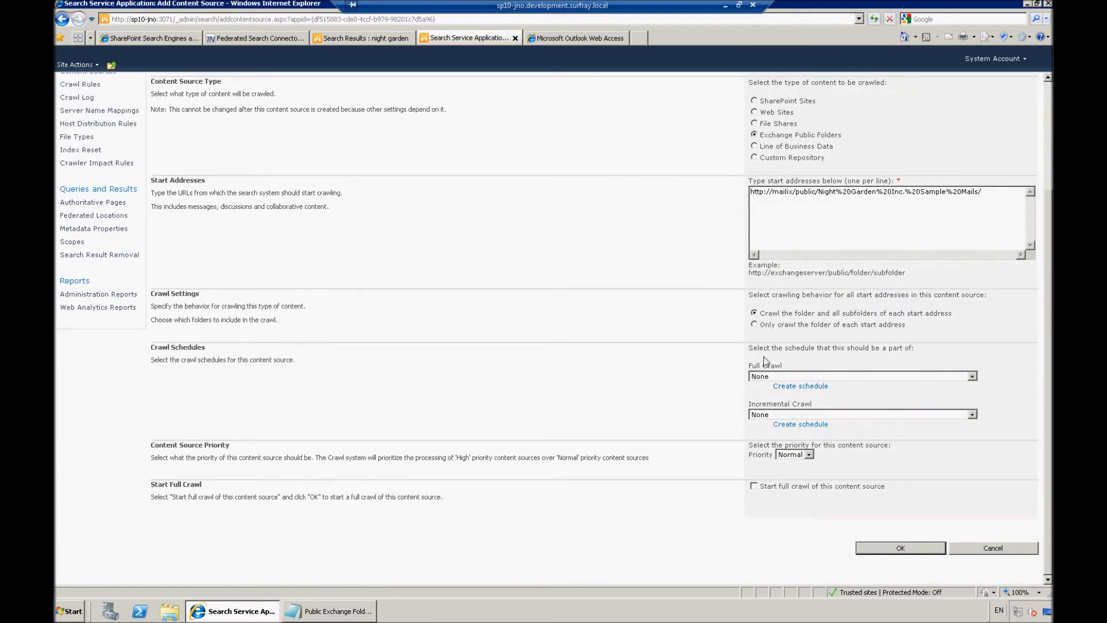
mouse_move(771, 424)
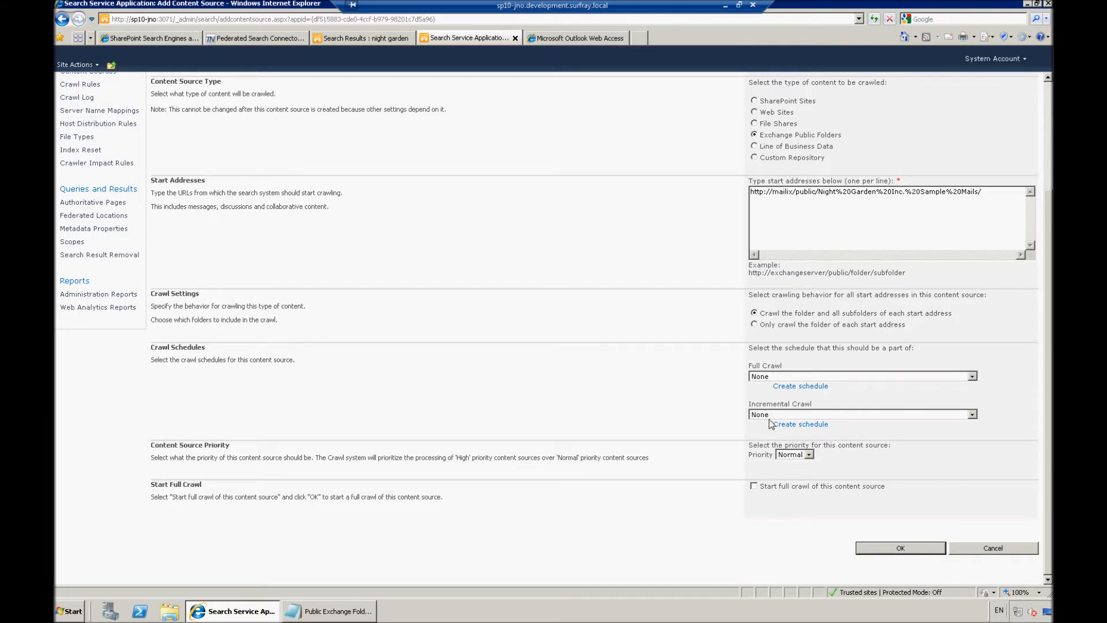
mouse_move(824, 408)
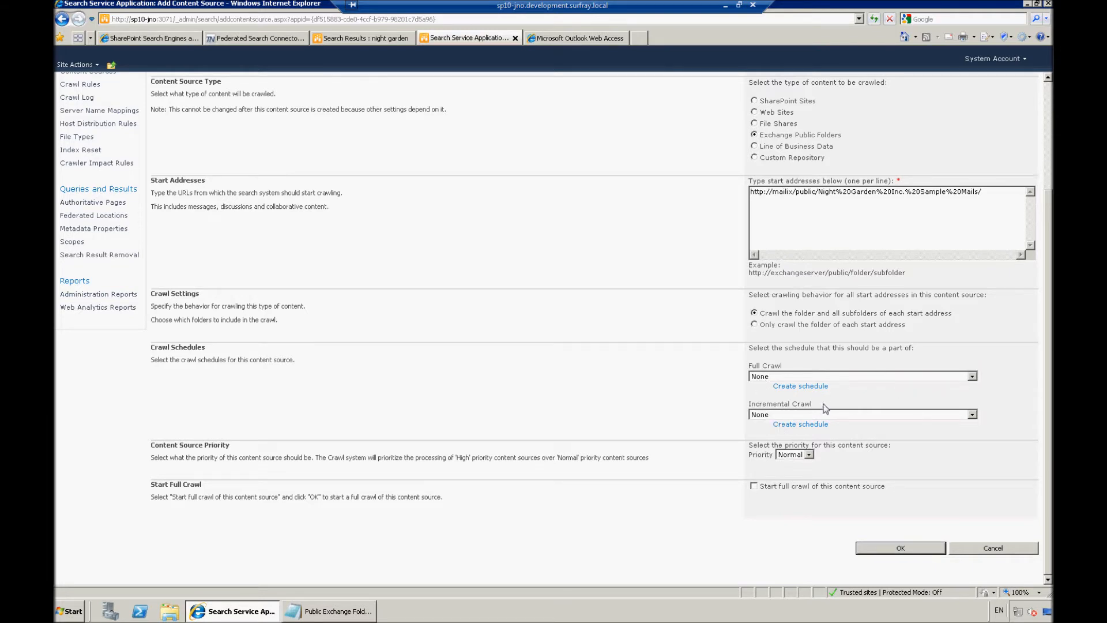
mouse_move(832, 416)
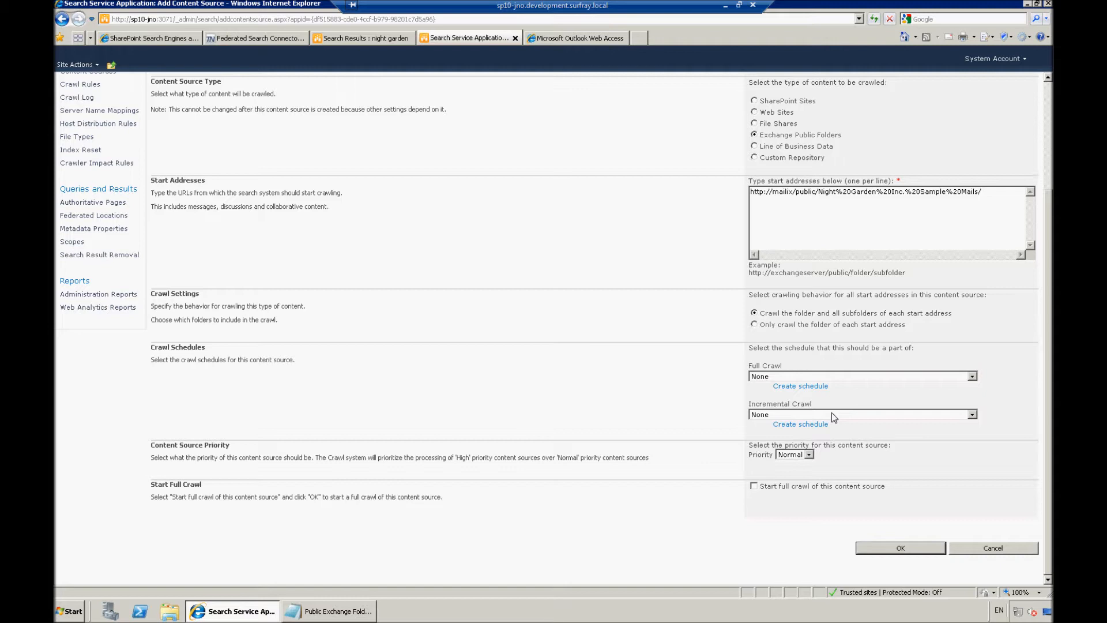
mouse_move(826, 438)
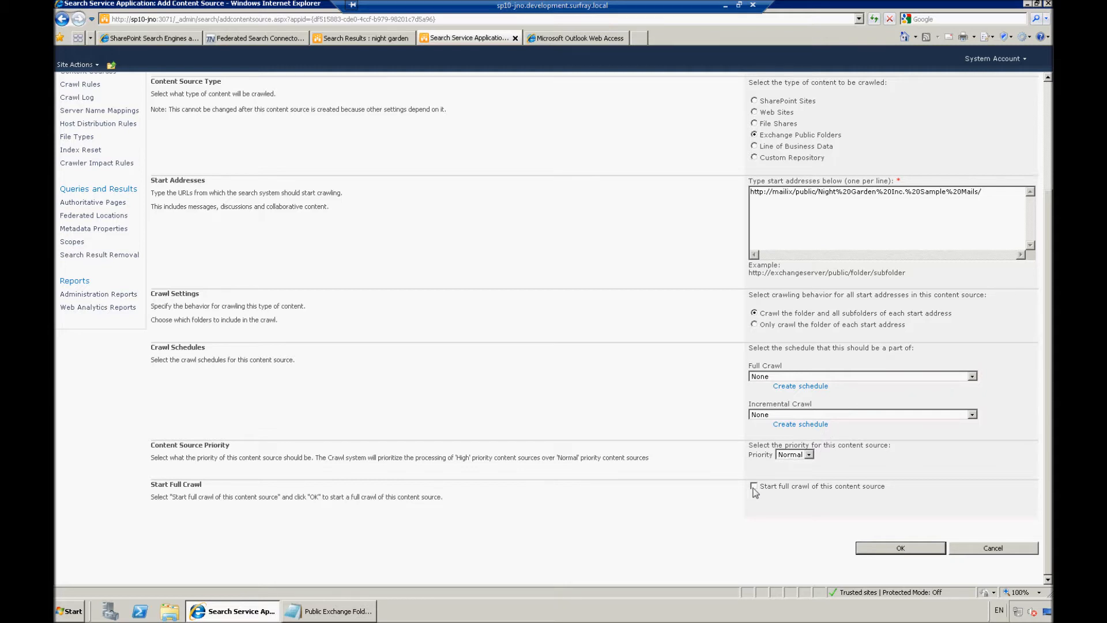
left_click(753, 486)
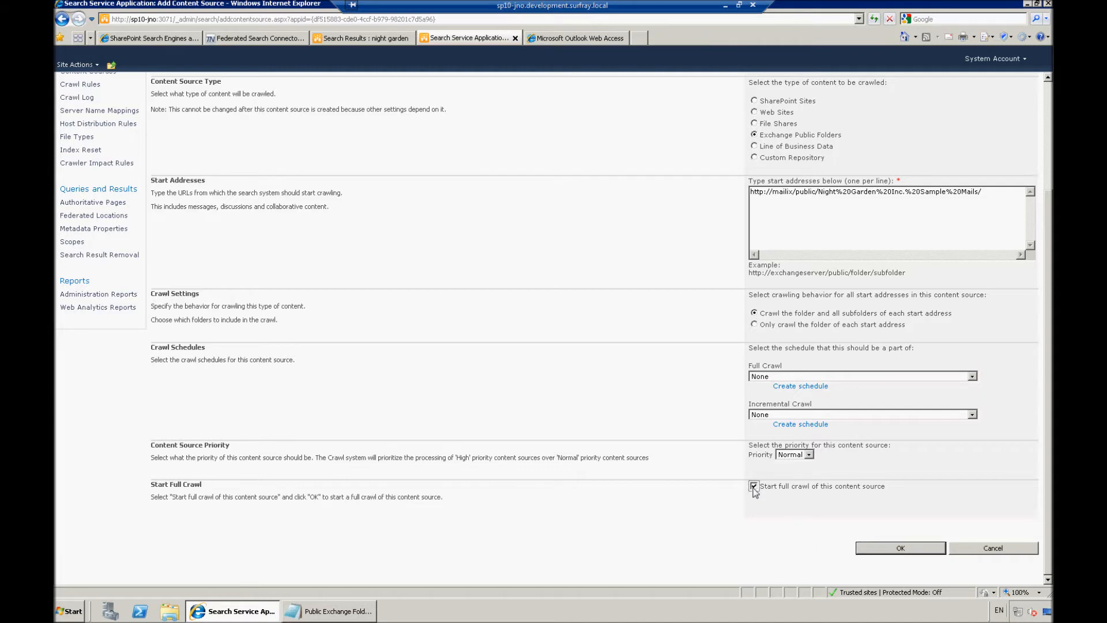
mouse_move(899, 547)
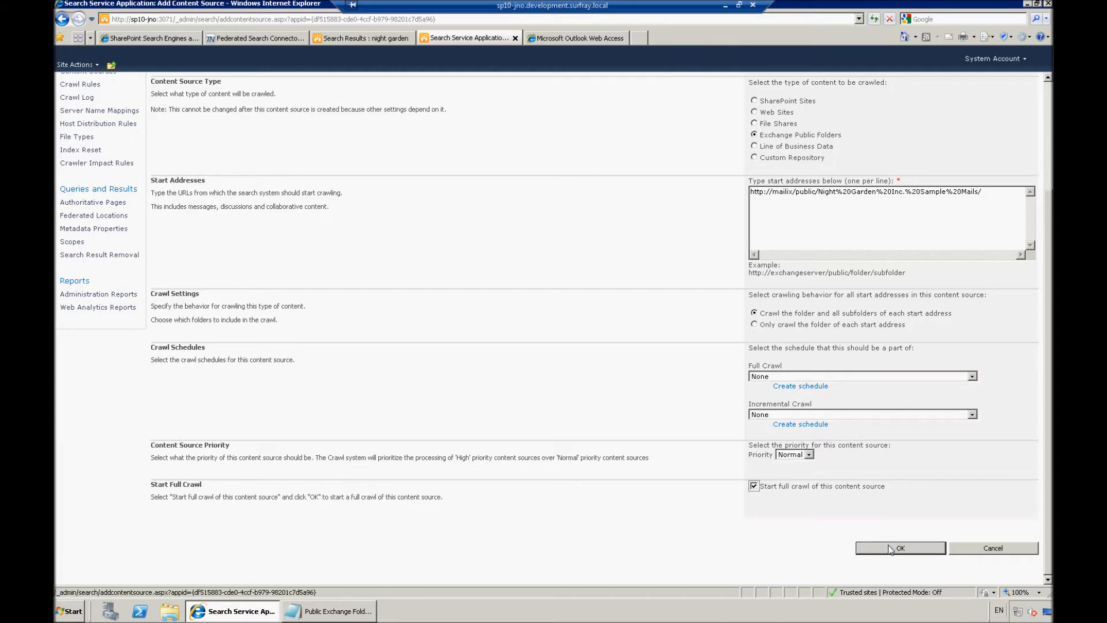
Step: Save the Night Garden Emails content source and refresh to see its crawl duration
left_click(899, 548)
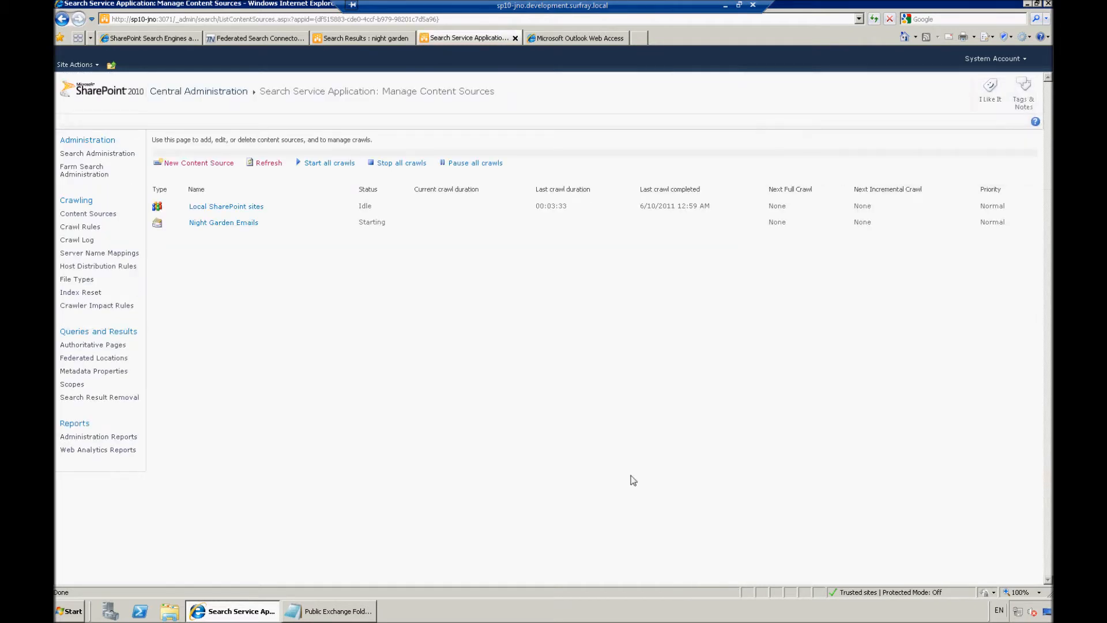
mouse_move(307, 236)
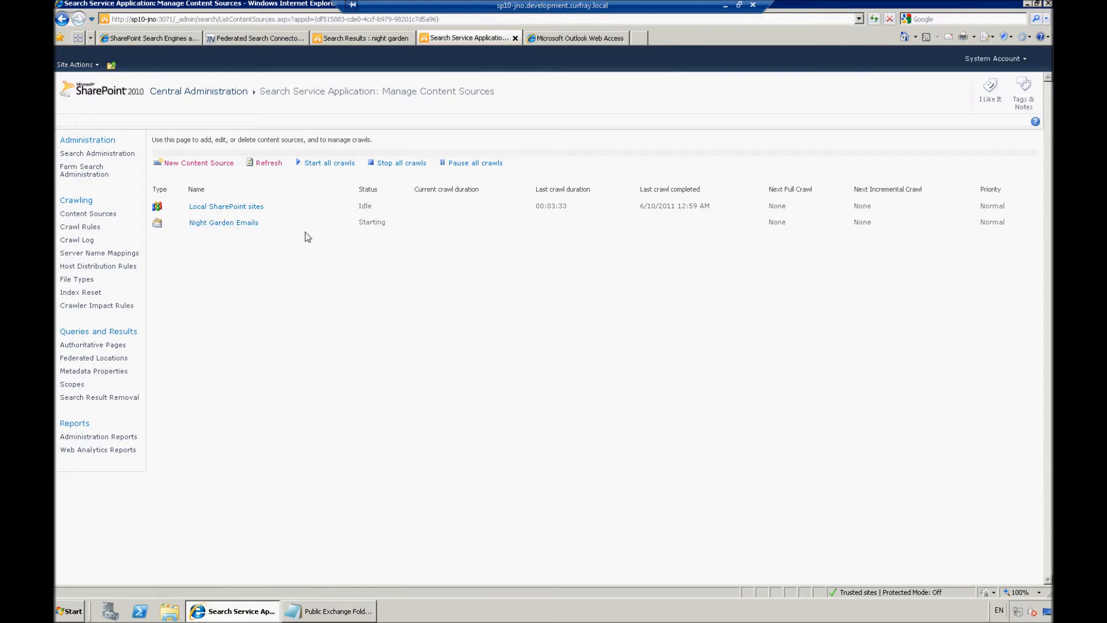
left_click(223, 221)
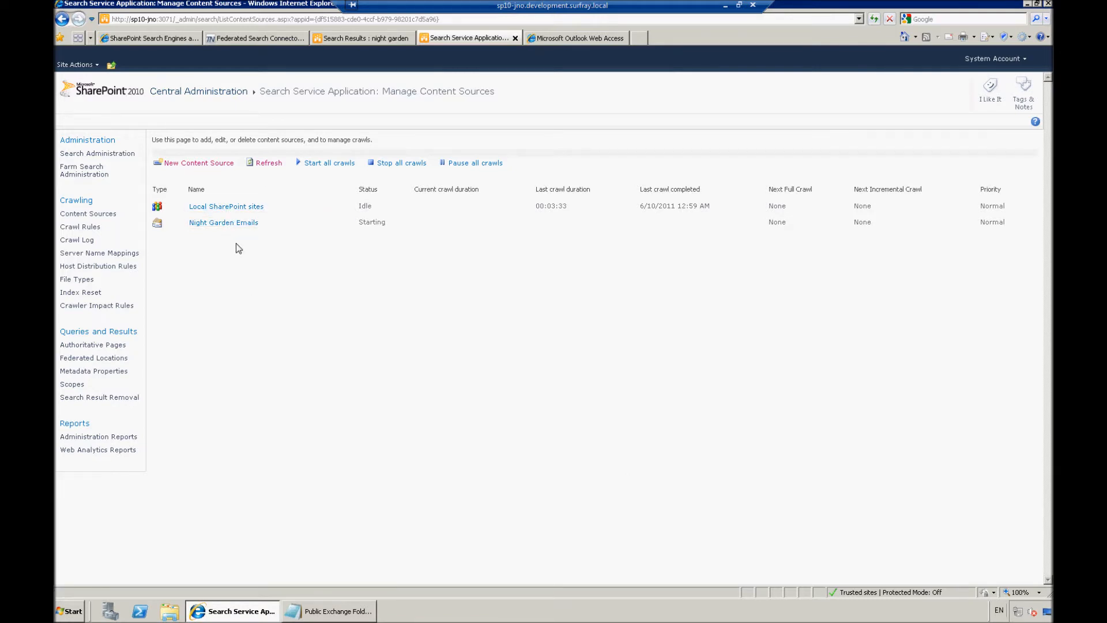
mouse_move(295, 264)
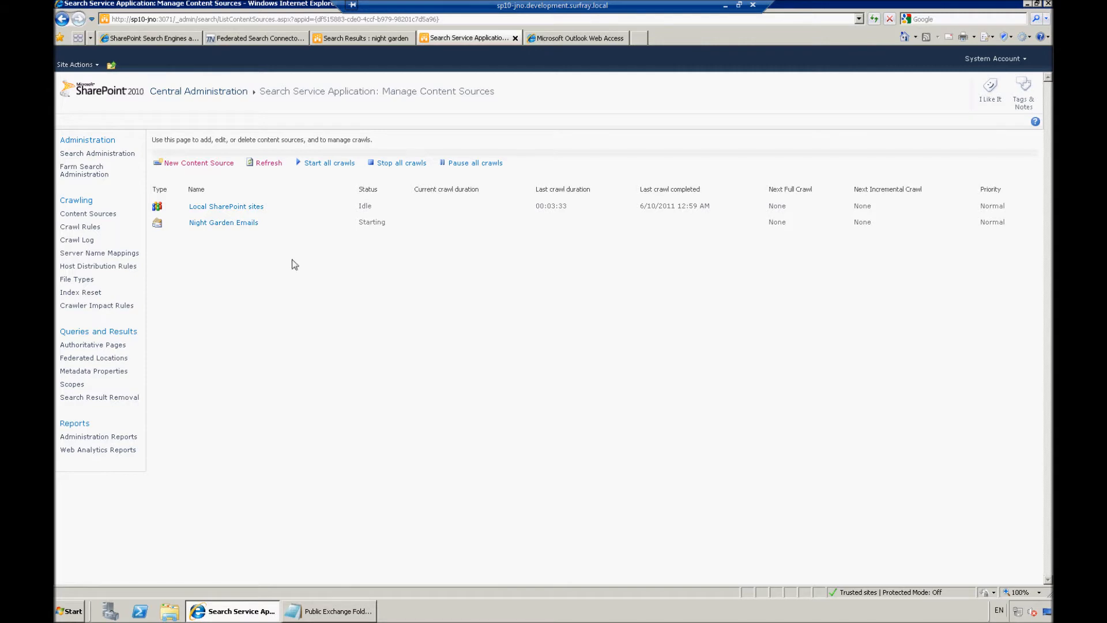
mouse_move(355, 298)
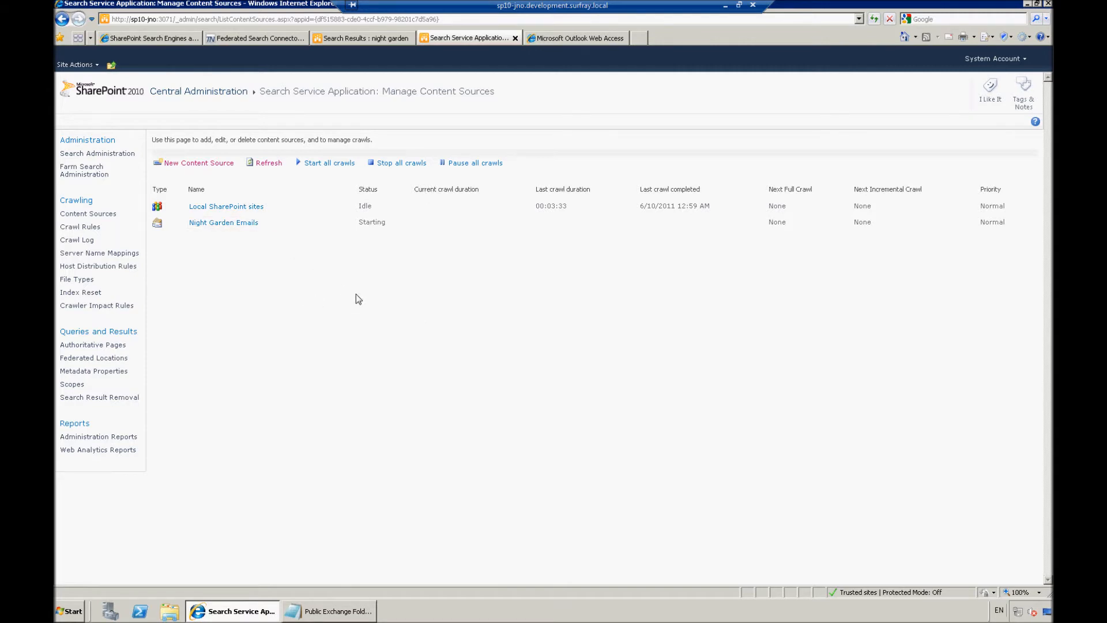
mouse_move(268, 162)
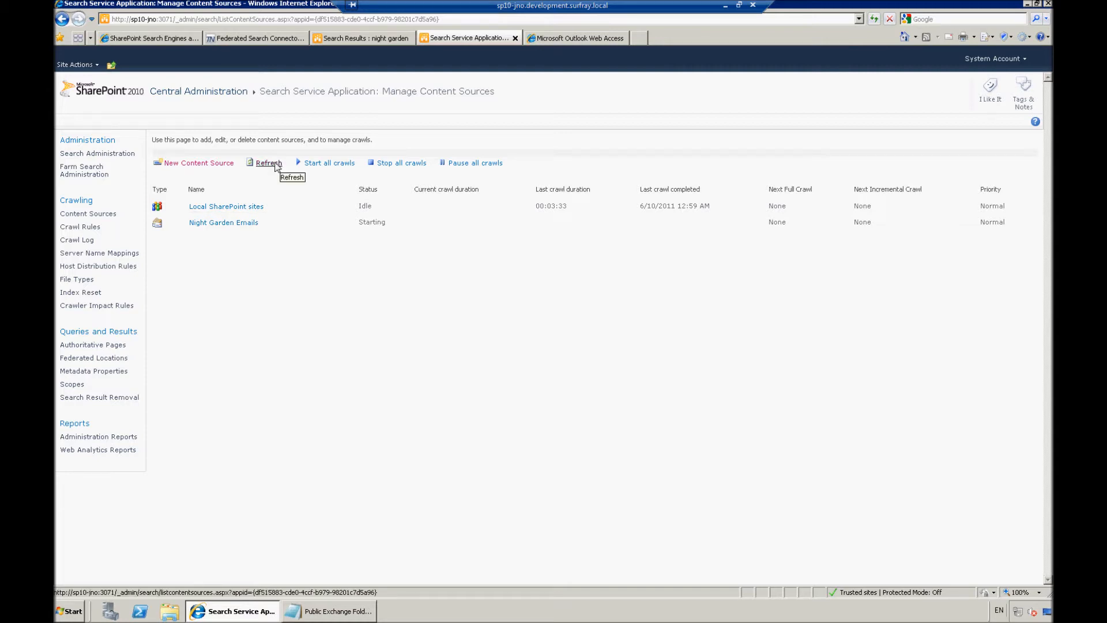
left_click(270, 163)
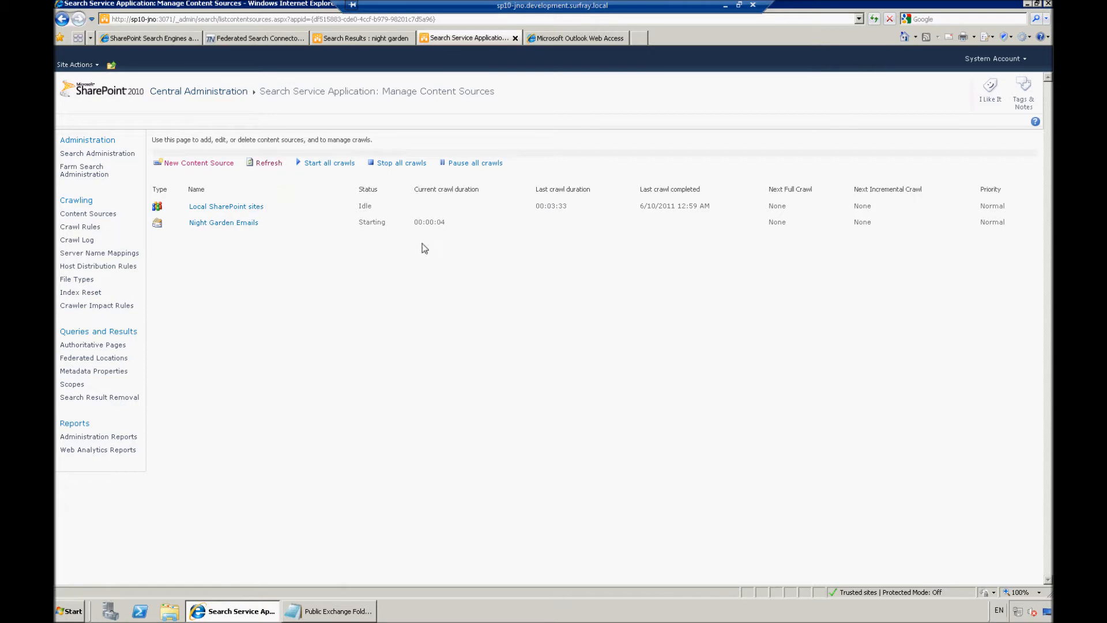
mouse_move(446, 227)
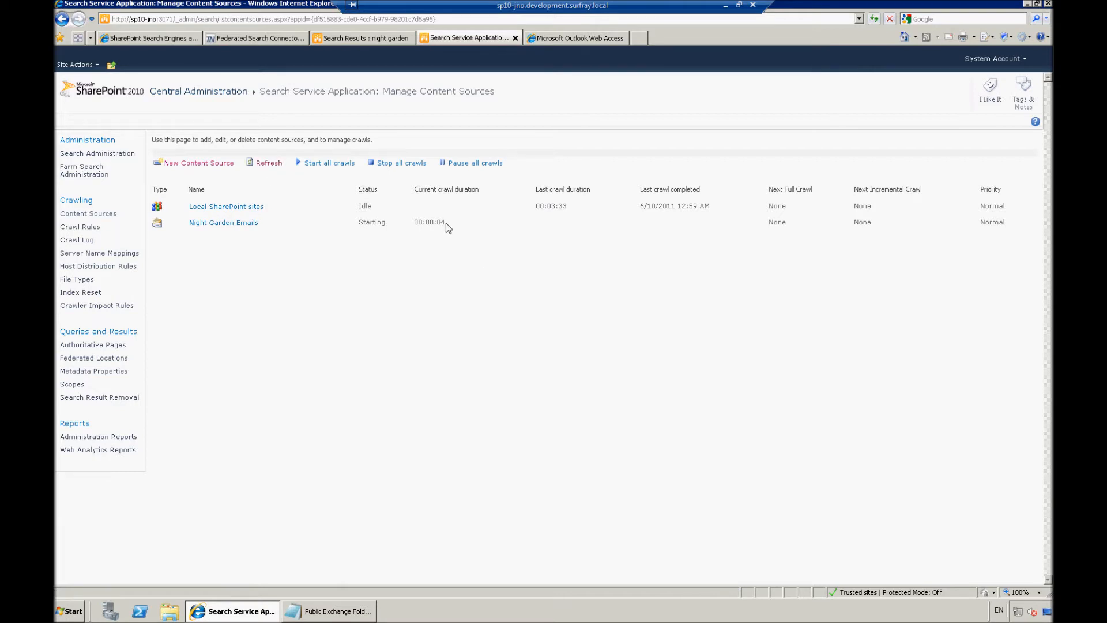
mouse_move(431, 231)
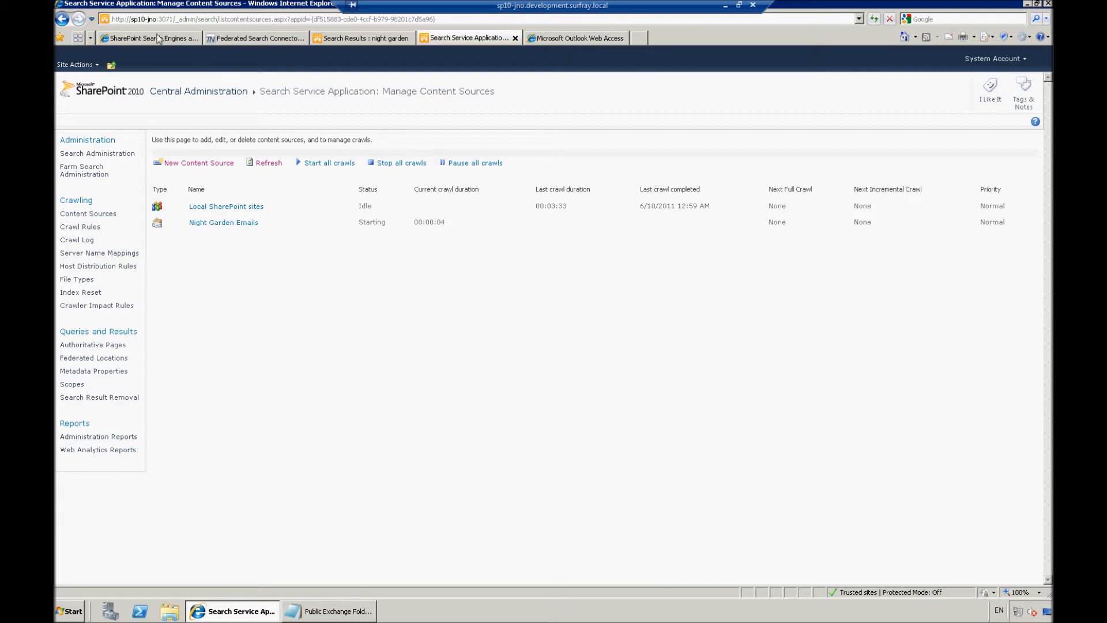
Step: Go to Surfray's Resources > Tech Blog and scroll to the Federated Locations post
left_click(149, 38)
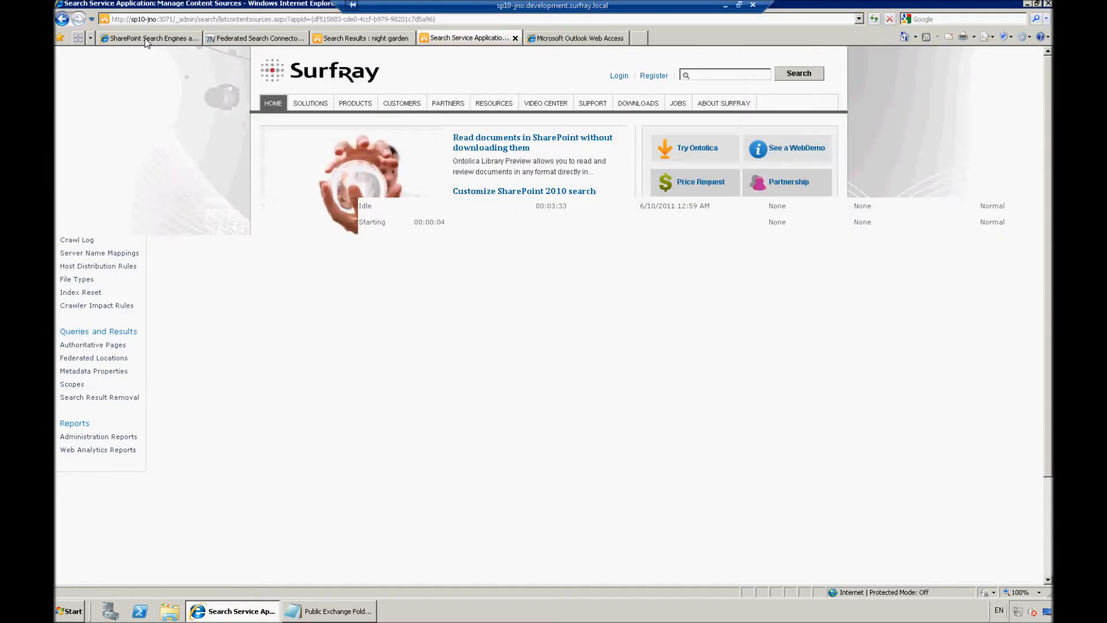
left_click(148, 38)
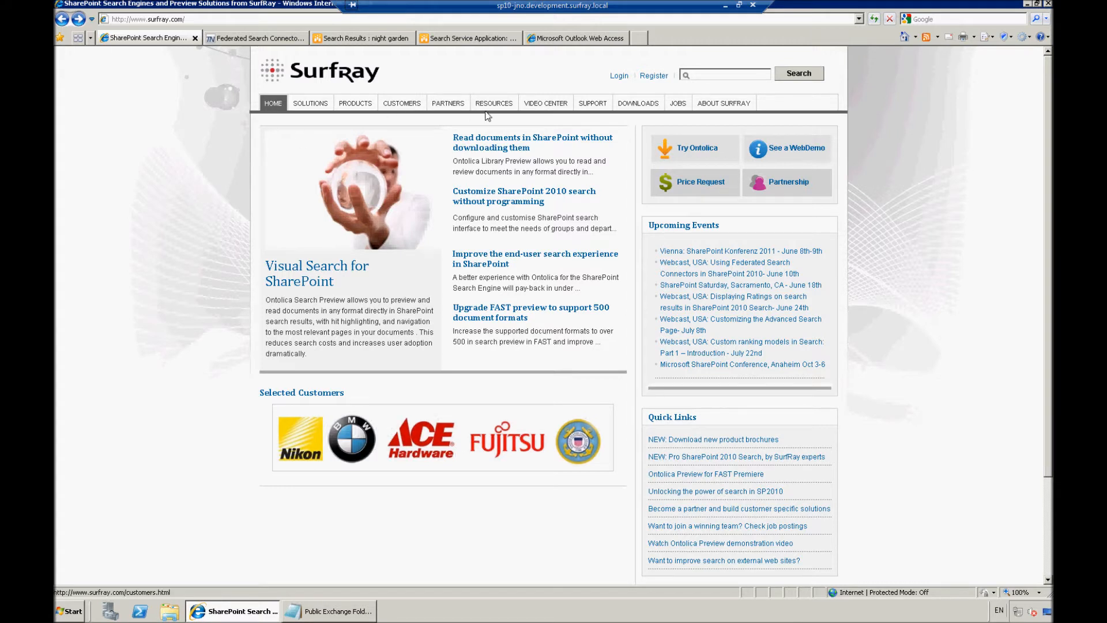
left_click(494, 103)
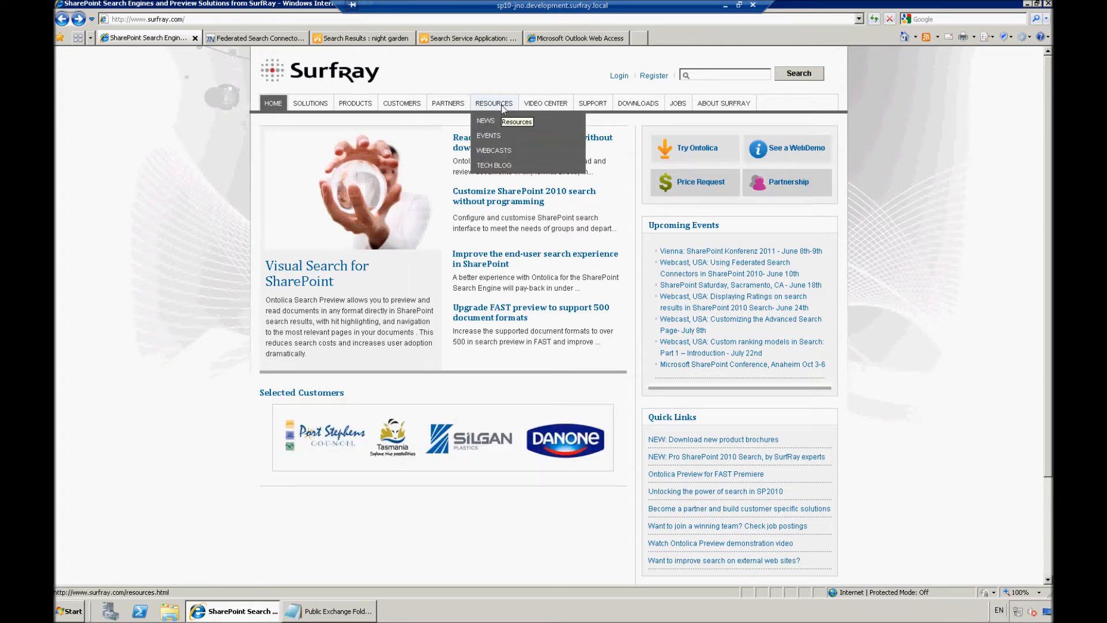
mouse_move(494, 166)
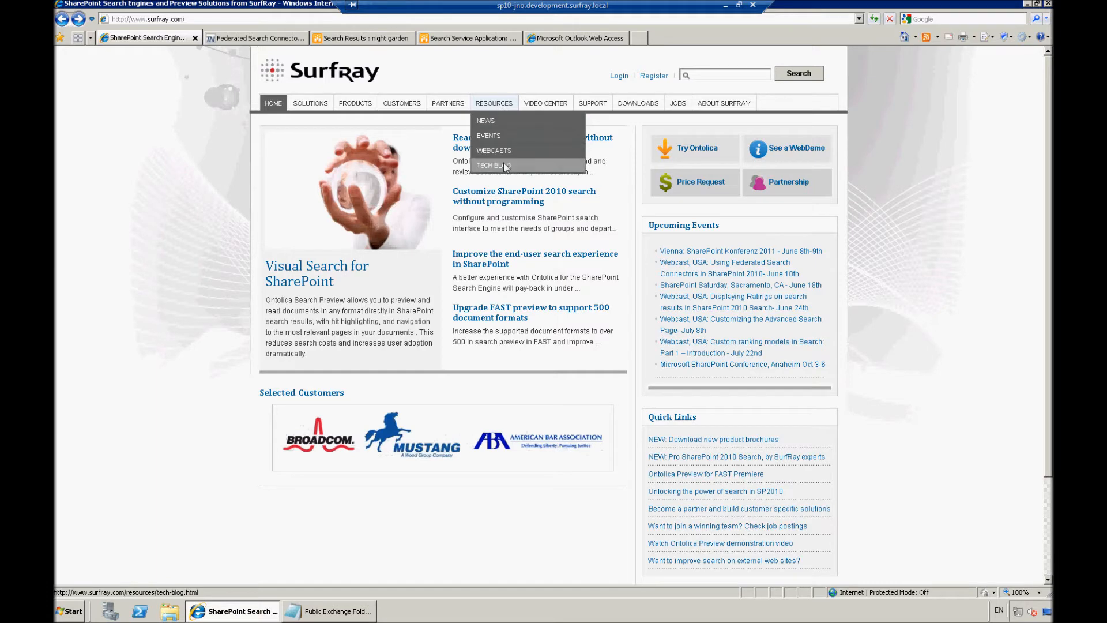
left_click(492, 165)
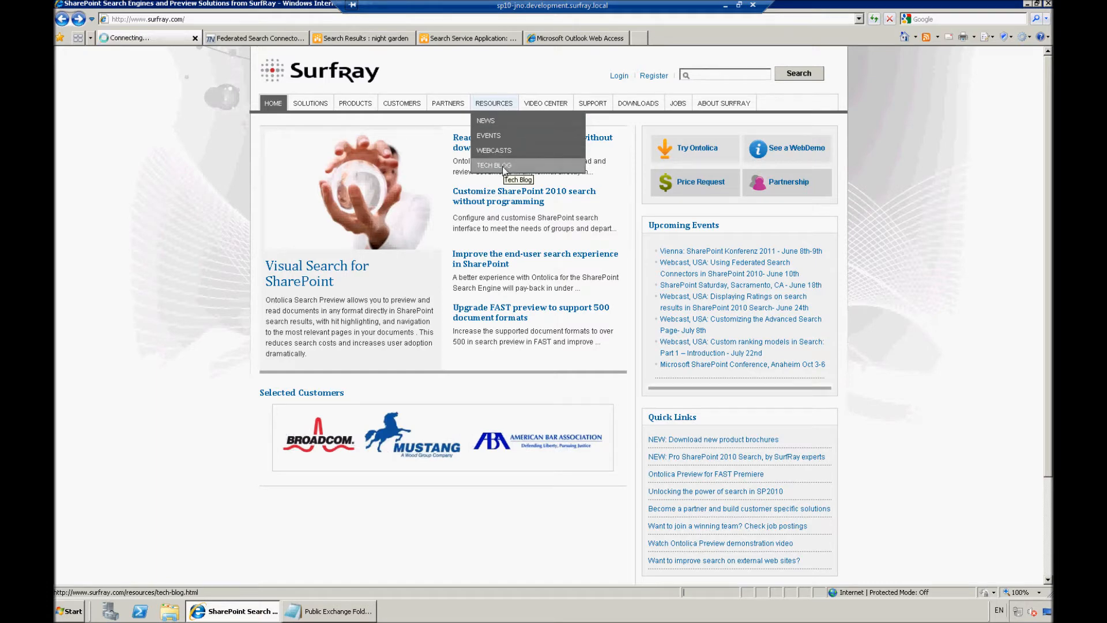
left_click(494, 165)
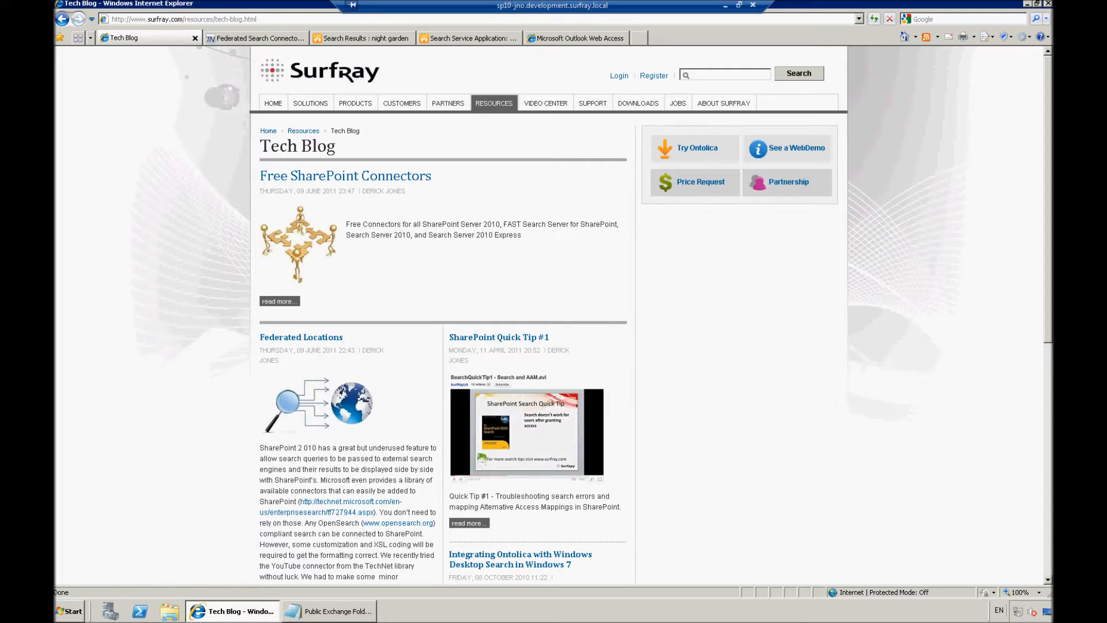
scroll("down", 3)
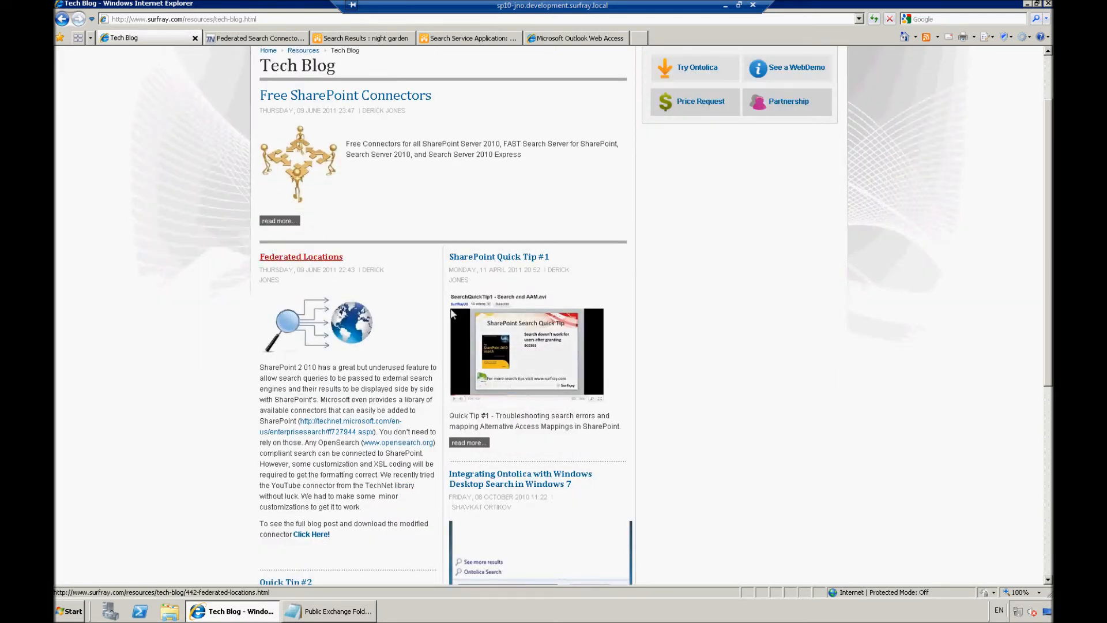
mouse_move(268, 424)
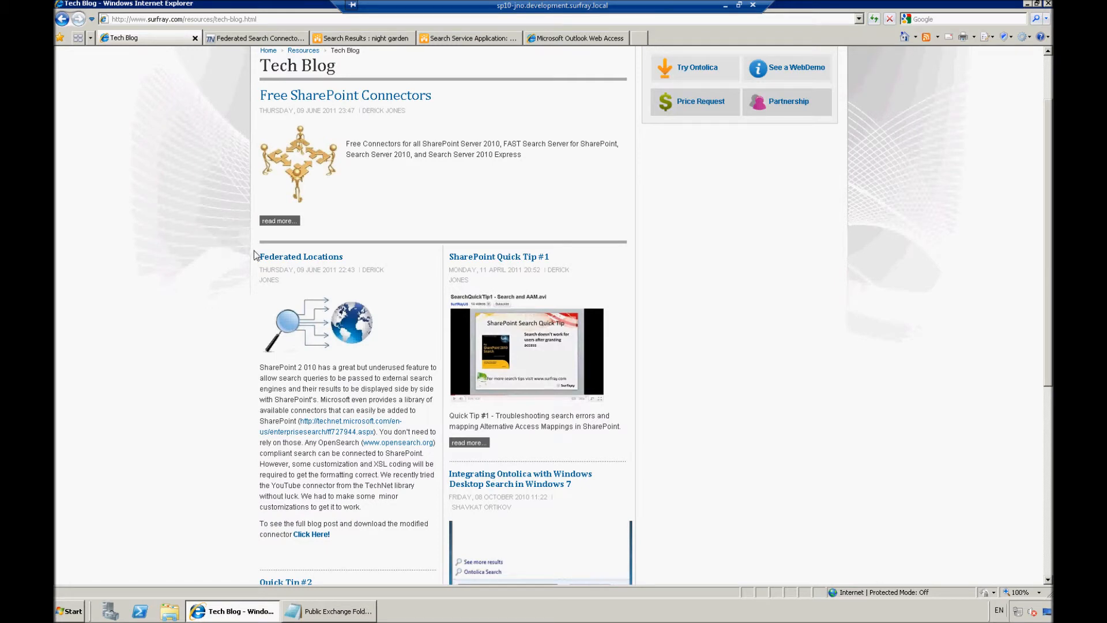
mouse_move(302, 261)
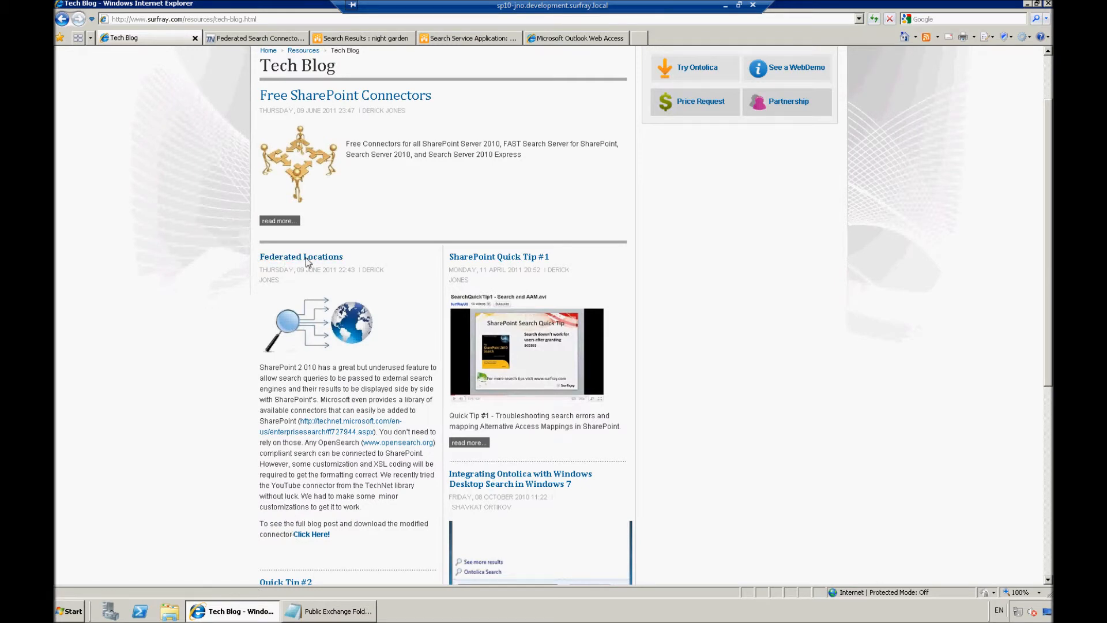
mouse_move(301, 513)
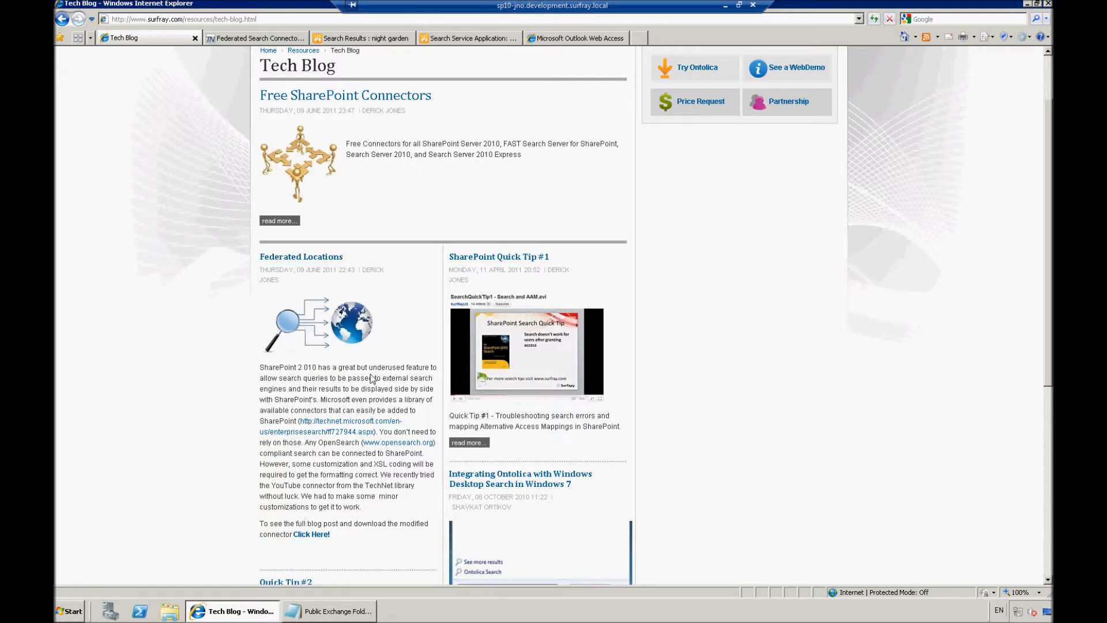
mouse_move(298, 532)
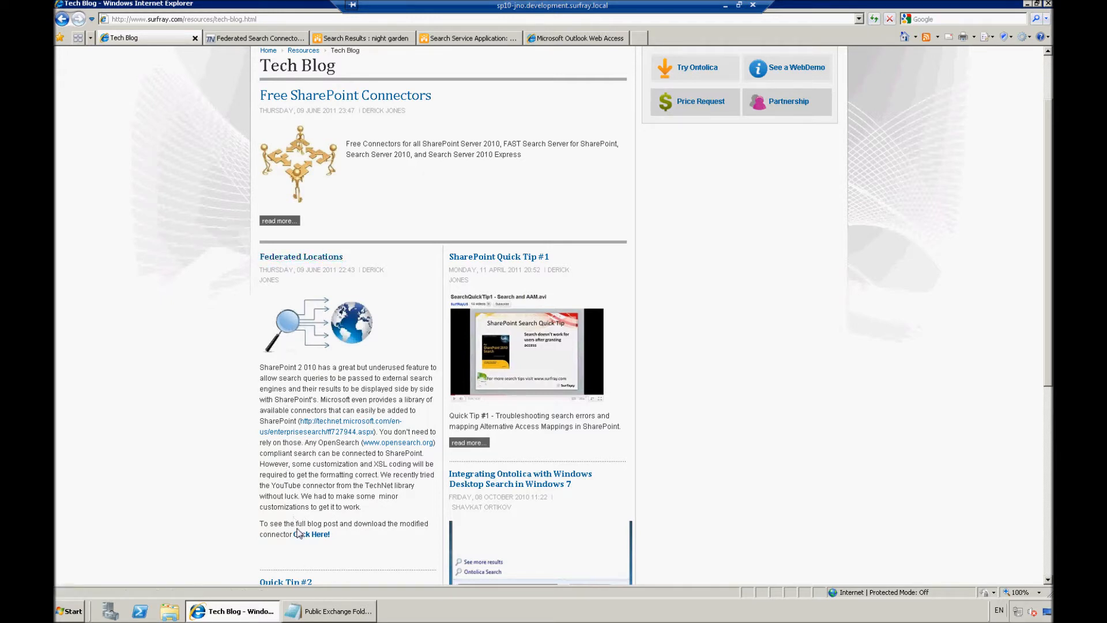
left_click(311, 533)
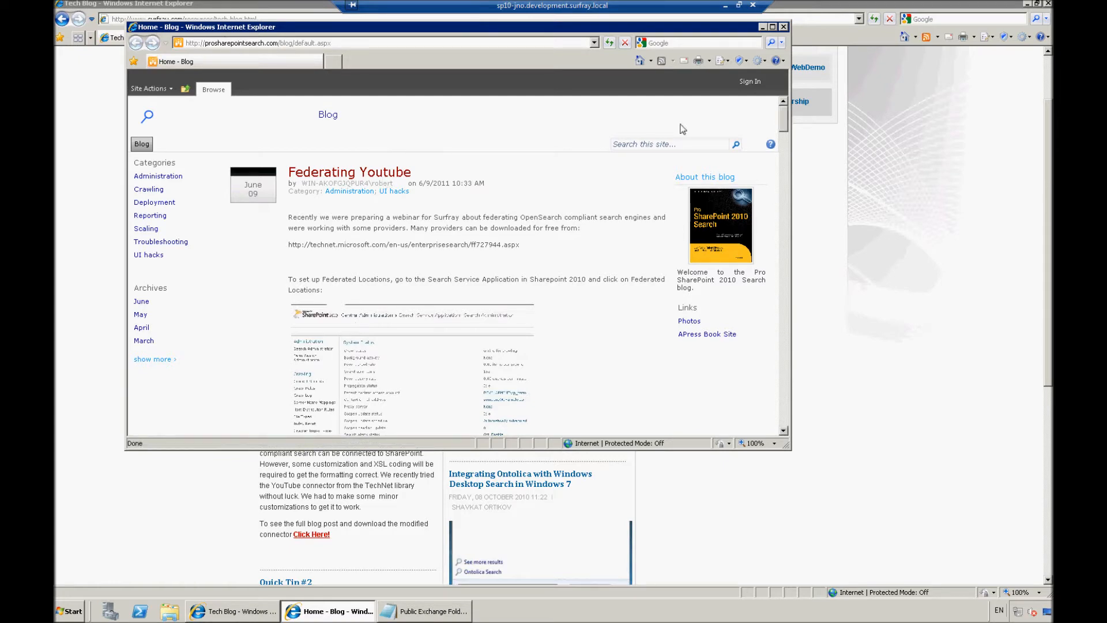
scroll("down", 3)
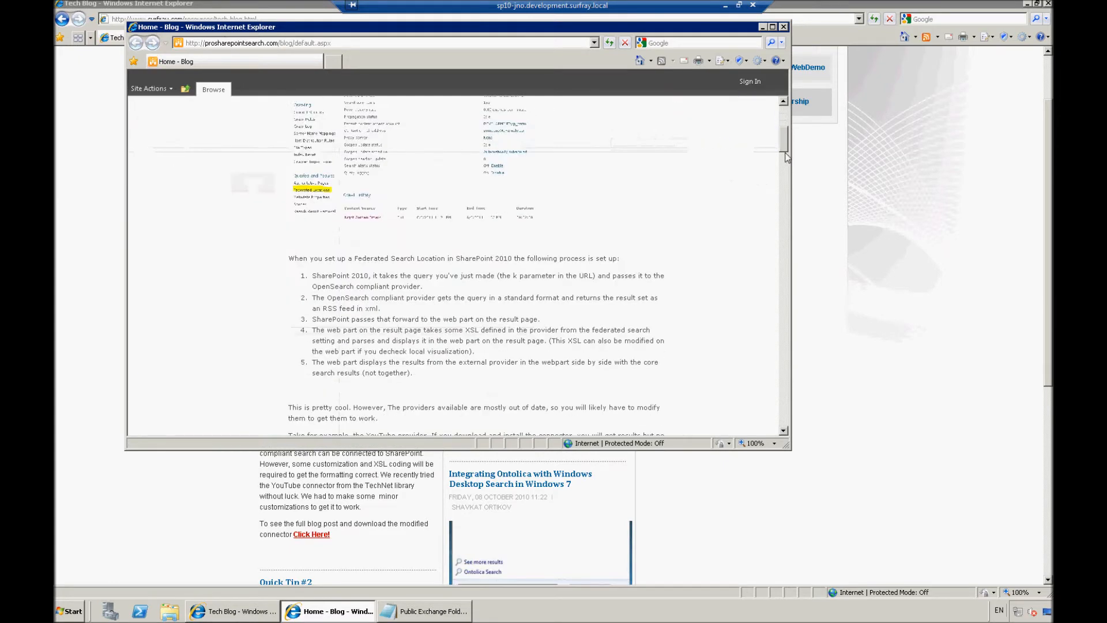
scroll("down", 3)
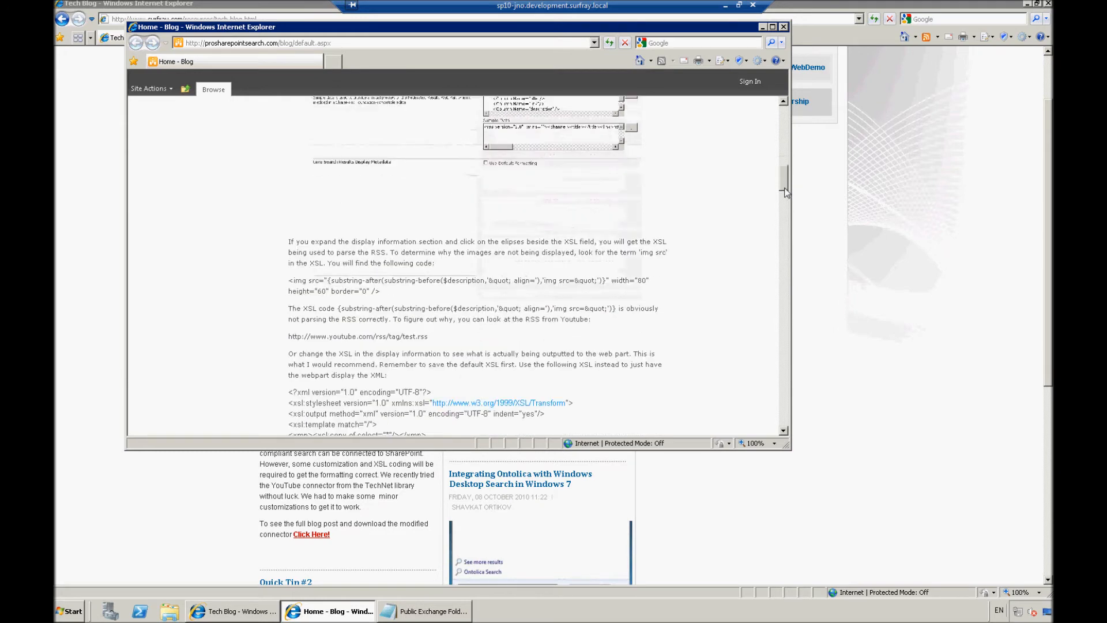
scroll("down", 3)
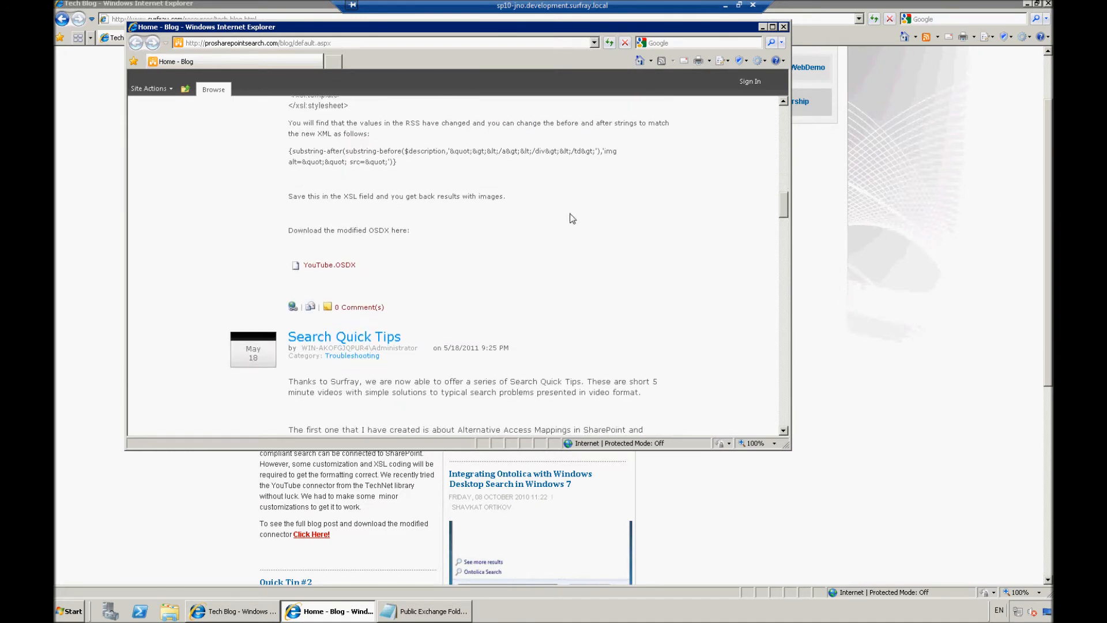
mouse_move(329, 264)
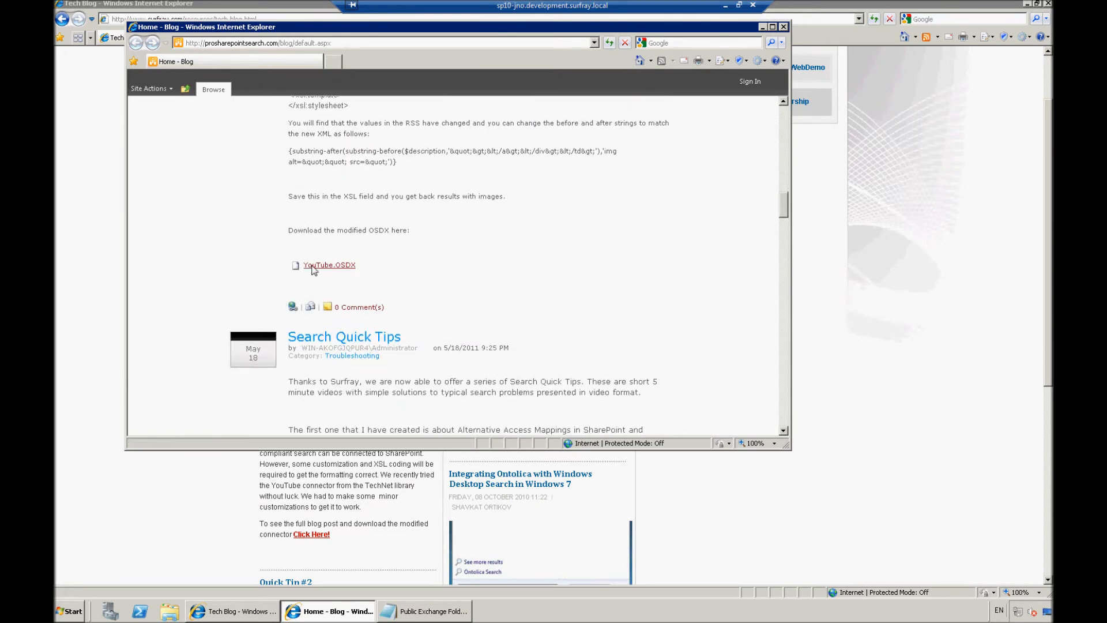
mouse_move(329, 265)
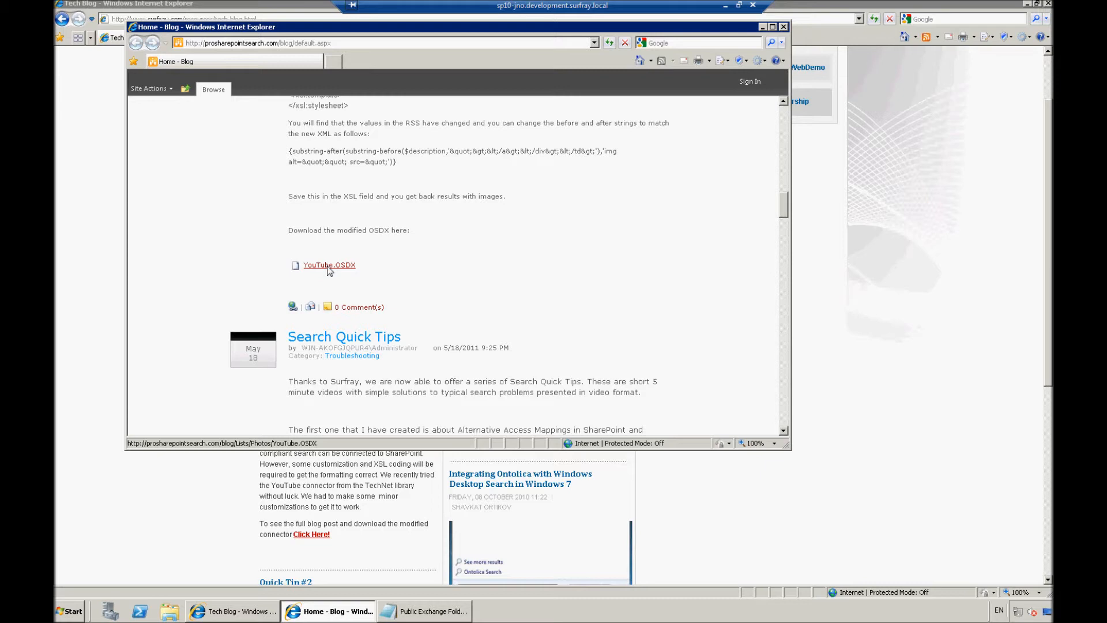
mouse_move(332, 270)
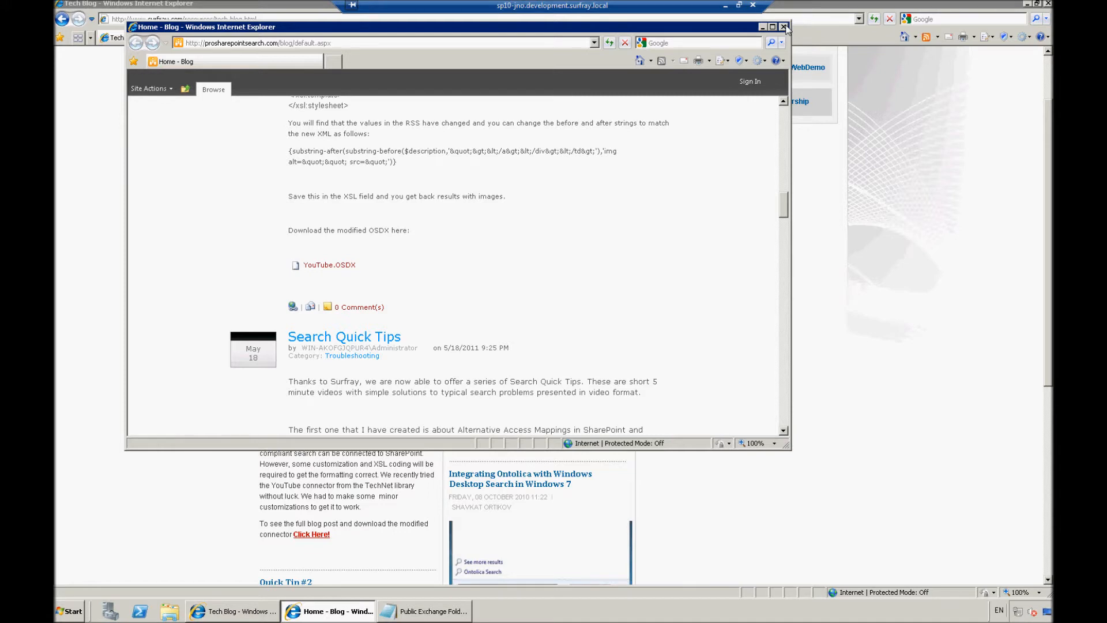
left_click(783, 27)
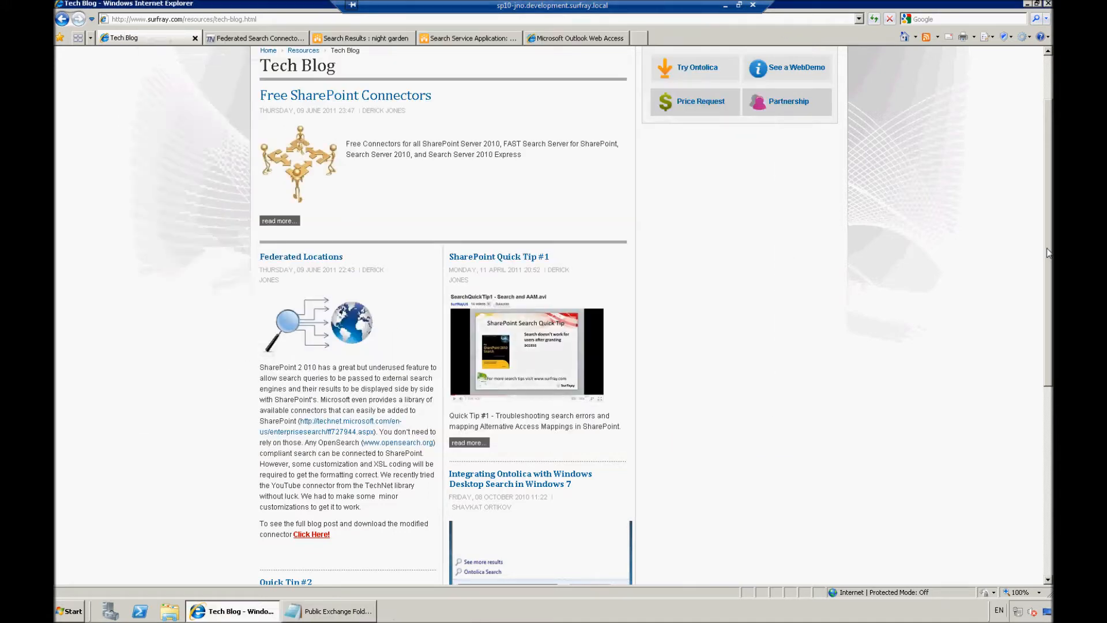
scroll("up", 3)
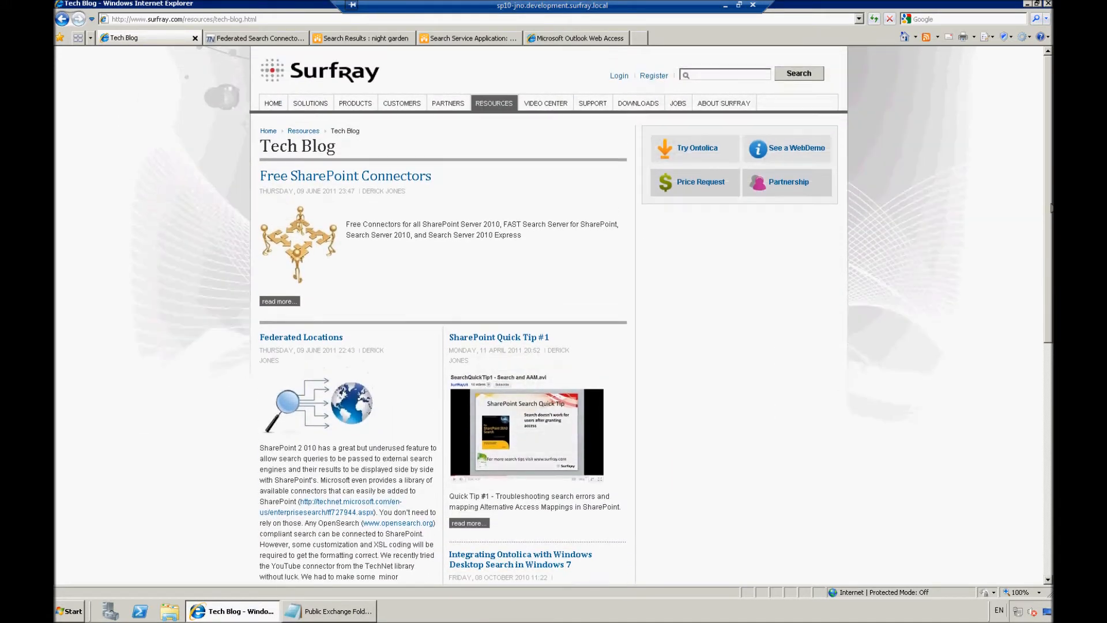
mouse_move(346, 176)
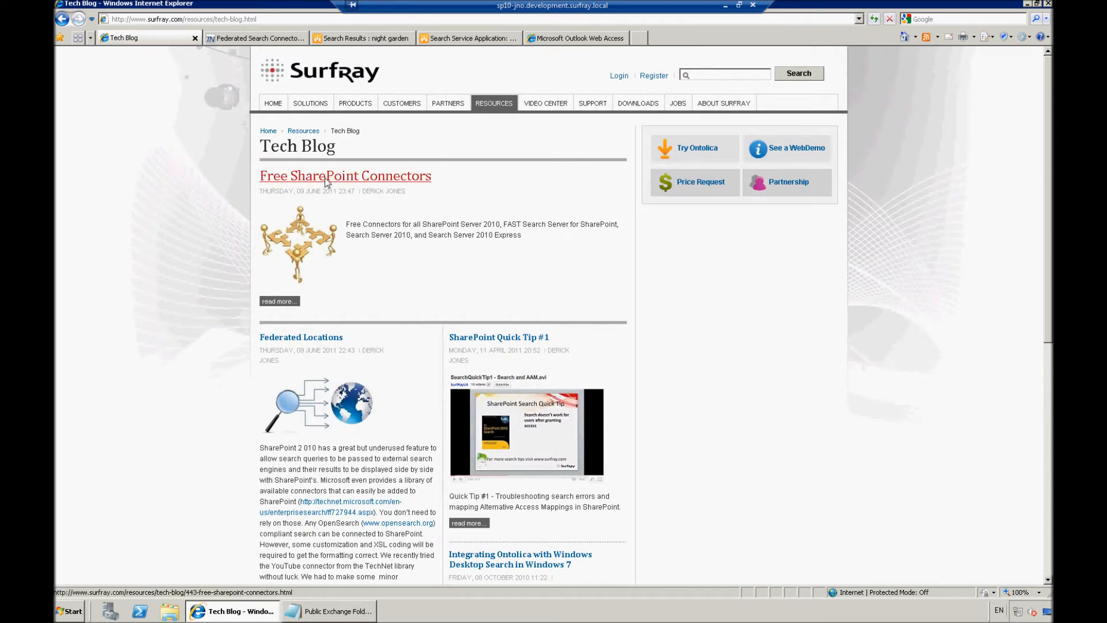
Step: Open the Free SharePoint Connectors post and scroll through its protocols and additional connectors
left_click(345, 175)
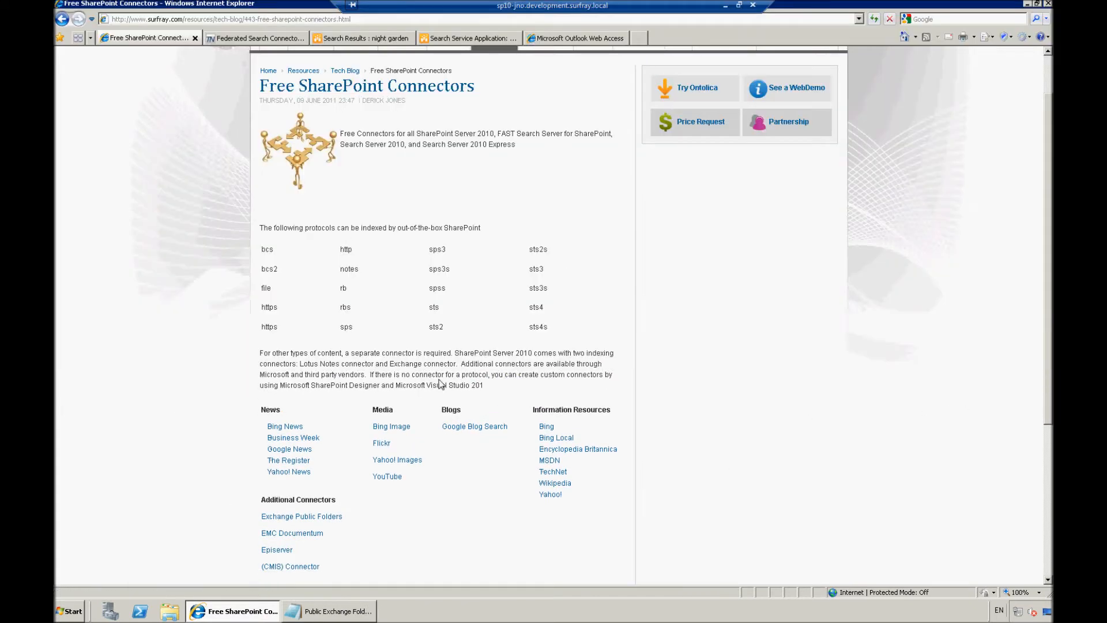
mouse_move(561, 360)
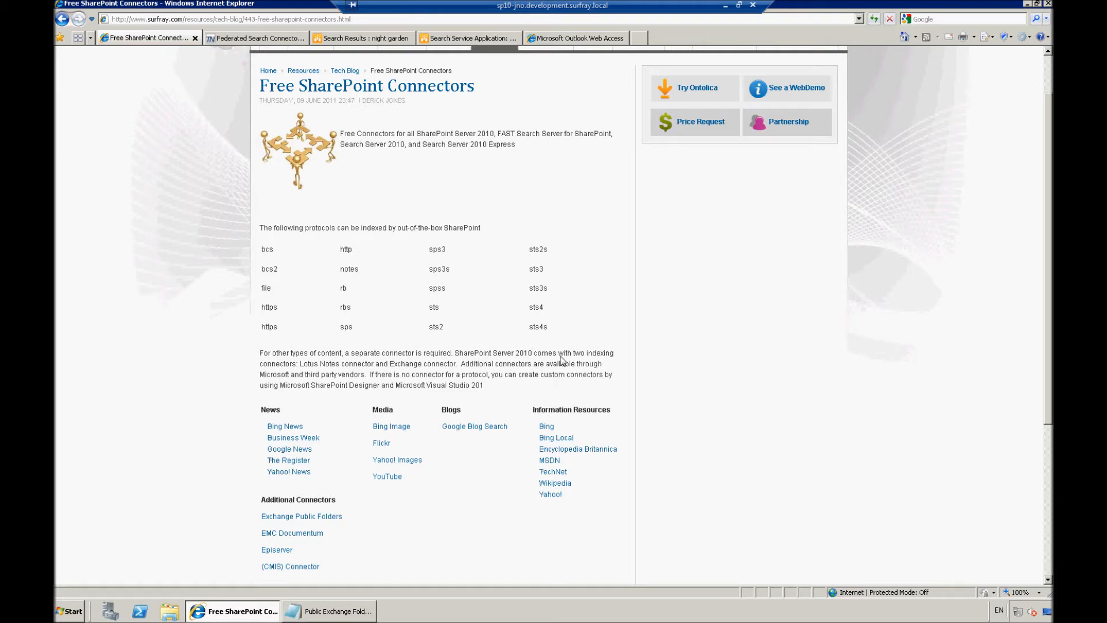
mouse_move(547, 339)
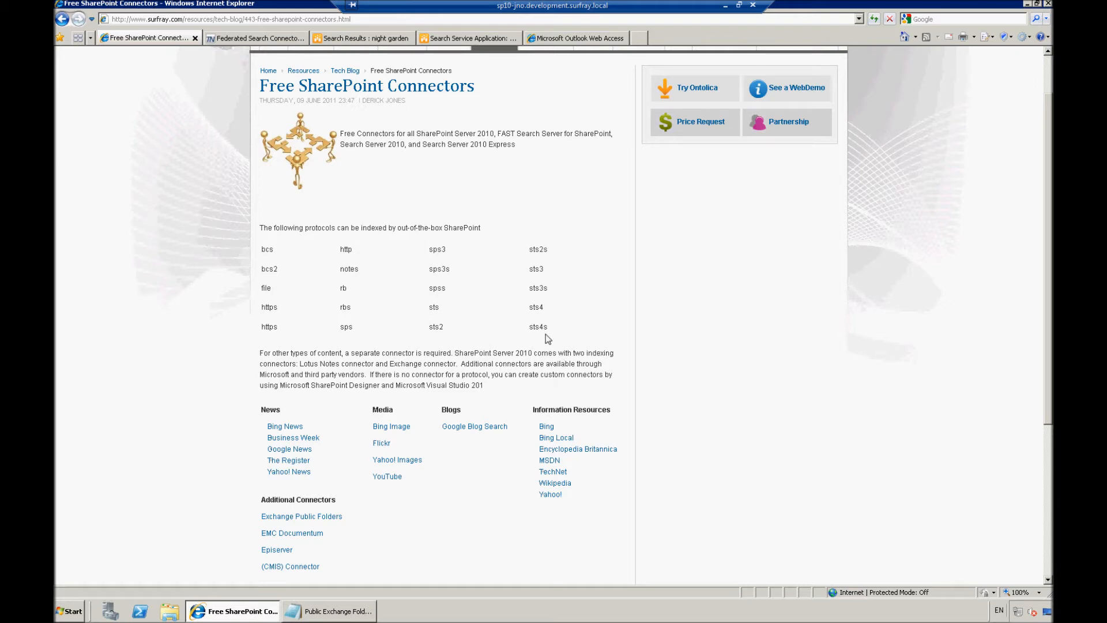
mouse_move(1048, 346)
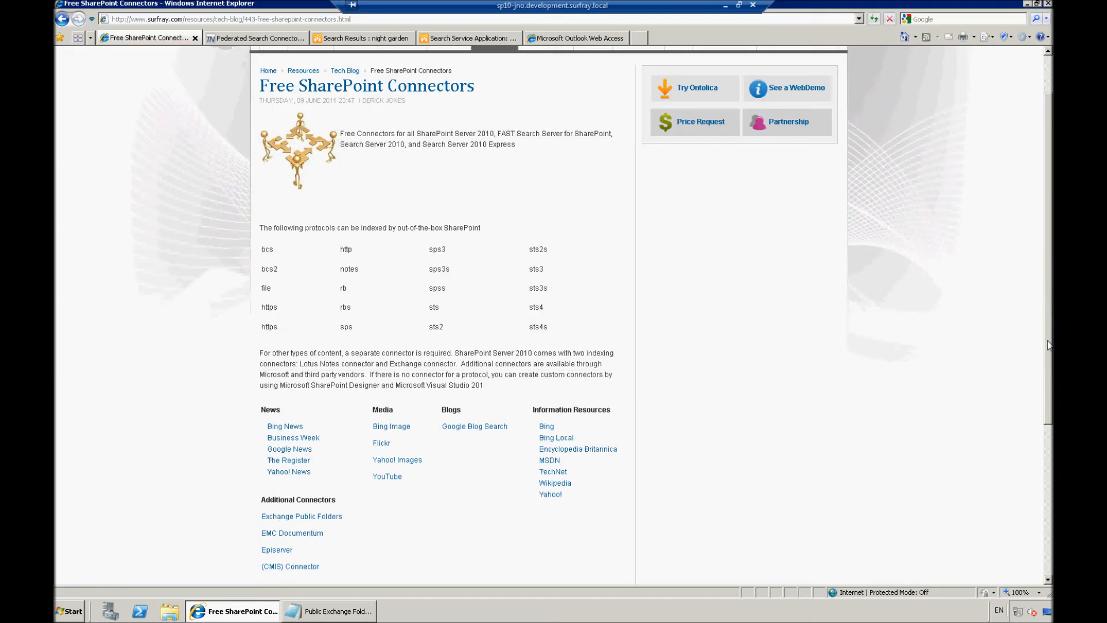
scroll("down", 3)
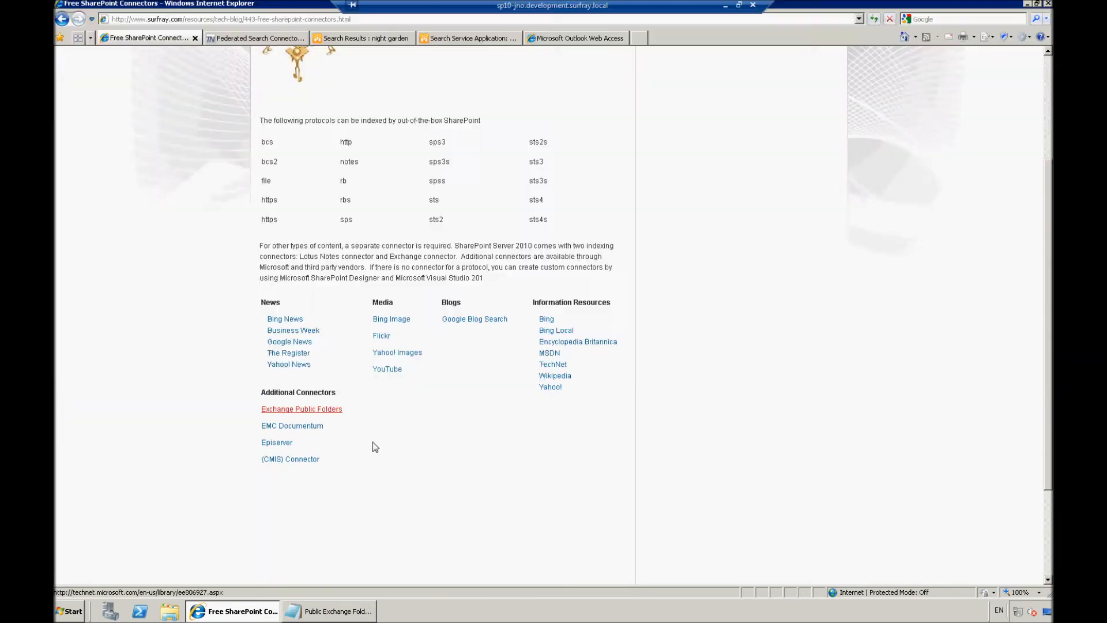
mouse_move(1050, 467)
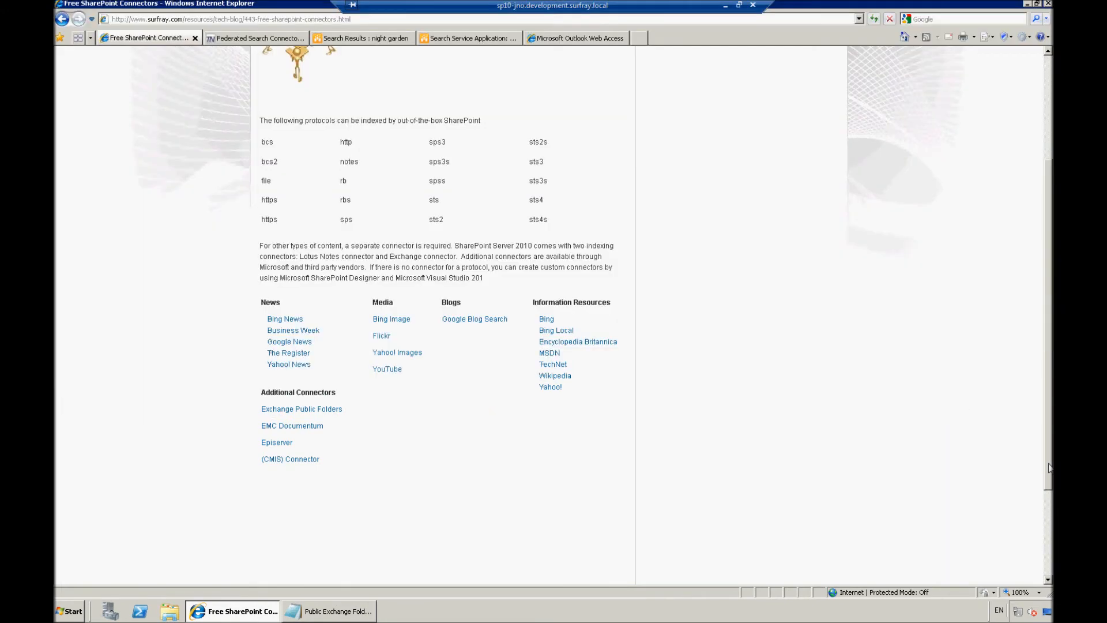
scroll("up", 3)
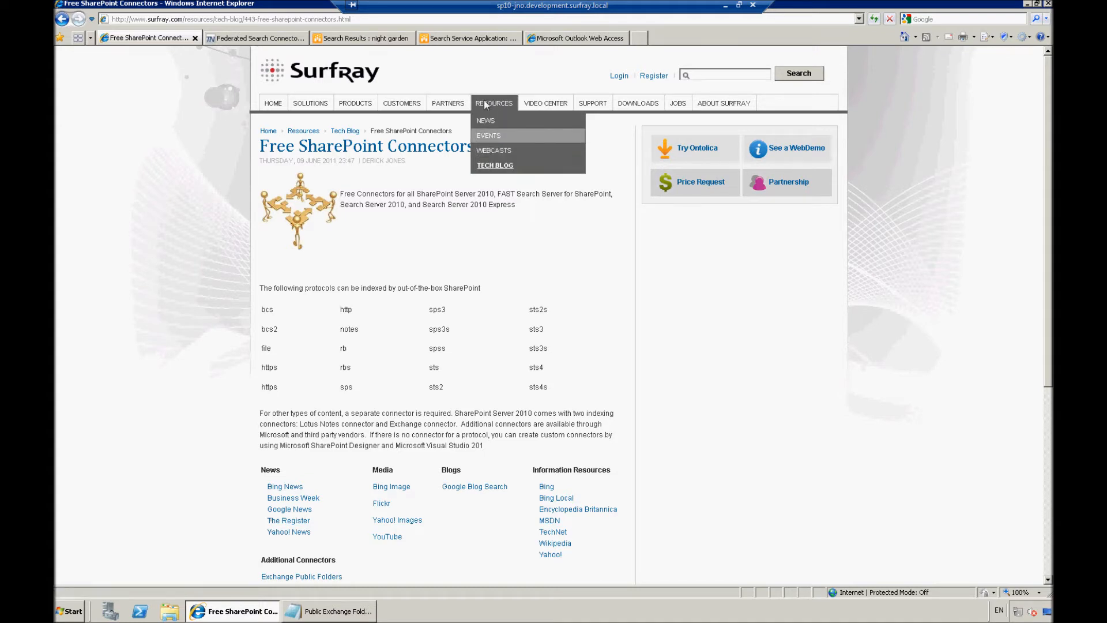
mouse_move(494, 151)
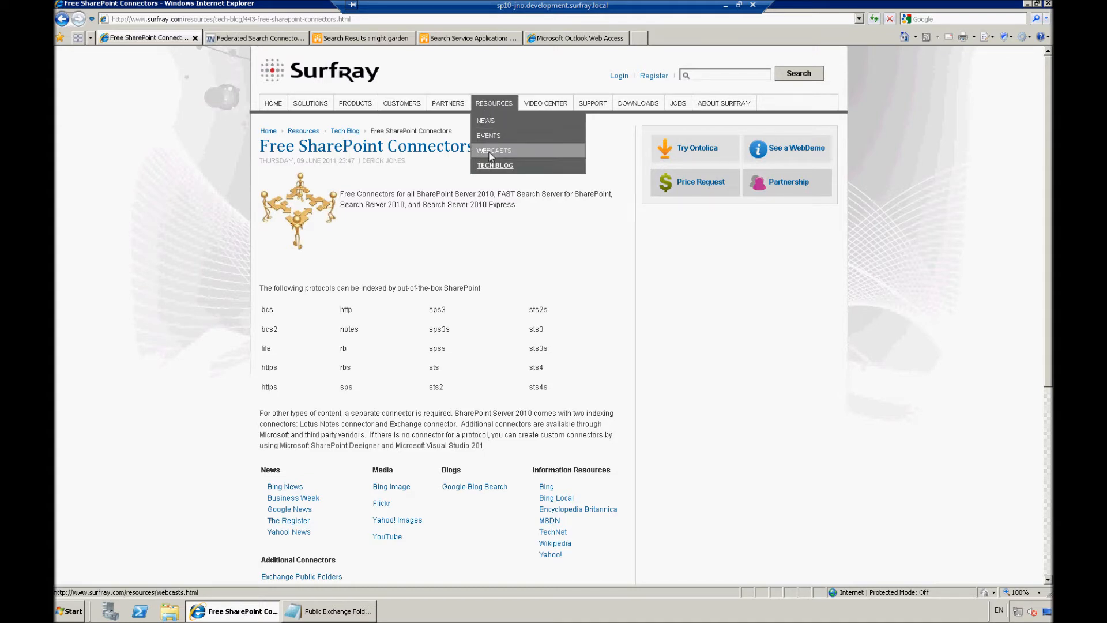
Step: Open Surfray's Webcasts page and scroll through the recorded SharePoint 2010 search webinars
left_click(493, 150)
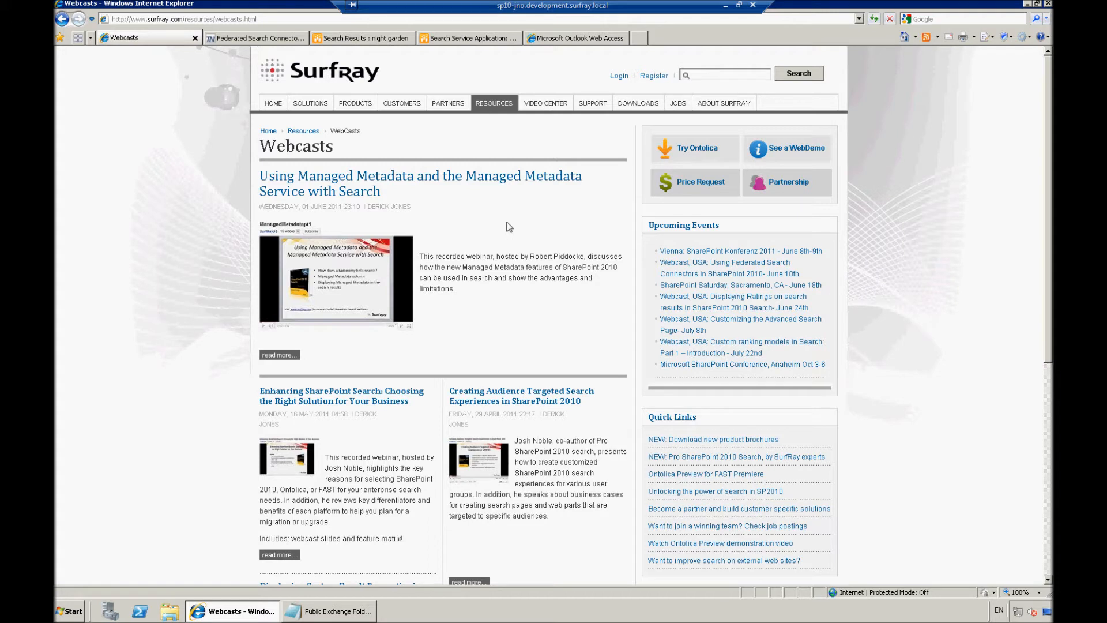
mouse_move(512, 227)
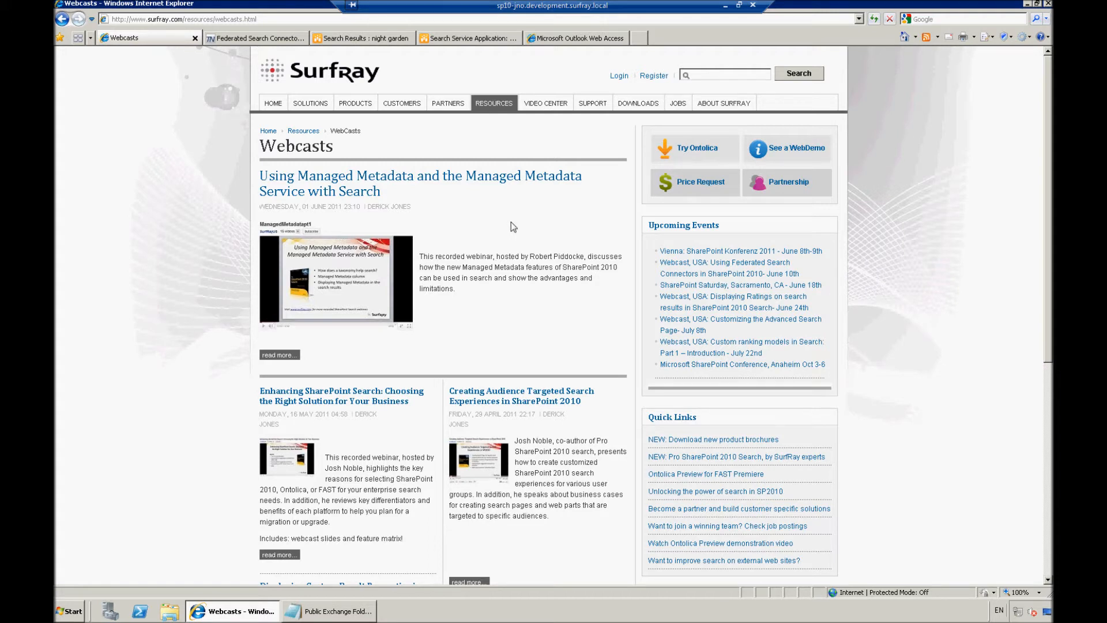
scroll("down", 3)
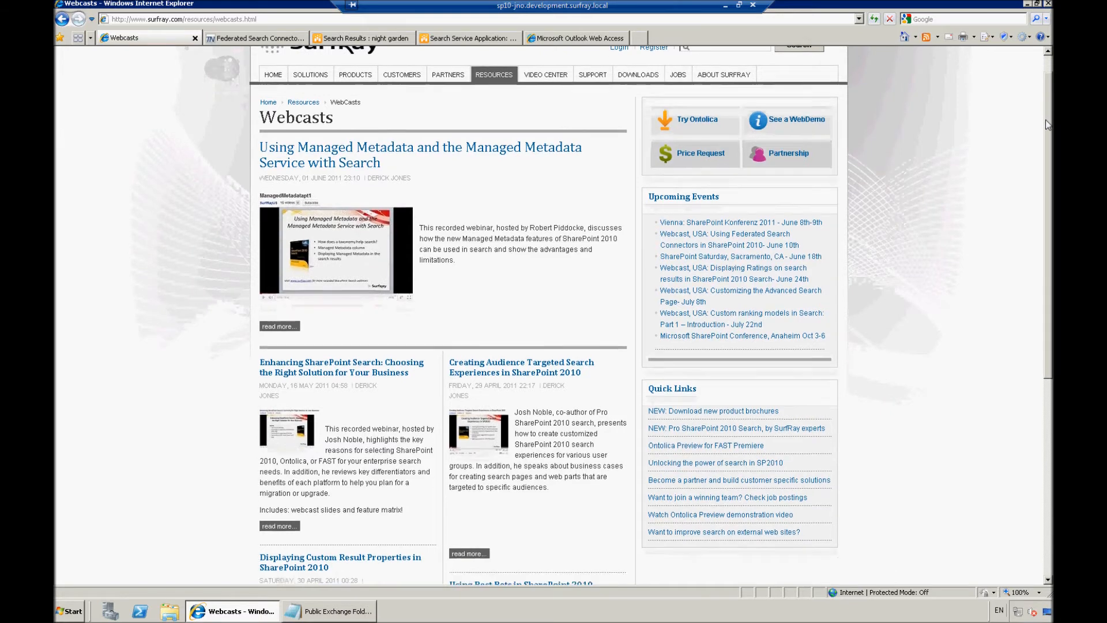
scroll("up", 3)
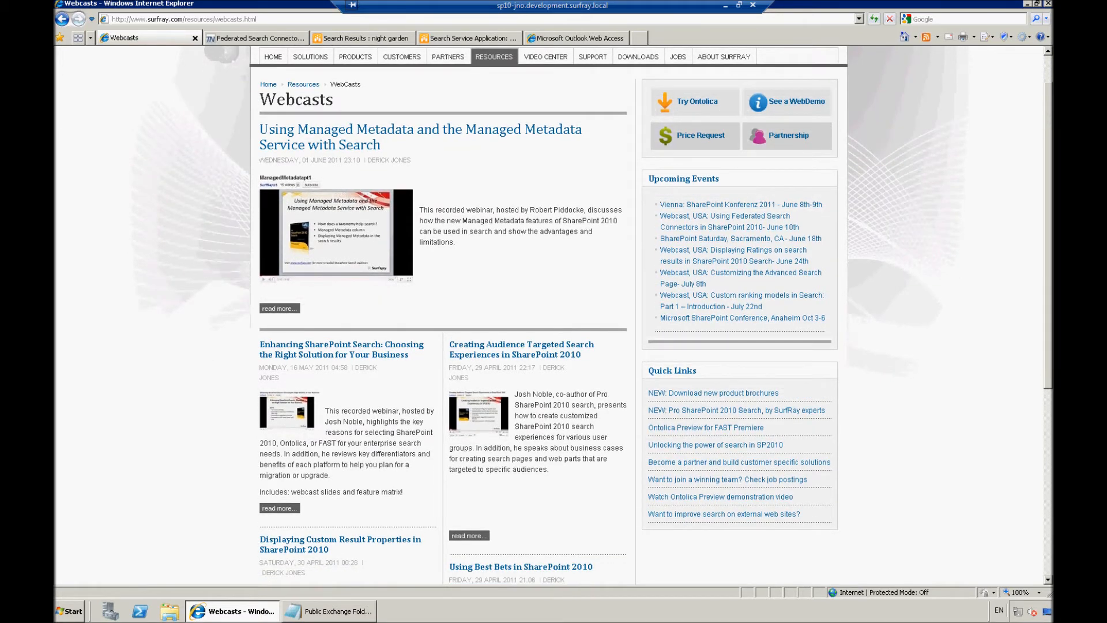
scroll("down", 3)
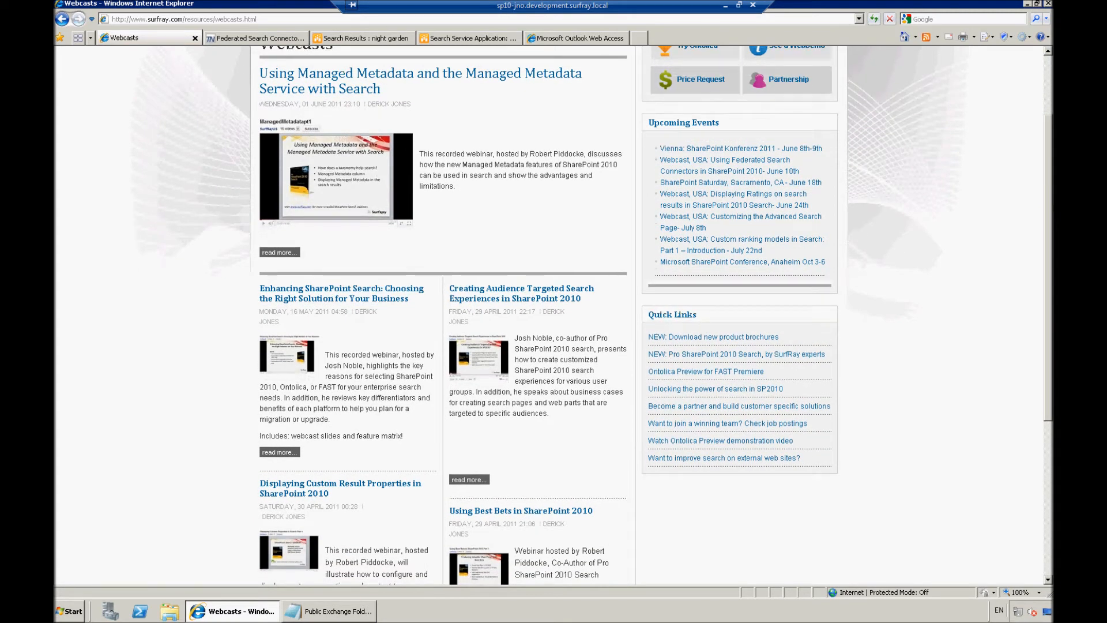
scroll("up", 3)
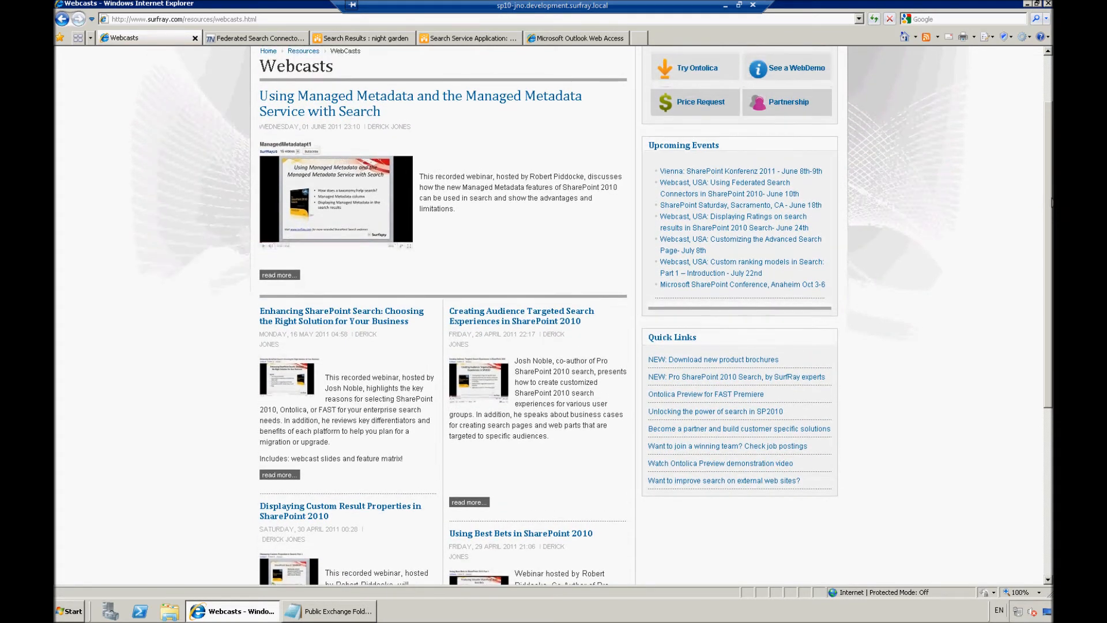
scroll("down", 3)
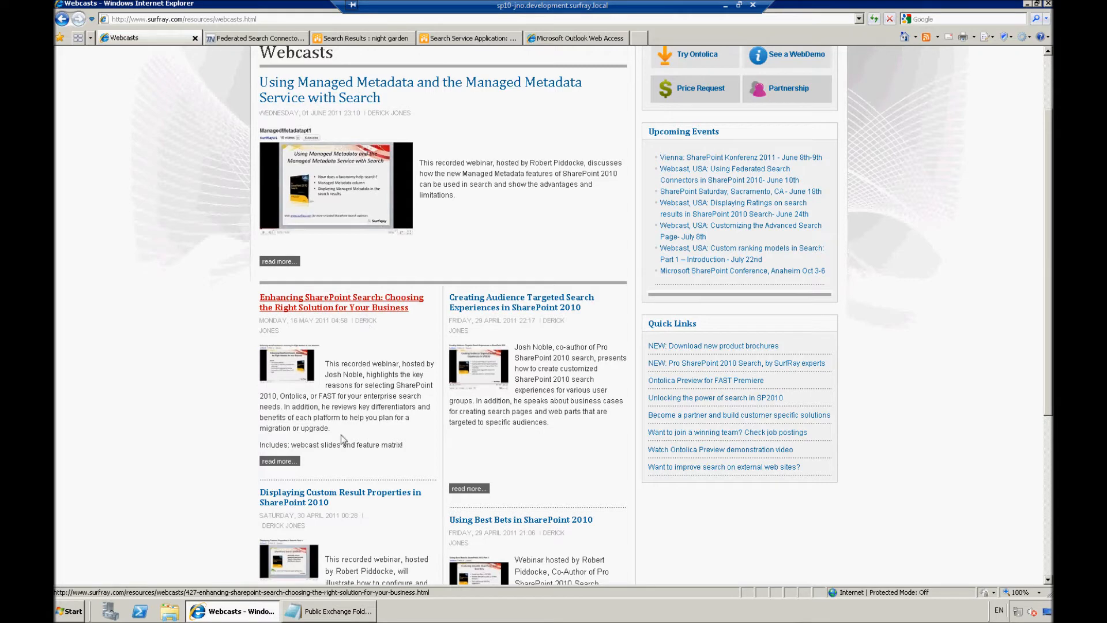
mouse_move(1047, 335)
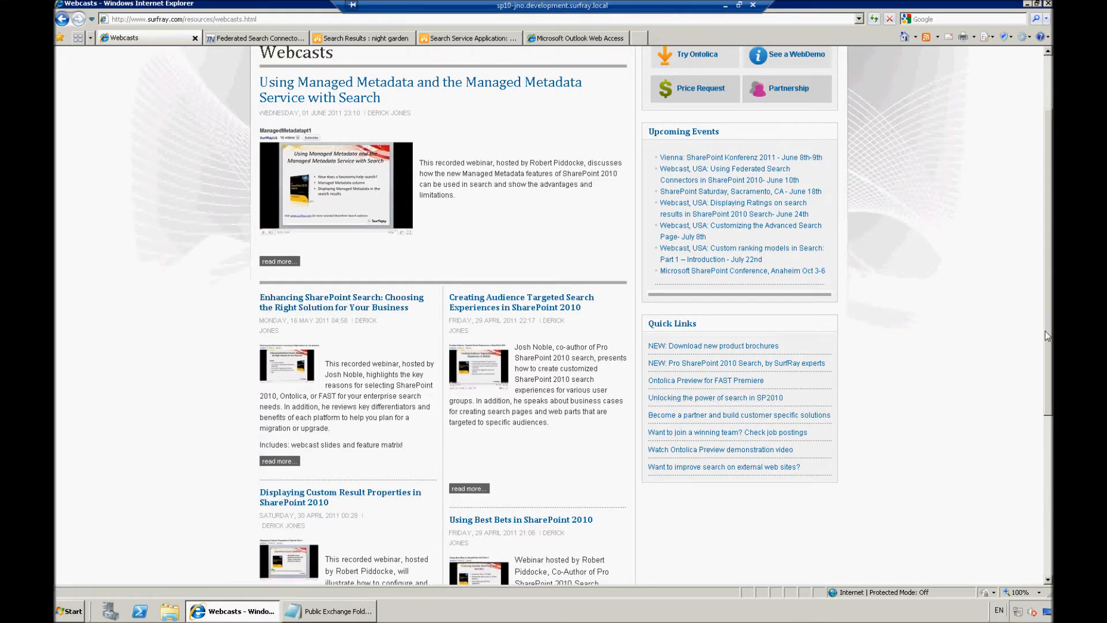
scroll("down", 3)
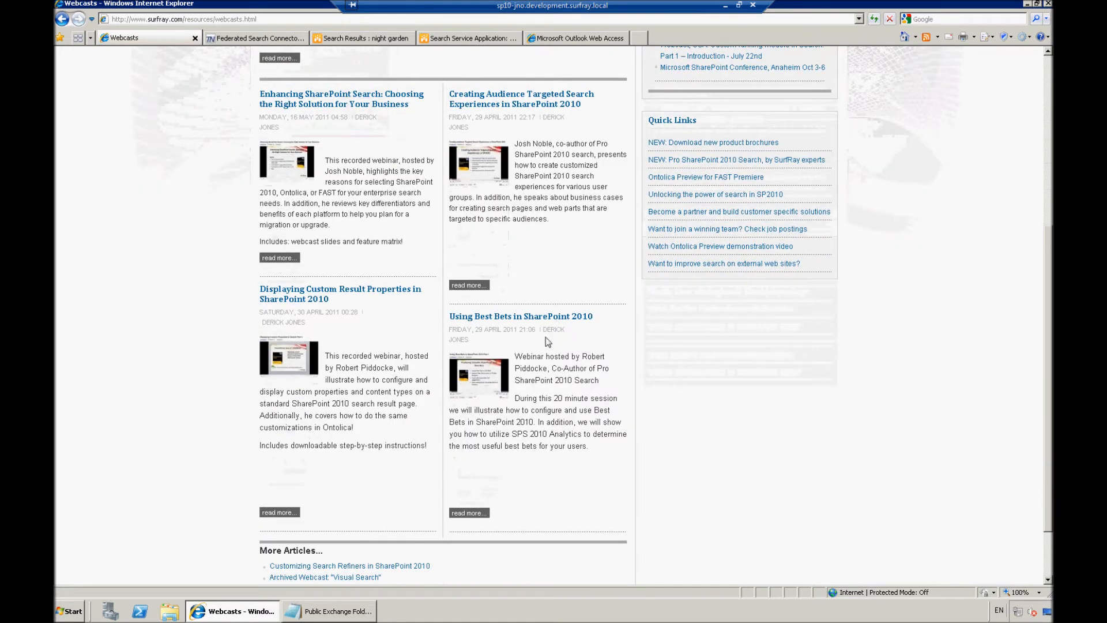
scroll("down", 3)
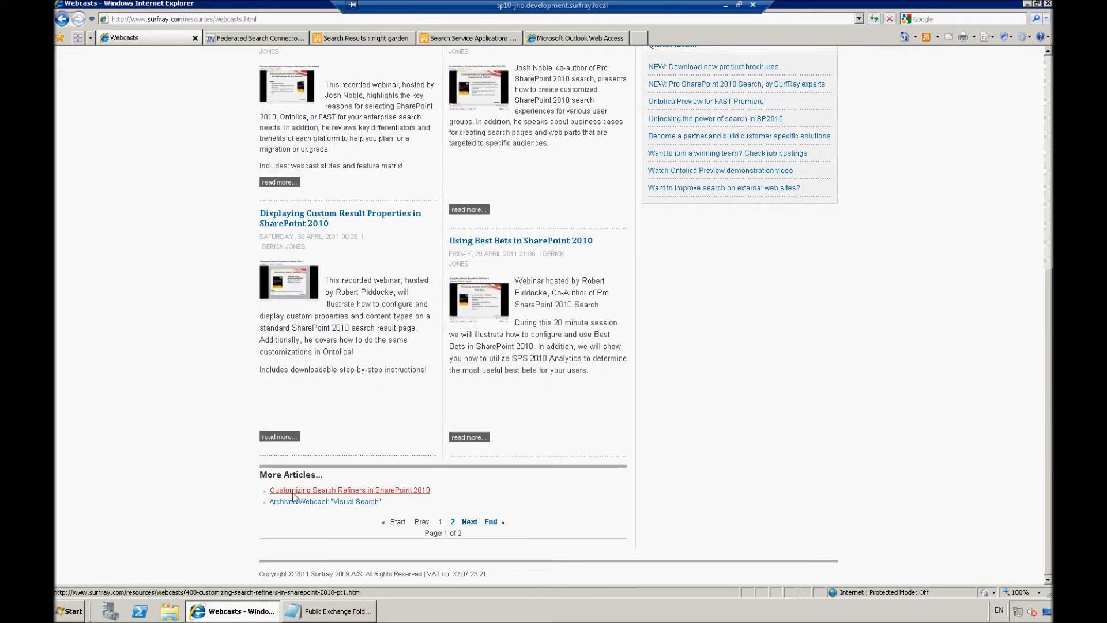
mouse_move(387, 502)
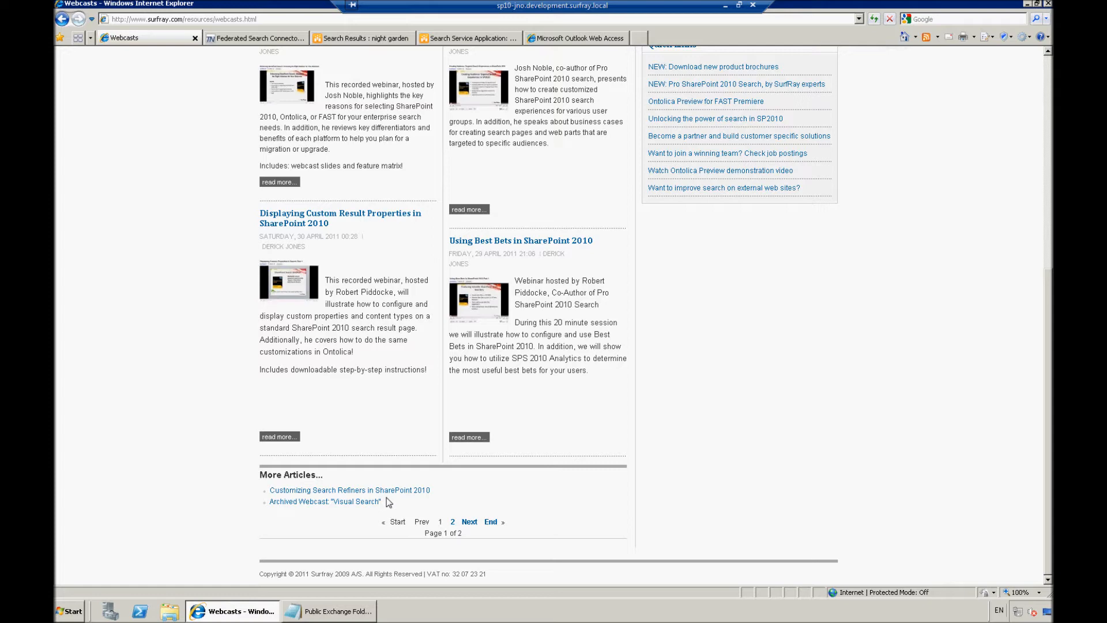
mouse_move(1049, 387)
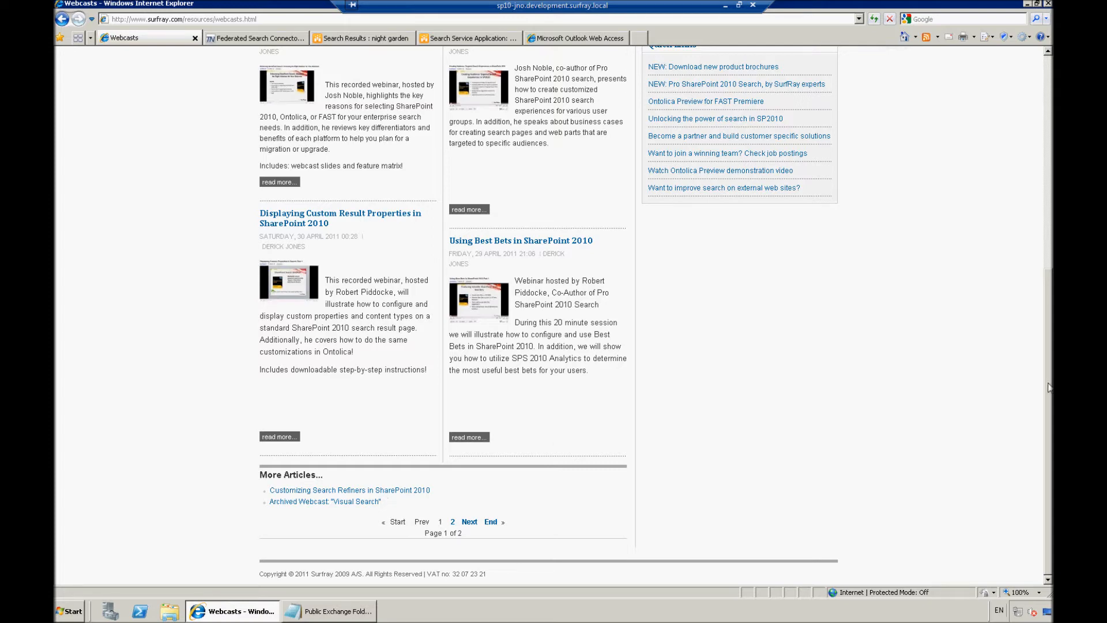
scroll("up", 3)
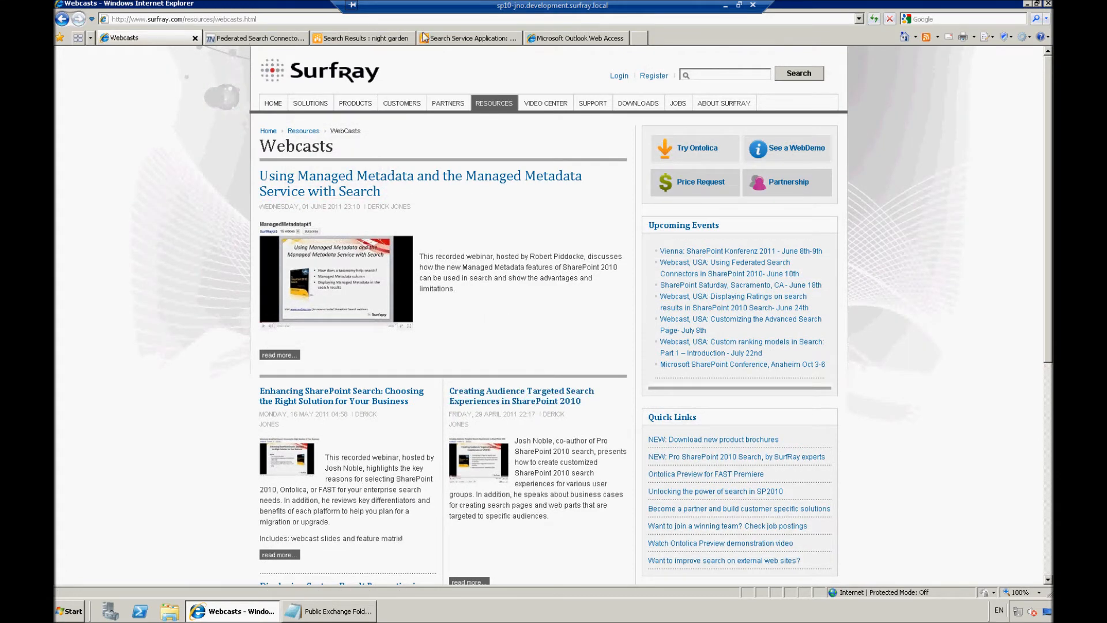
Step: Refresh Manage Content Sources so Night Garden Emails shows Idle after its 2:20 crawl
left_click(468, 38)
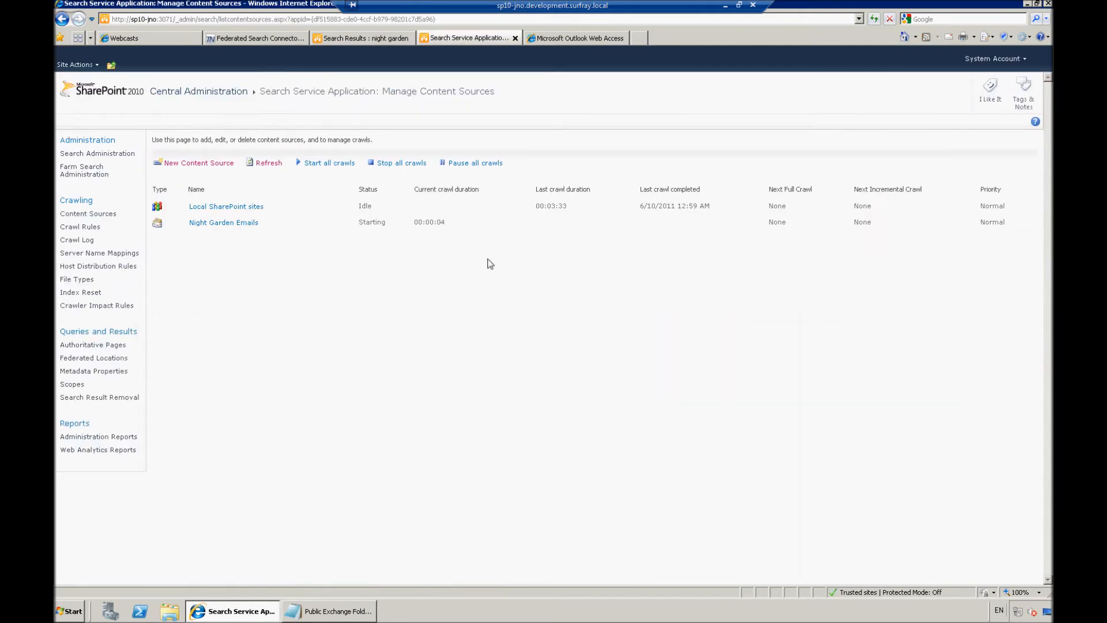
mouse_move(268, 163)
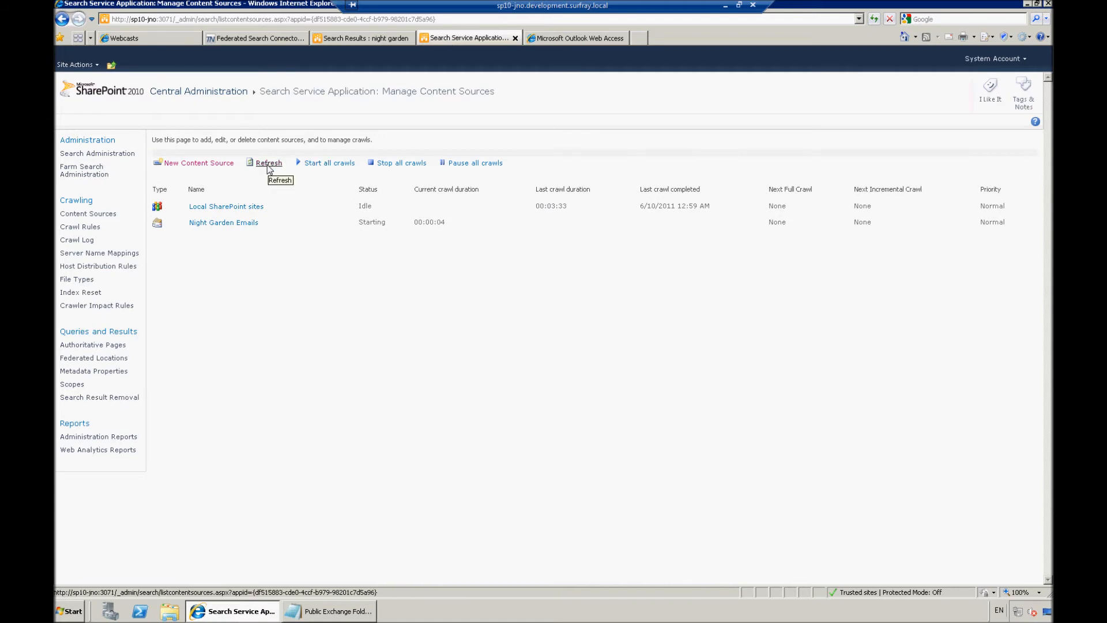
left_click(269, 163)
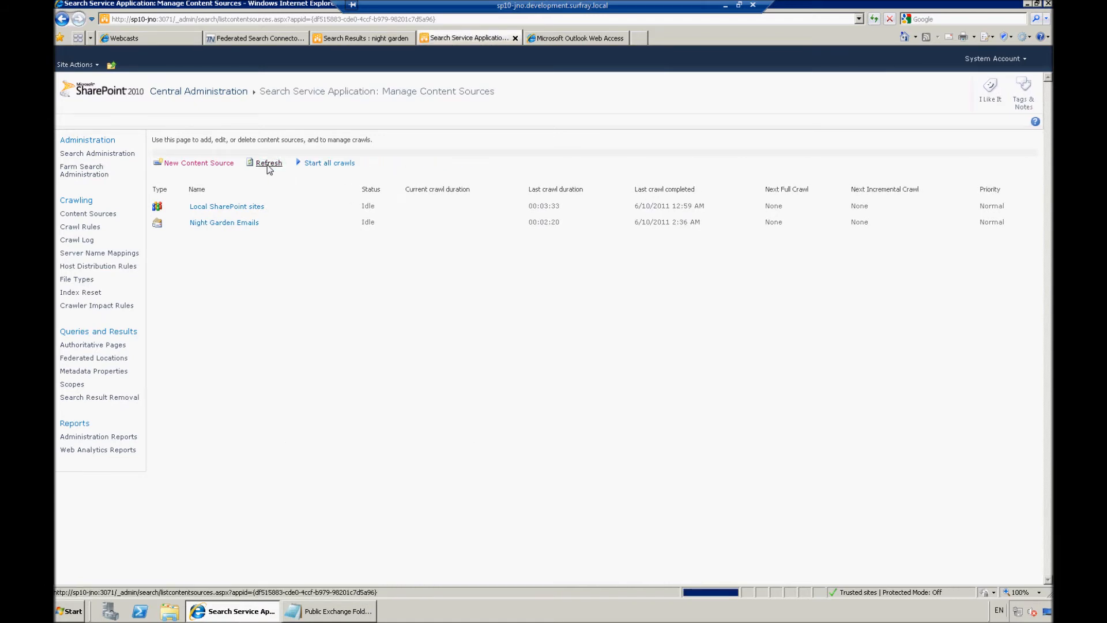
mouse_move(449, 215)
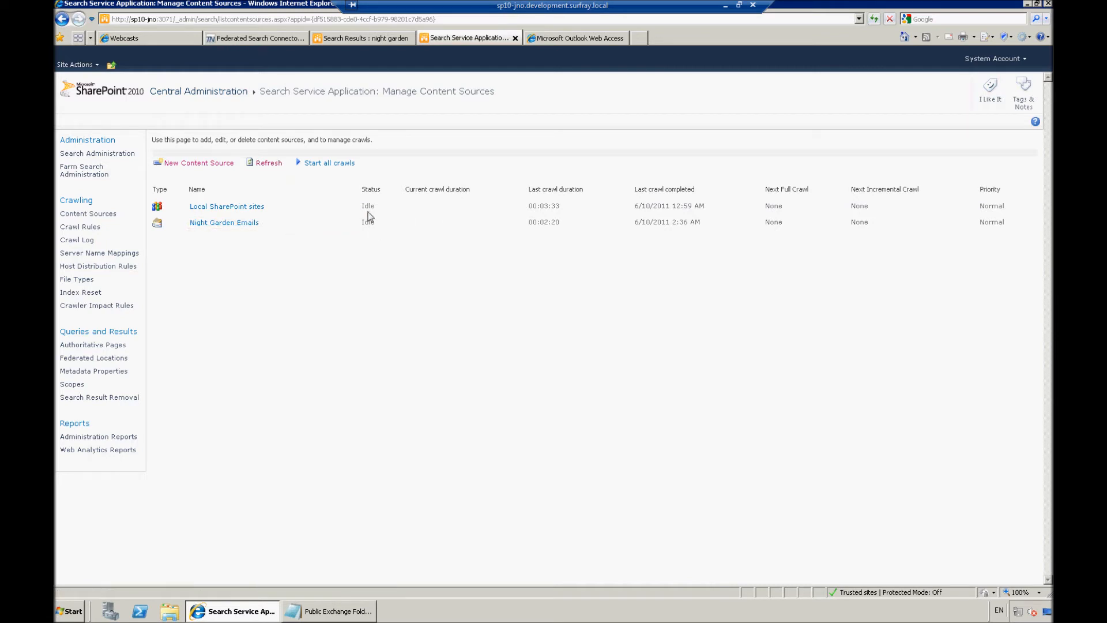
mouse_move(531, 226)
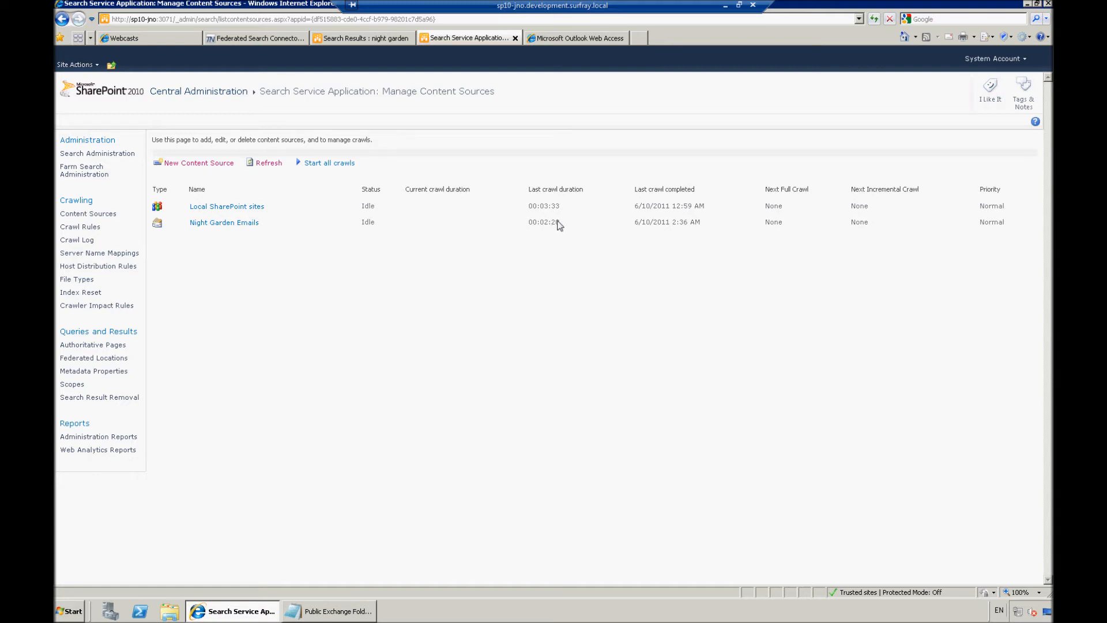
mouse_move(99, 252)
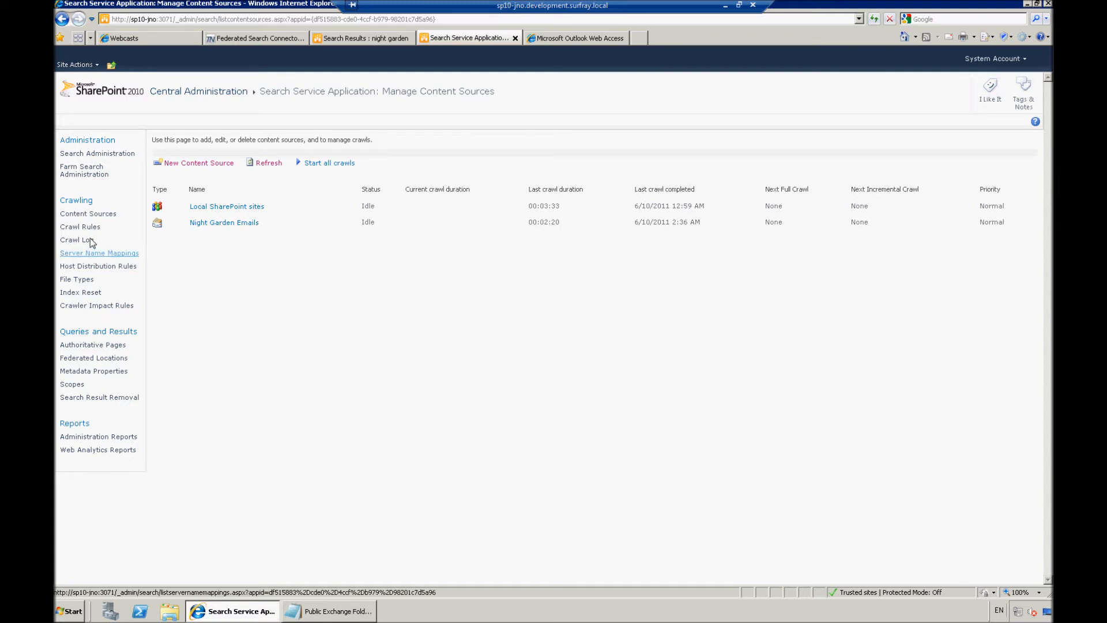
left_click(76, 240)
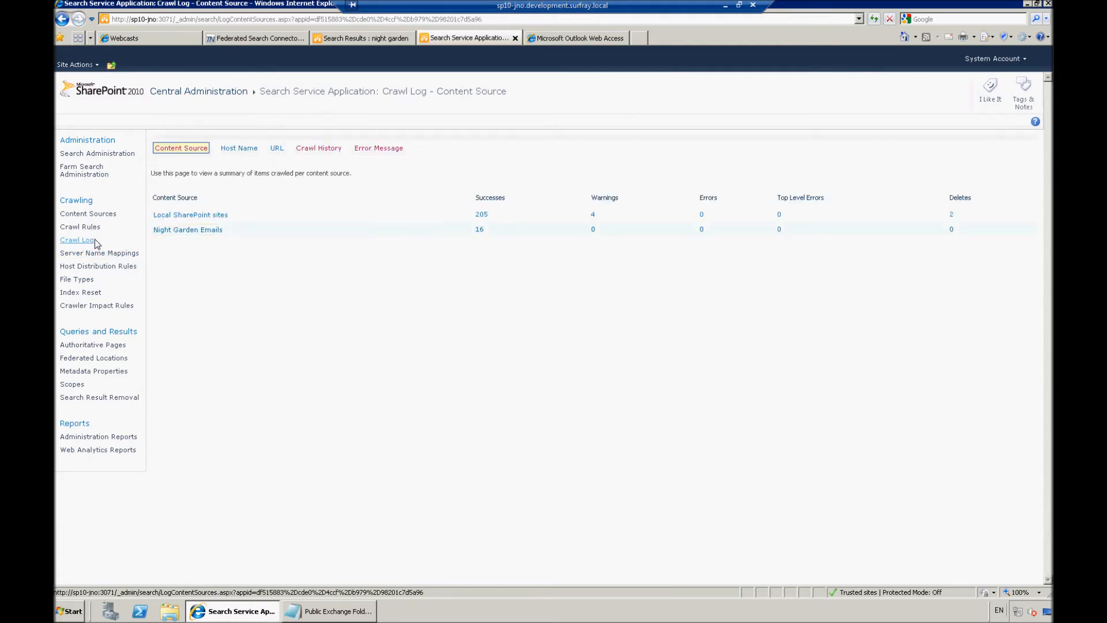
mouse_move(636, 226)
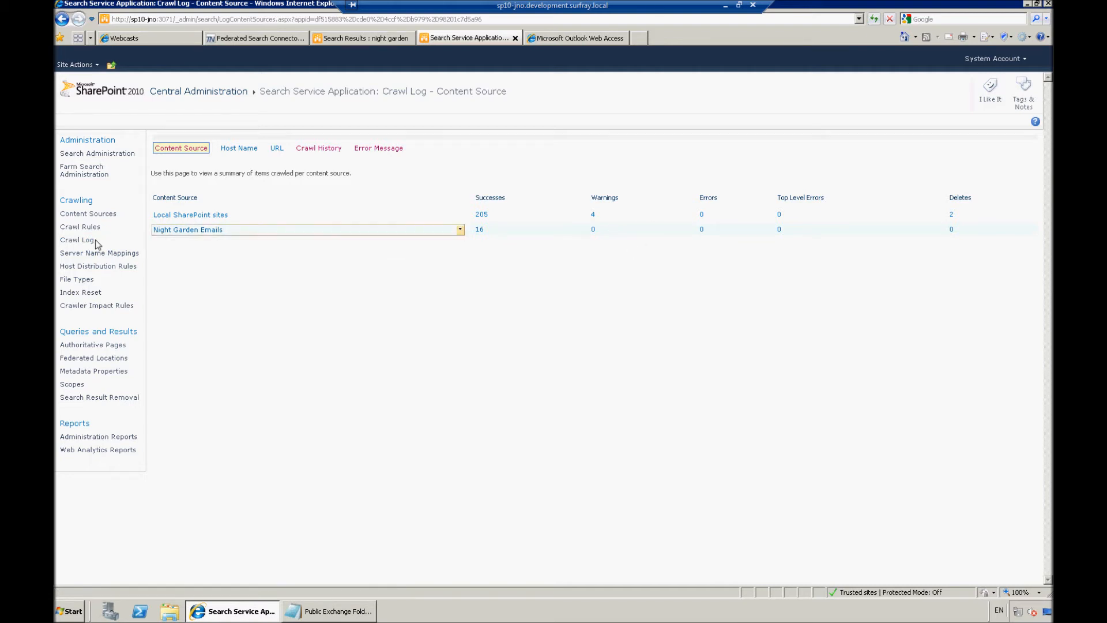
mouse_move(76, 239)
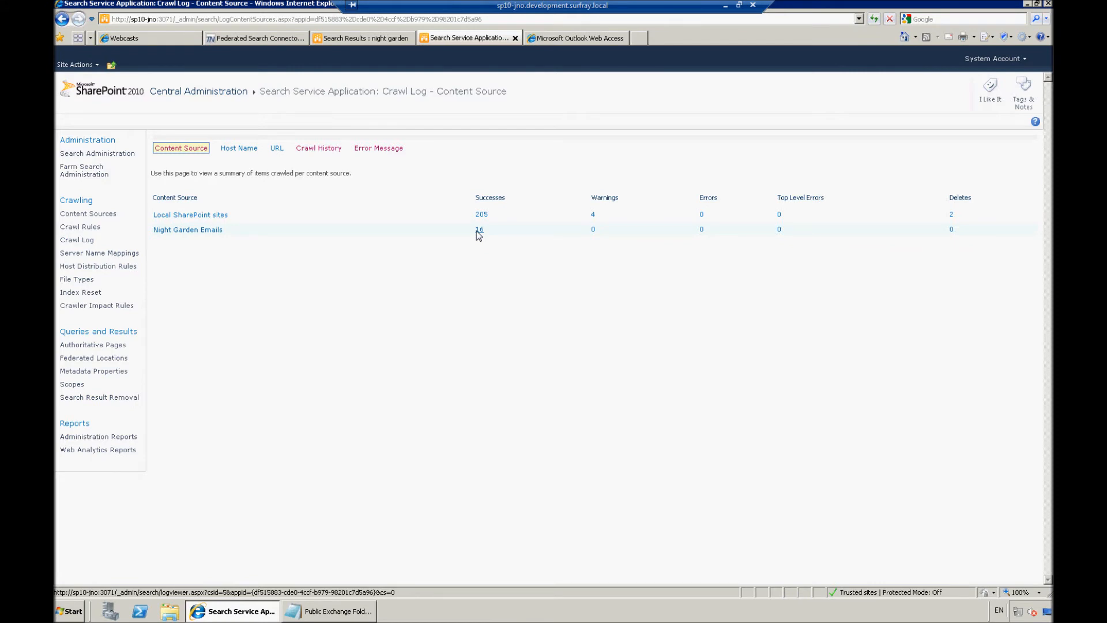
left_click(480, 230)
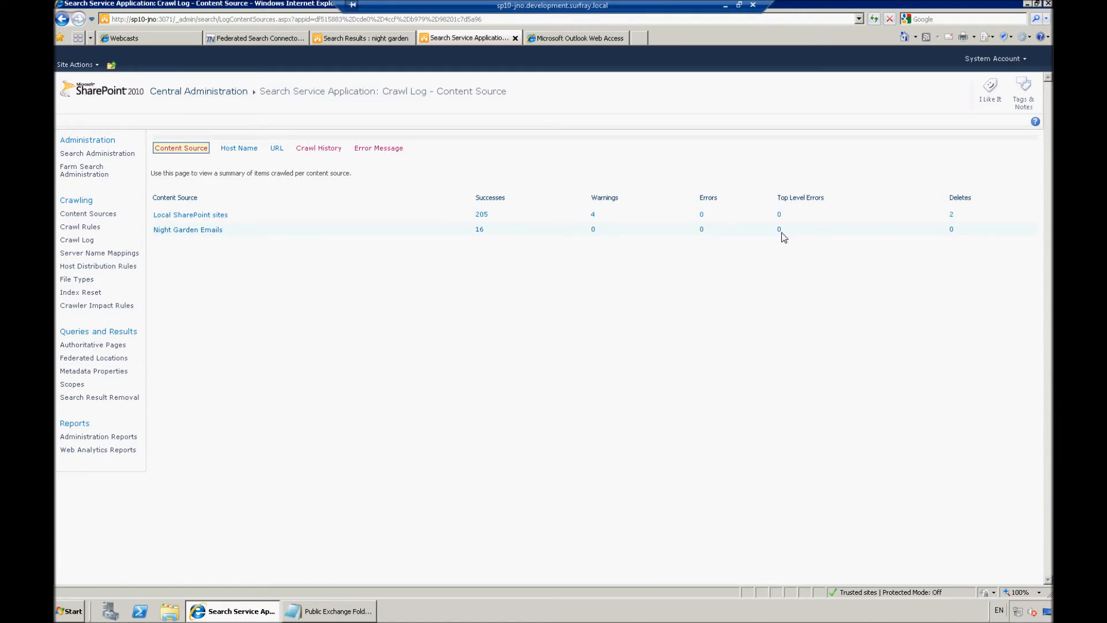
mouse_move(776, 236)
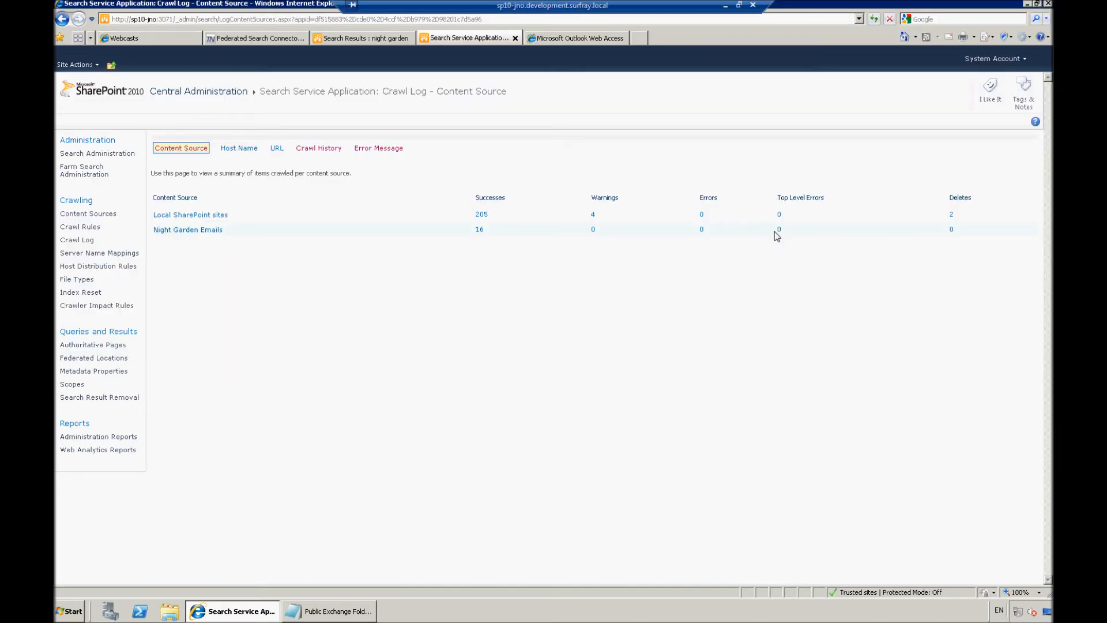
mouse_move(764, 289)
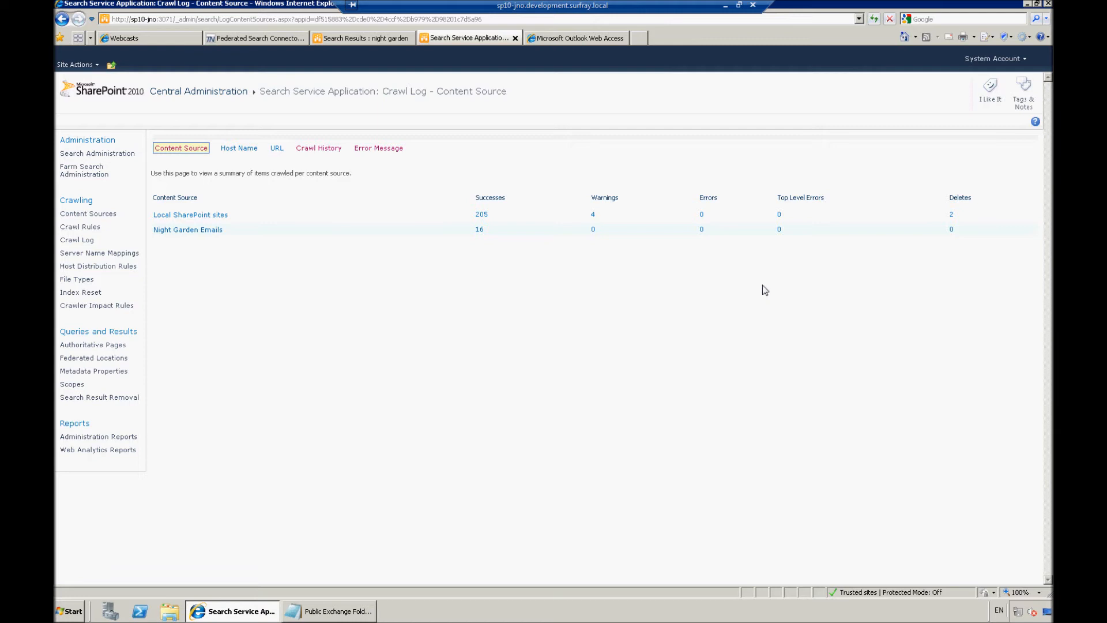
mouse_move(406, 288)
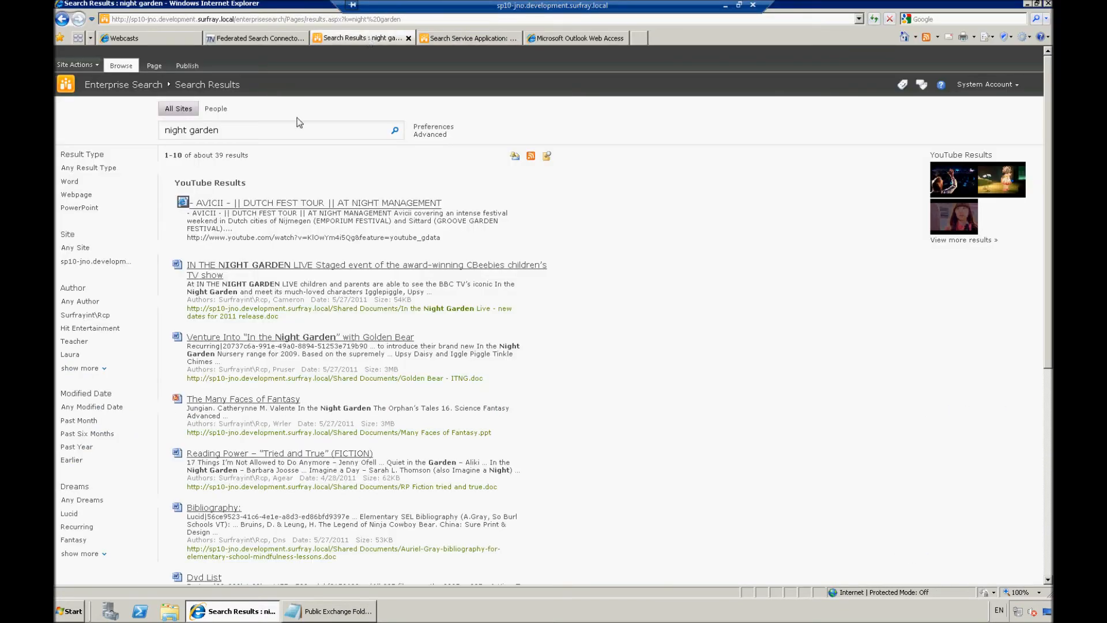
Step: Rerun the 'night garden' search and refine to Email results by Joshua Noble
double_click(203, 130)
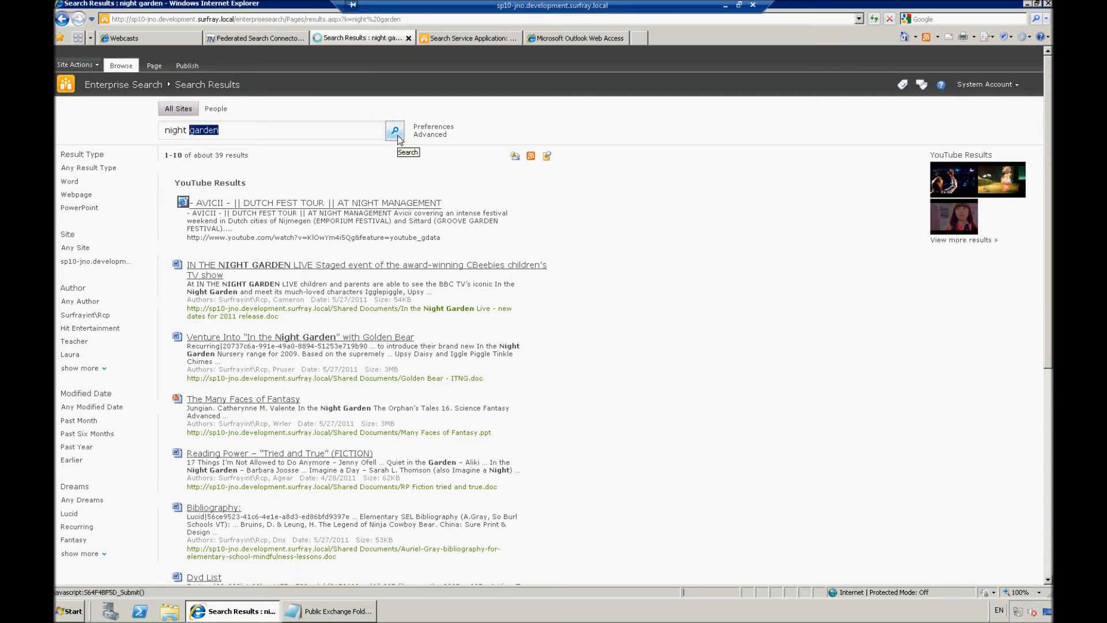
left_click(394, 130)
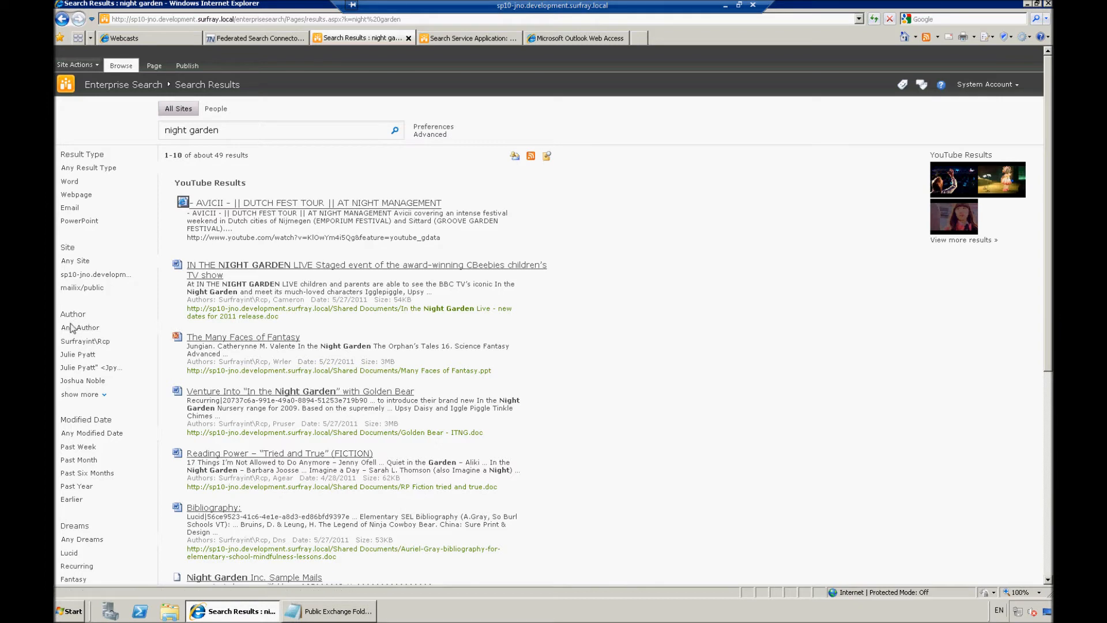
mouse_move(83, 312)
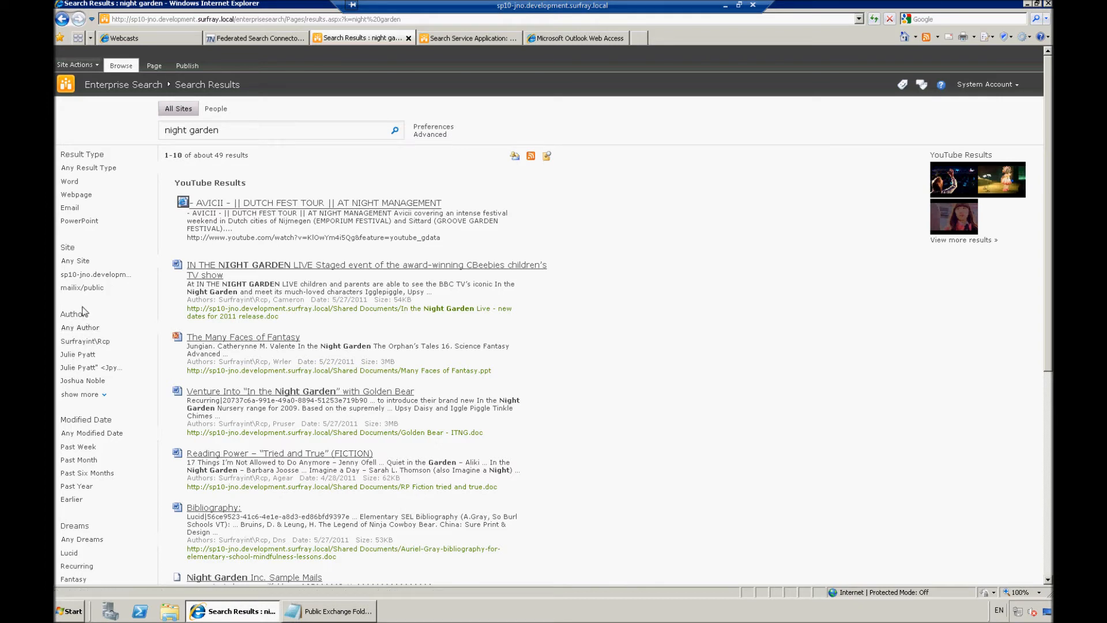
mouse_move(82, 287)
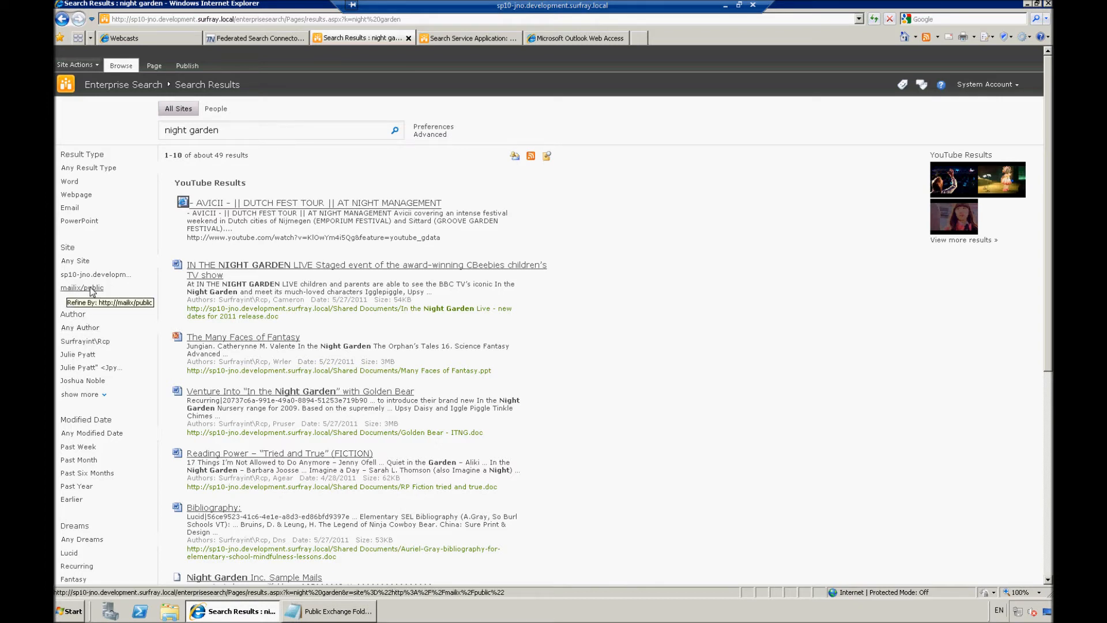
mouse_move(73, 214)
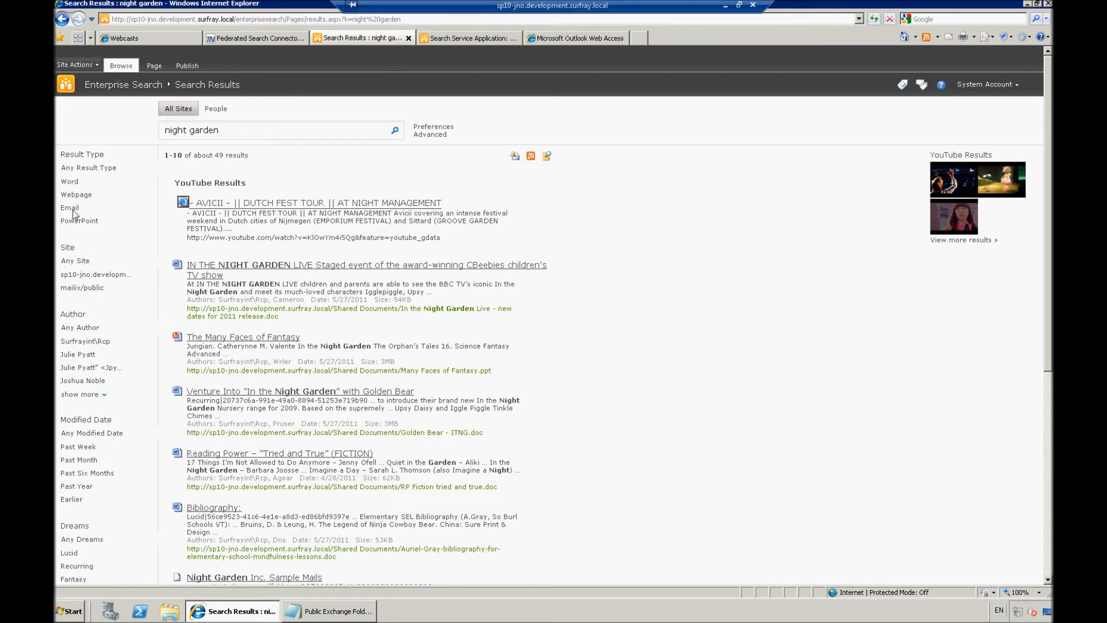
mouse_move(69, 207)
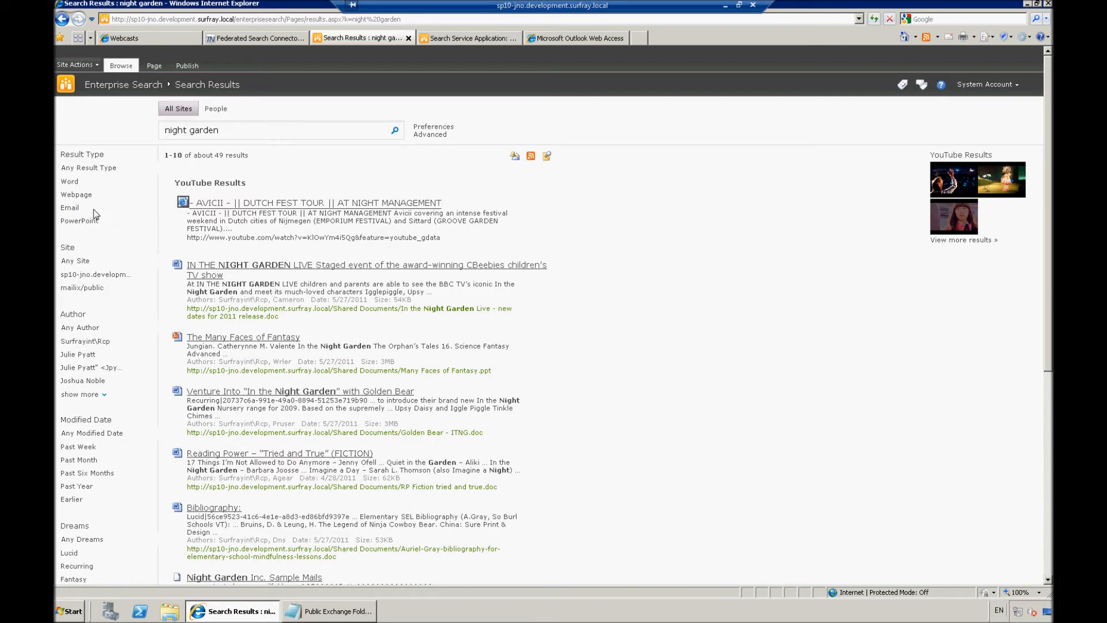
mouse_move(69, 212)
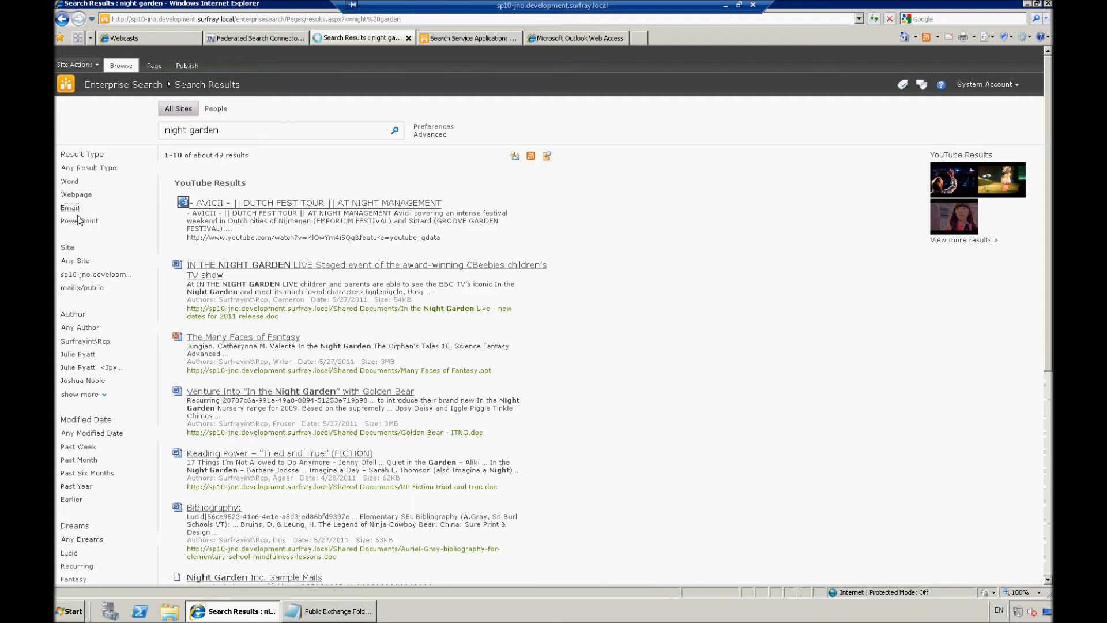
left_click(69, 207)
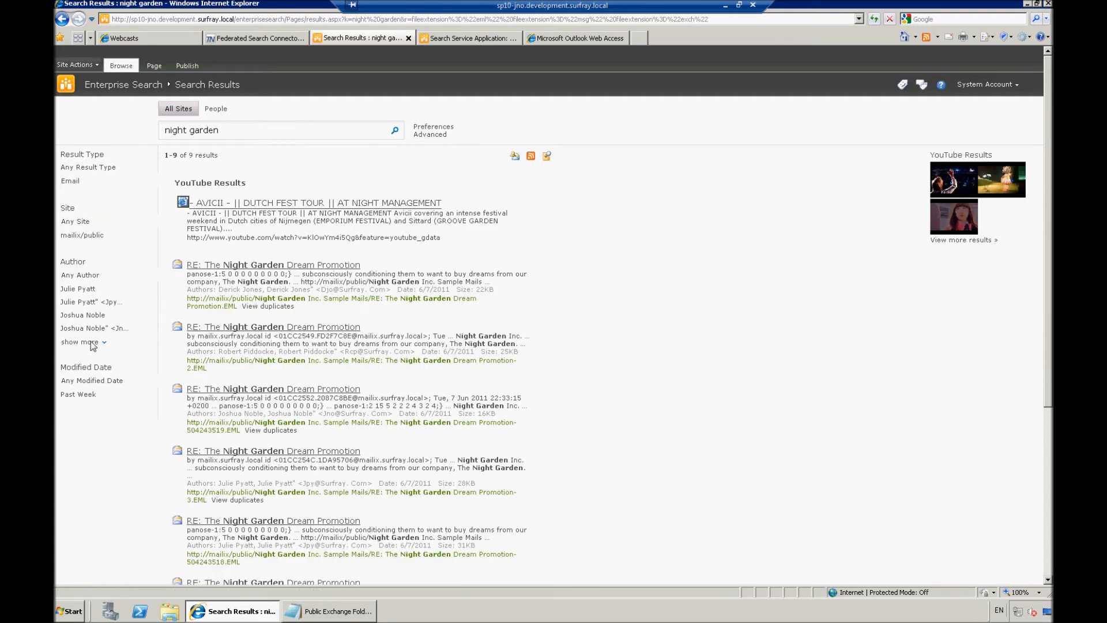
mouse_move(82, 315)
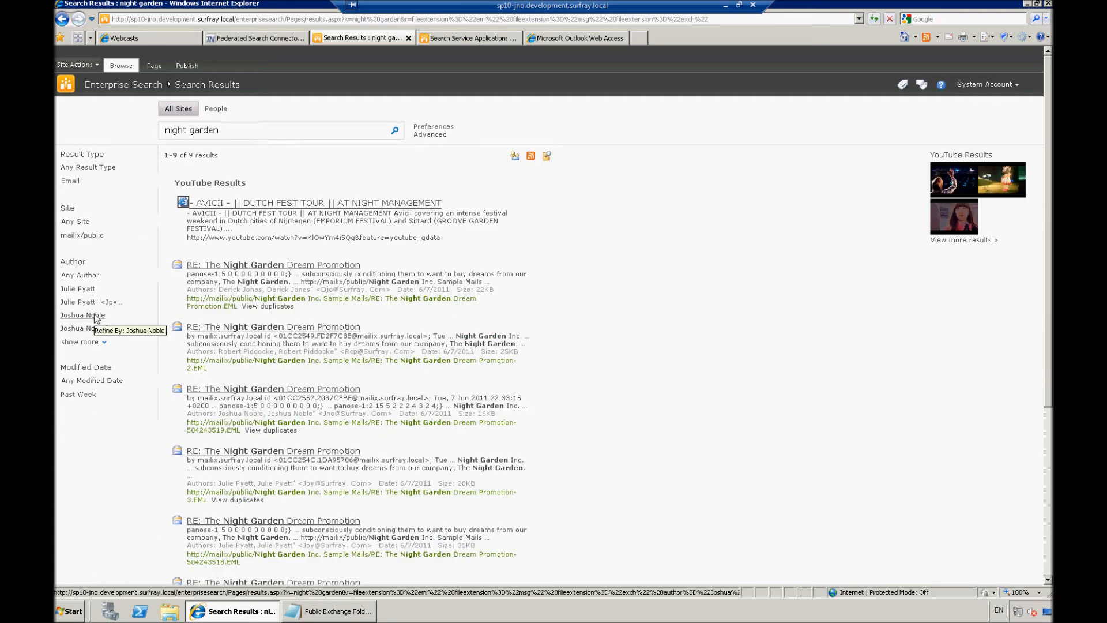
left_click(82, 315)
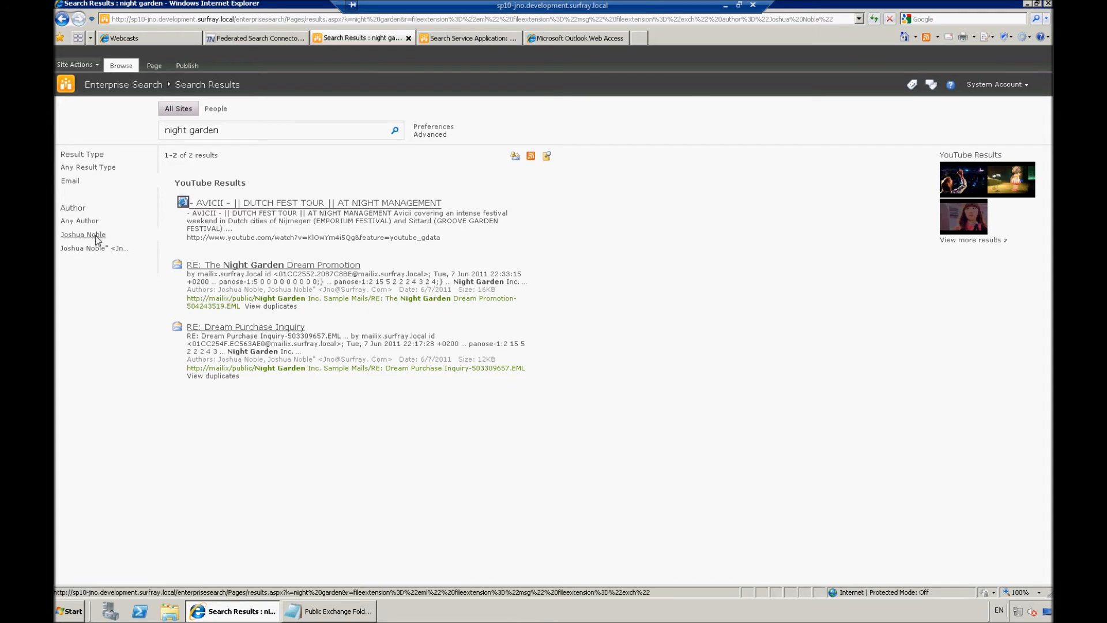
mouse_move(335, 292)
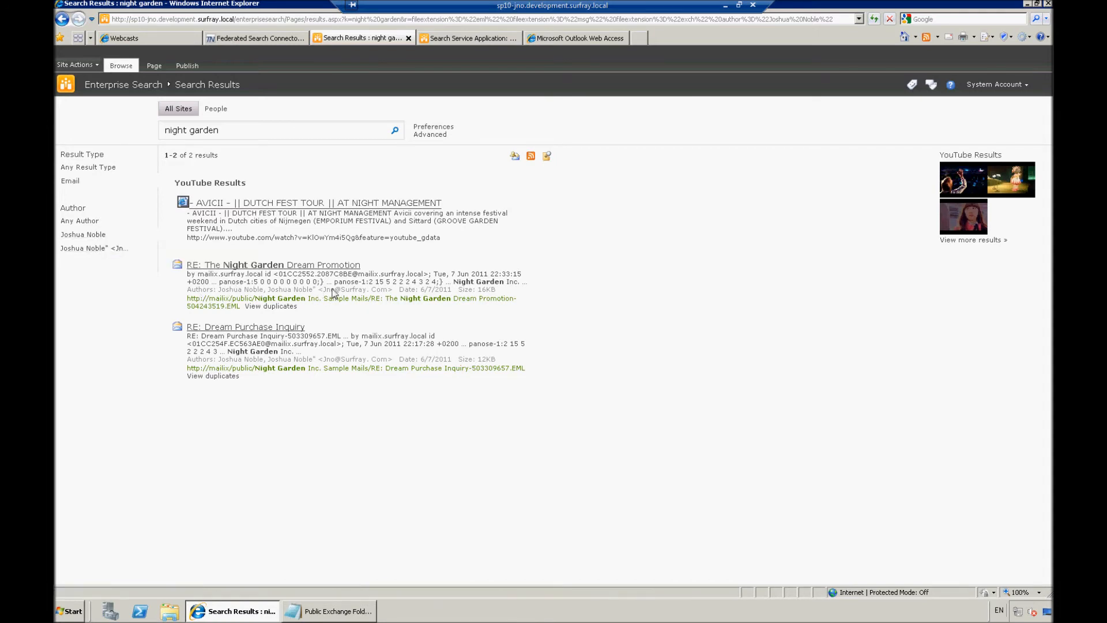
mouse_move(273, 264)
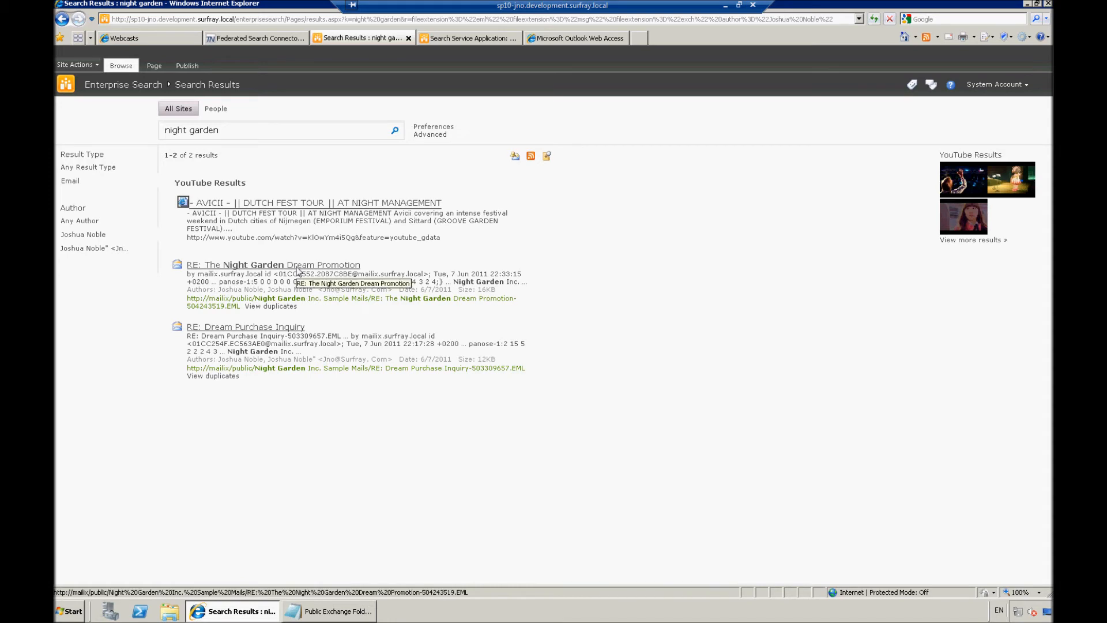
left_click(273, 264)
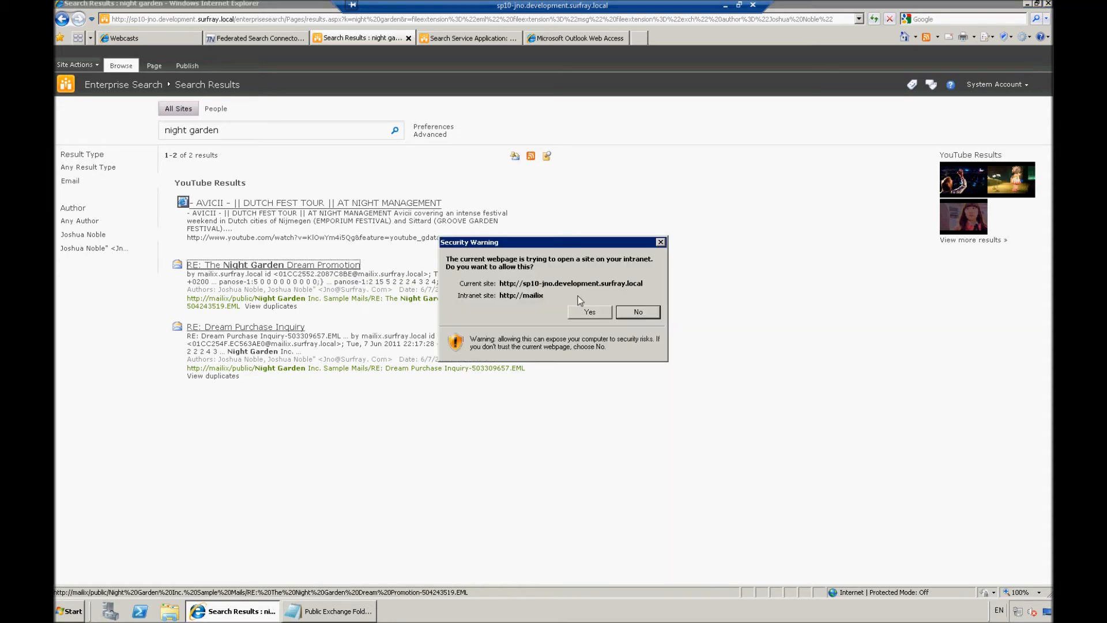
mouse_move(589, 318)
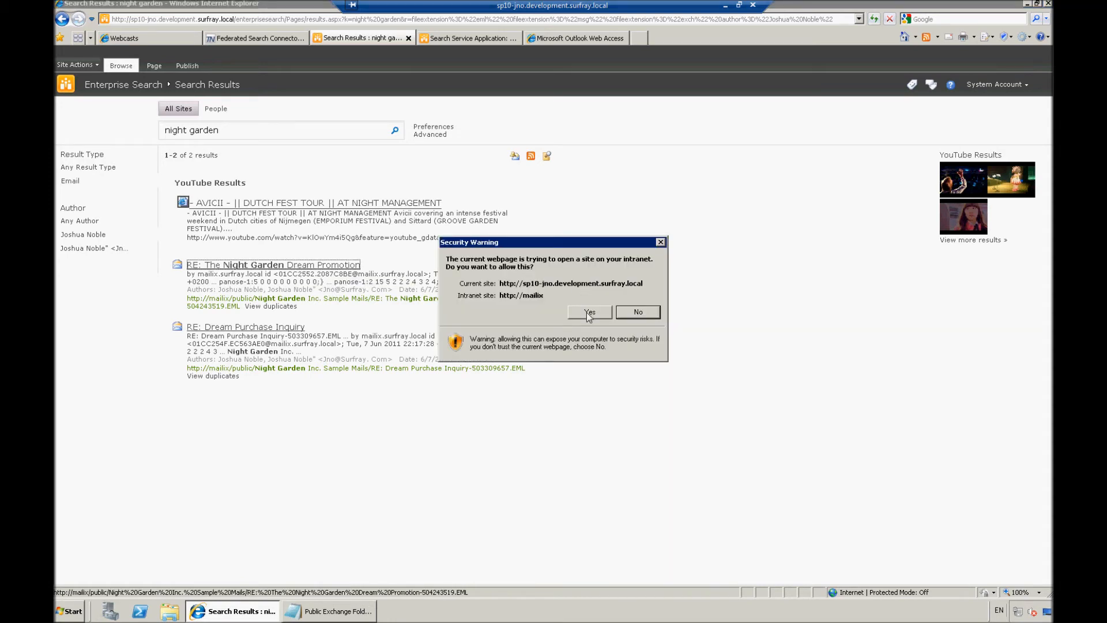
left_click(588, 312)
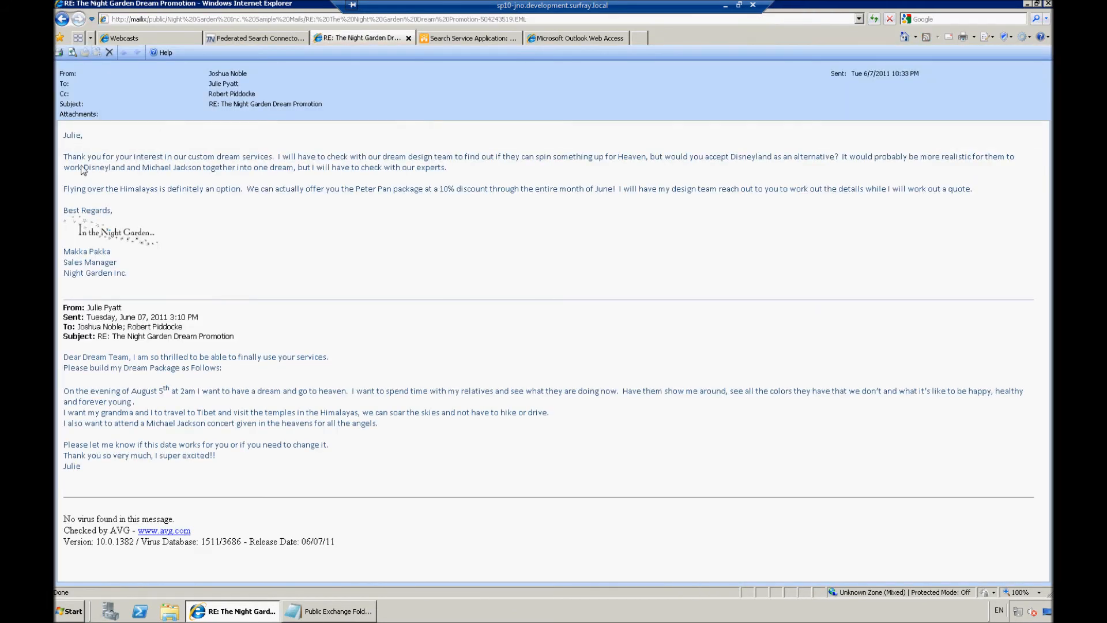
mouse_move(471, 462)
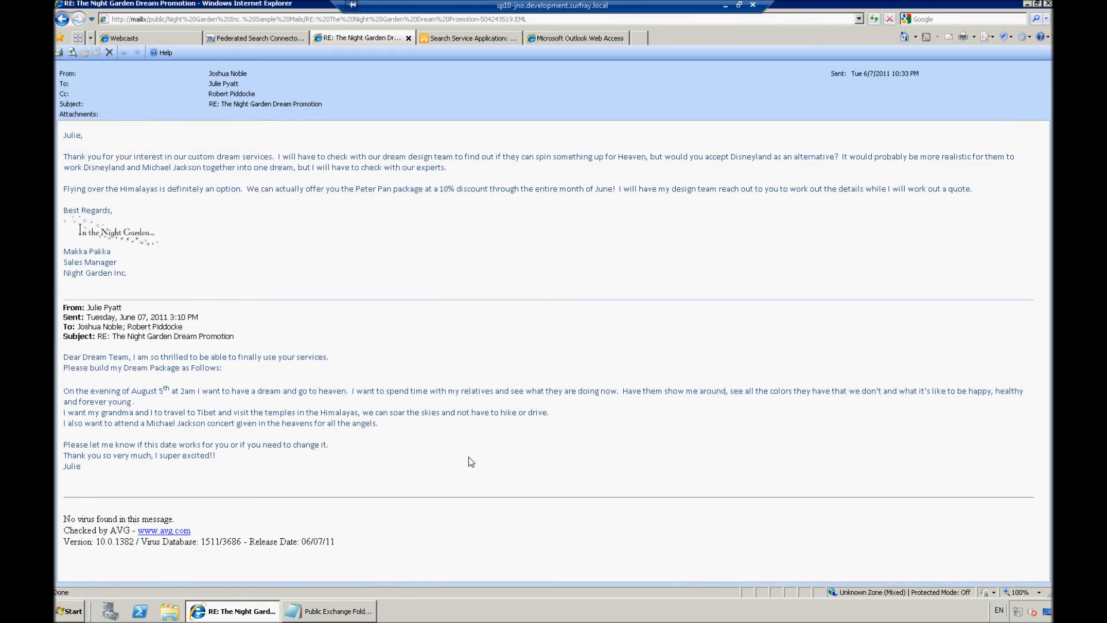
mouse_move(425, 318)
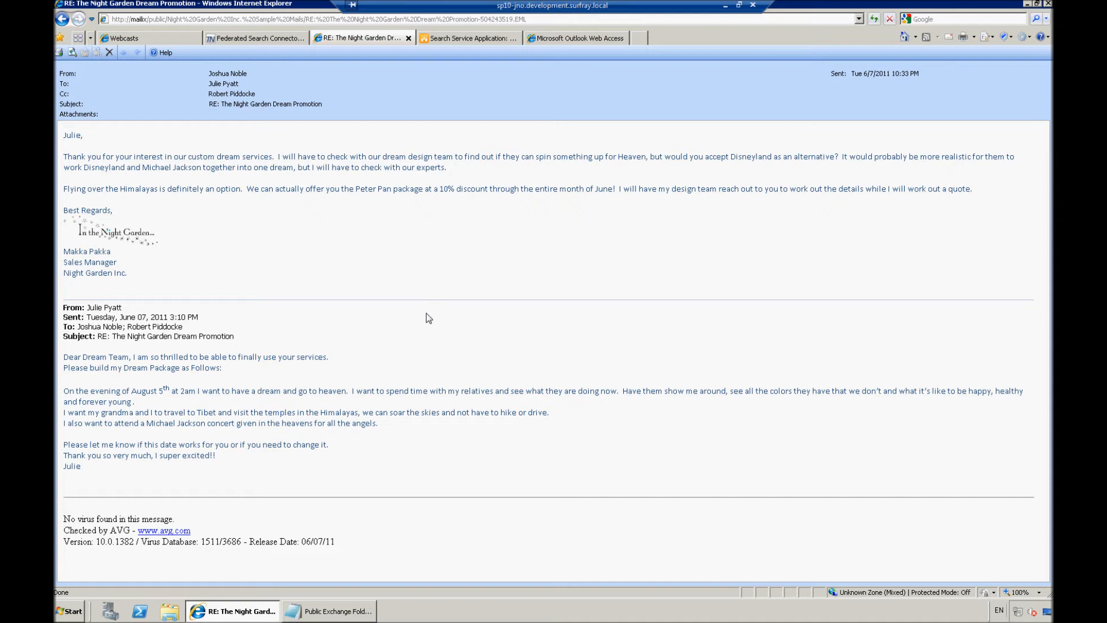
mouse_move(436, 309)
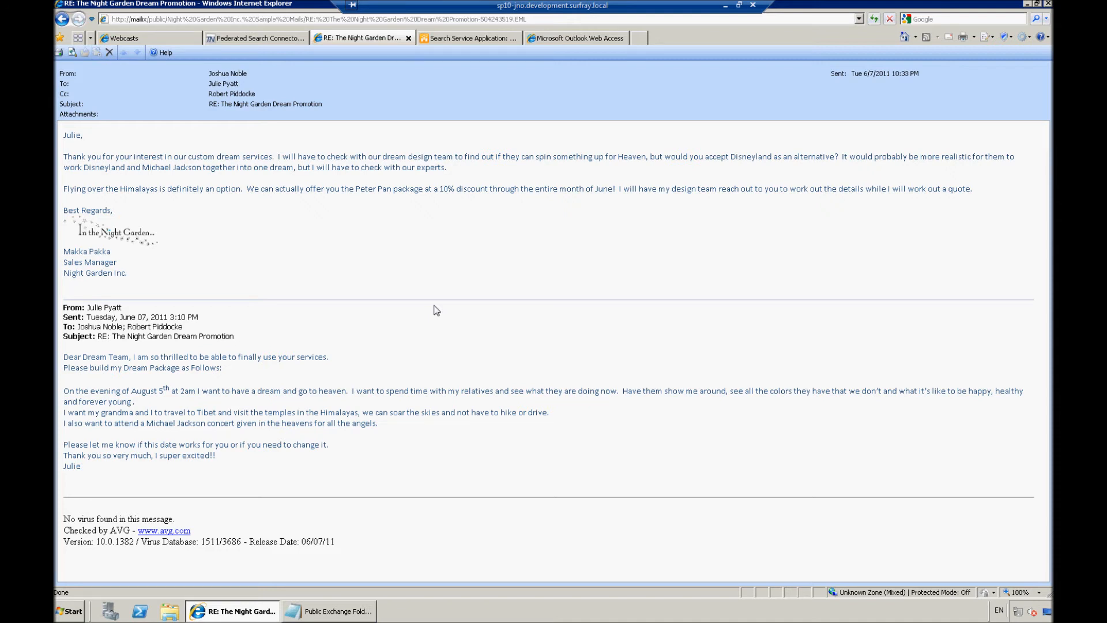
mouse_move(362, 300)
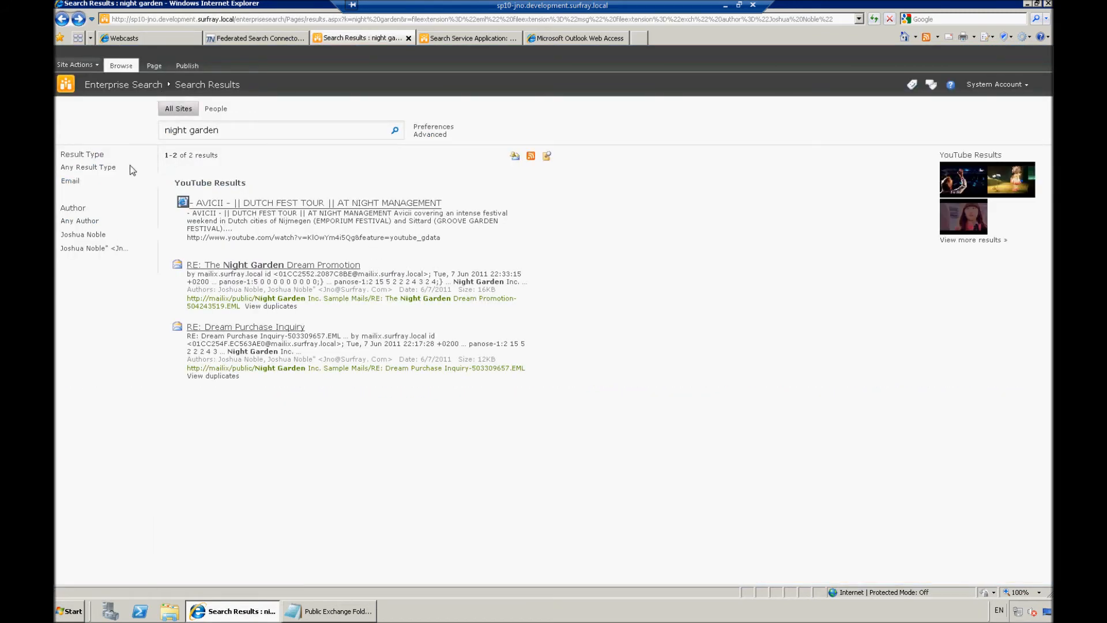
mouse_move(240, 24)
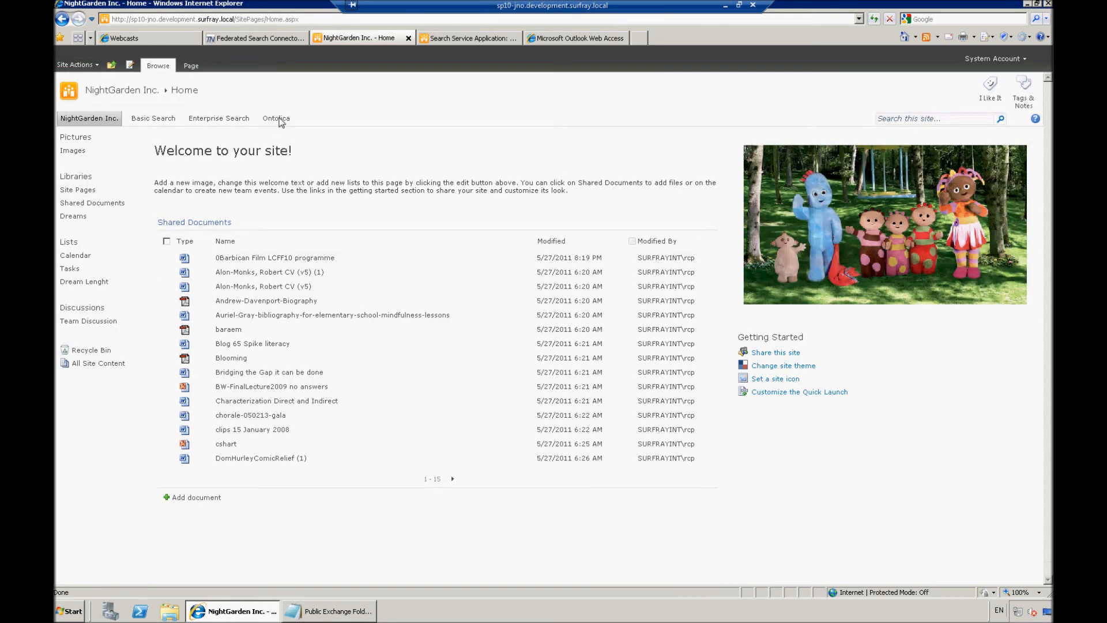
mouse_move(280, 134)
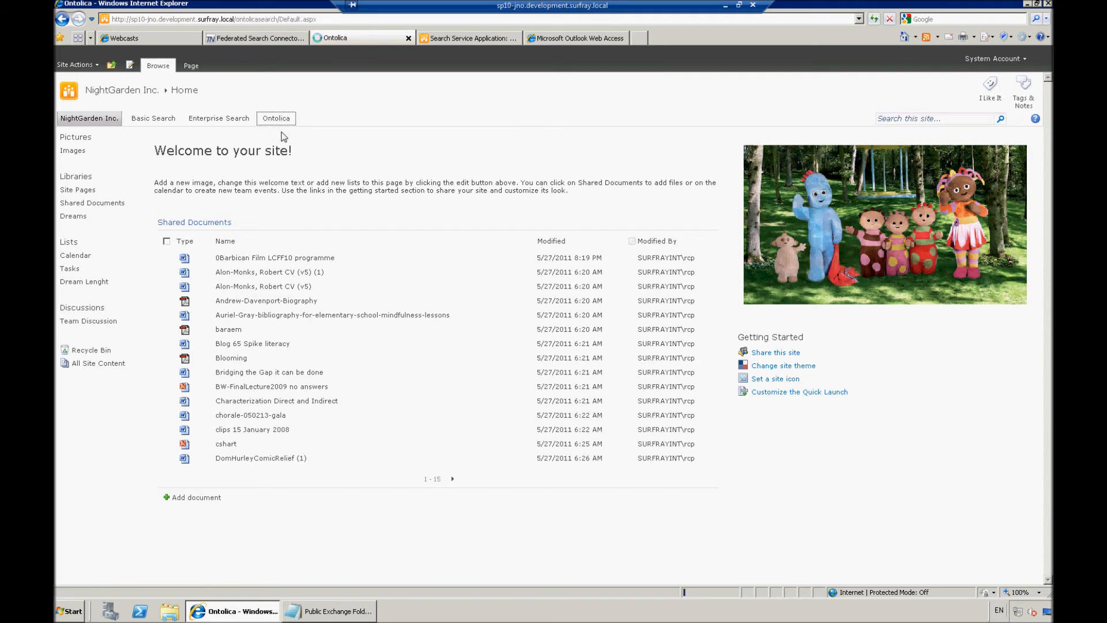
Step: Type 'night garden' into the Ontolica search box
left_click(276, 117)
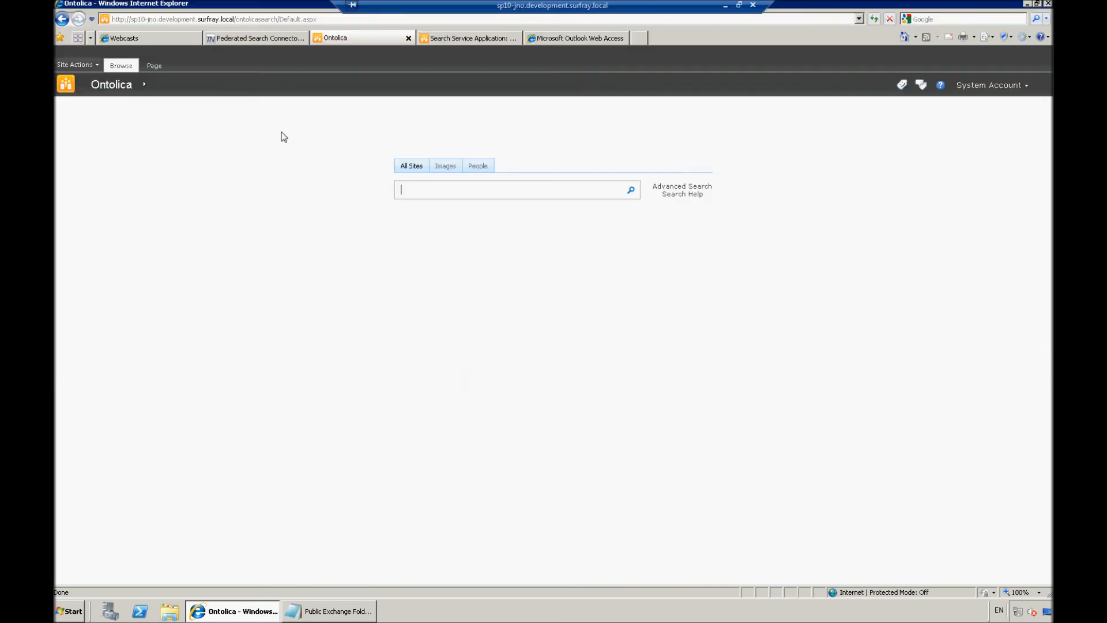
type("night garden")
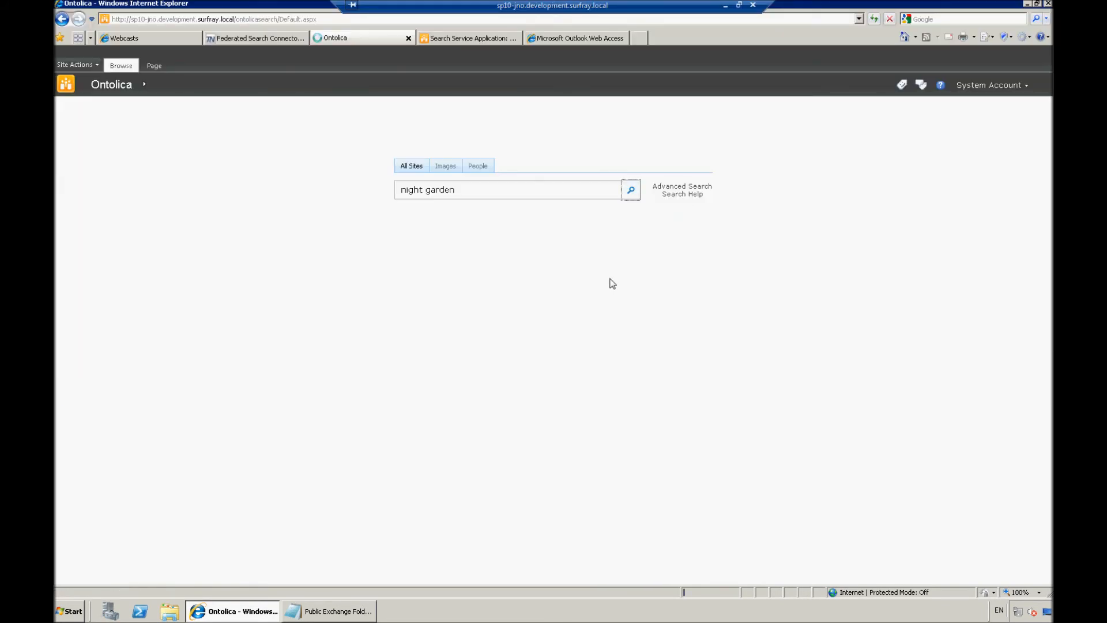
left_click(629, 189)
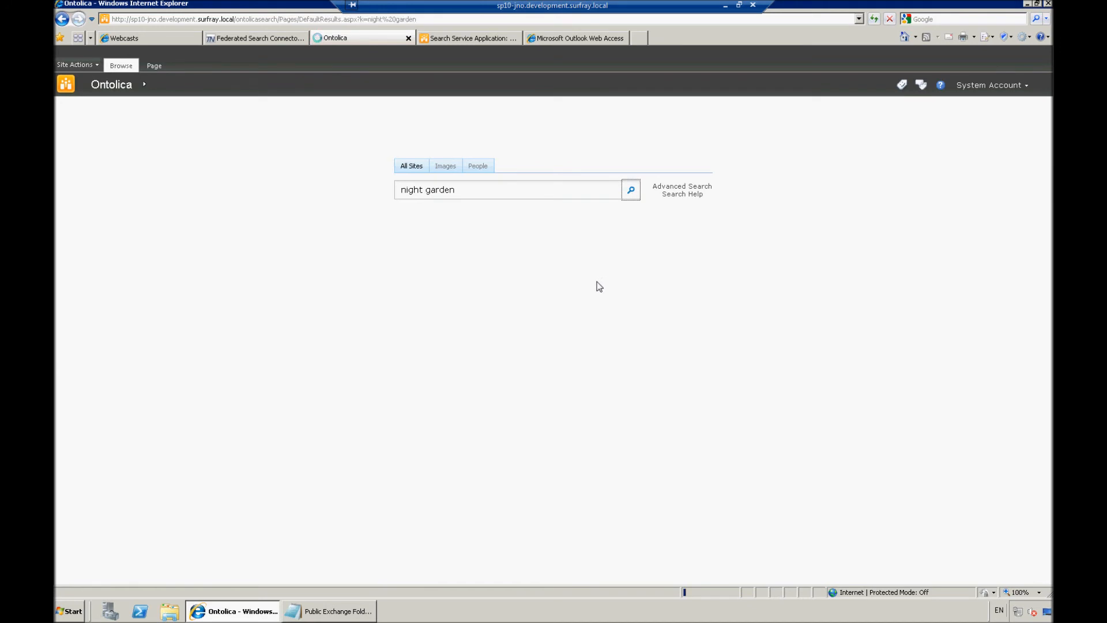
left_click(629, 189)
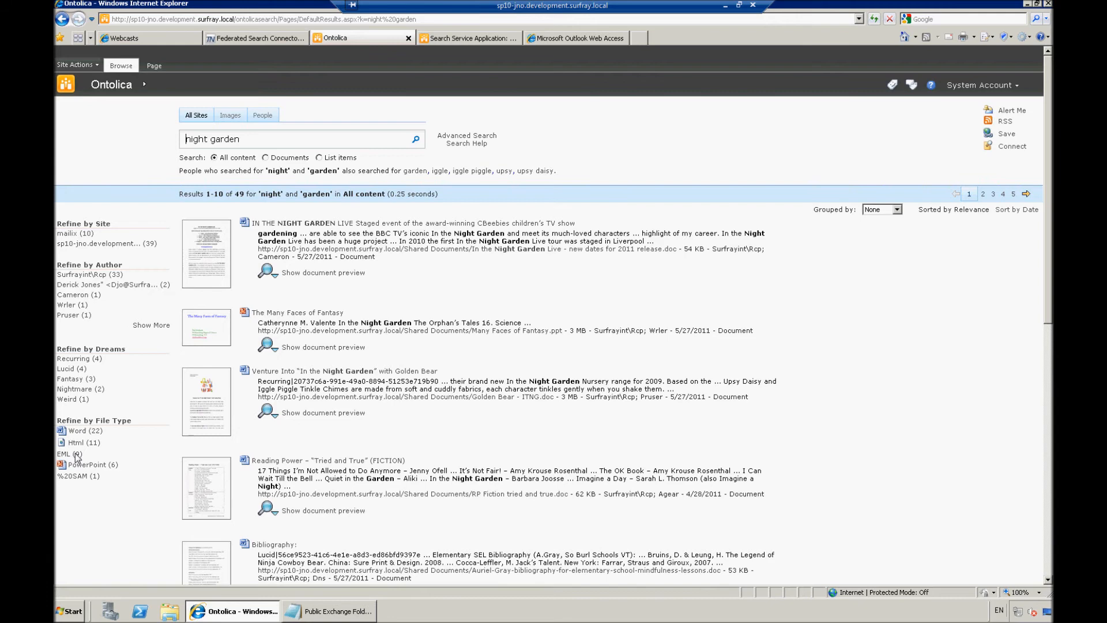
left_click(69, 453)
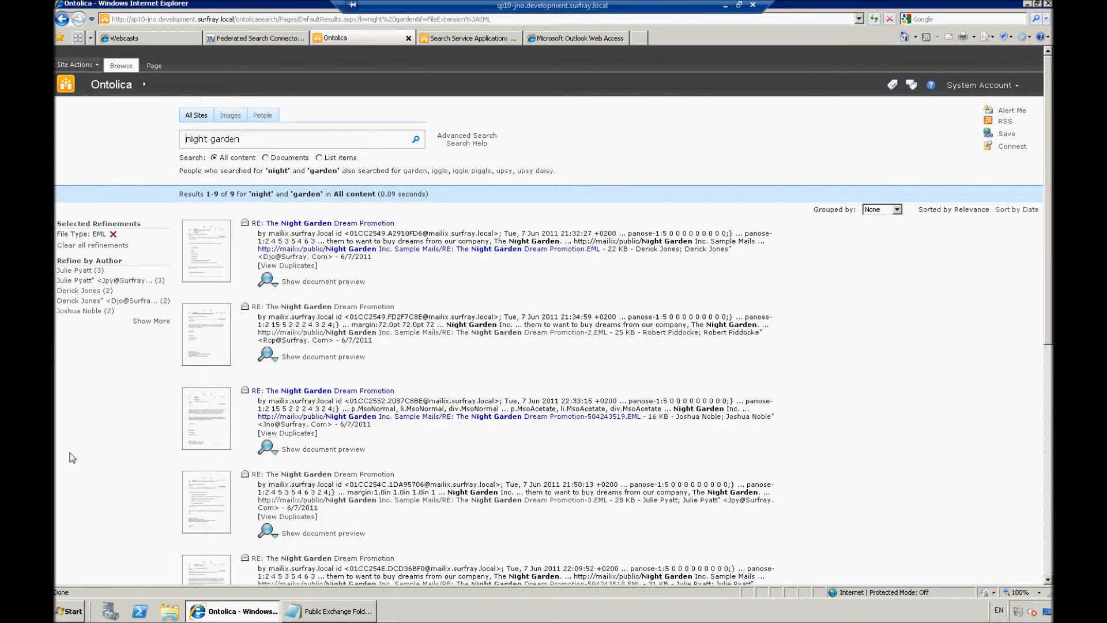
mouse_move(79, 310)
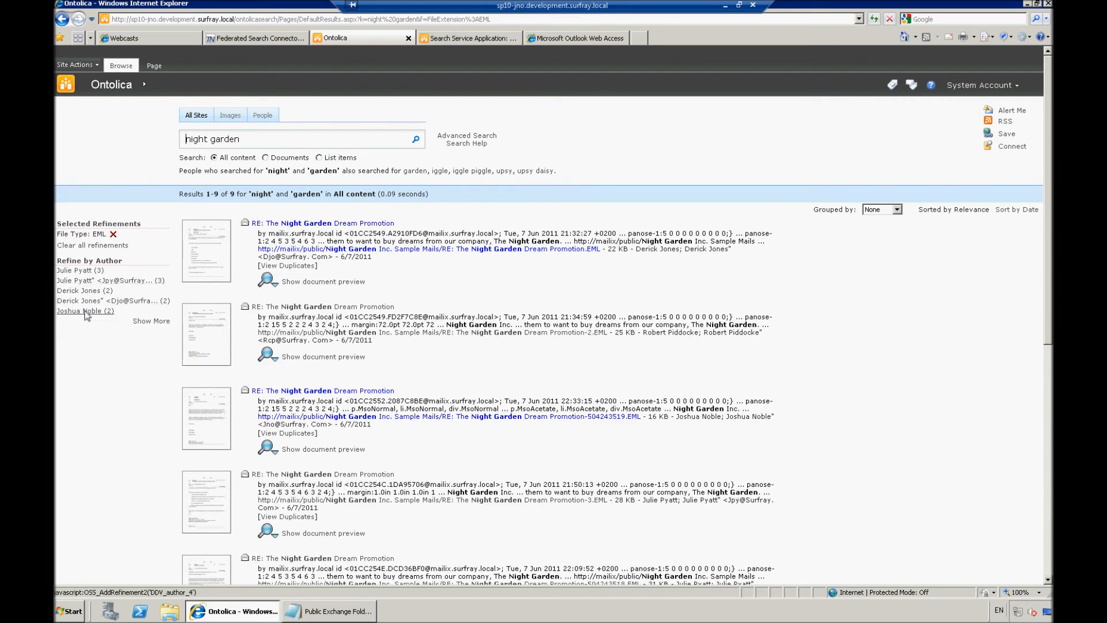
left_click(79, 311)
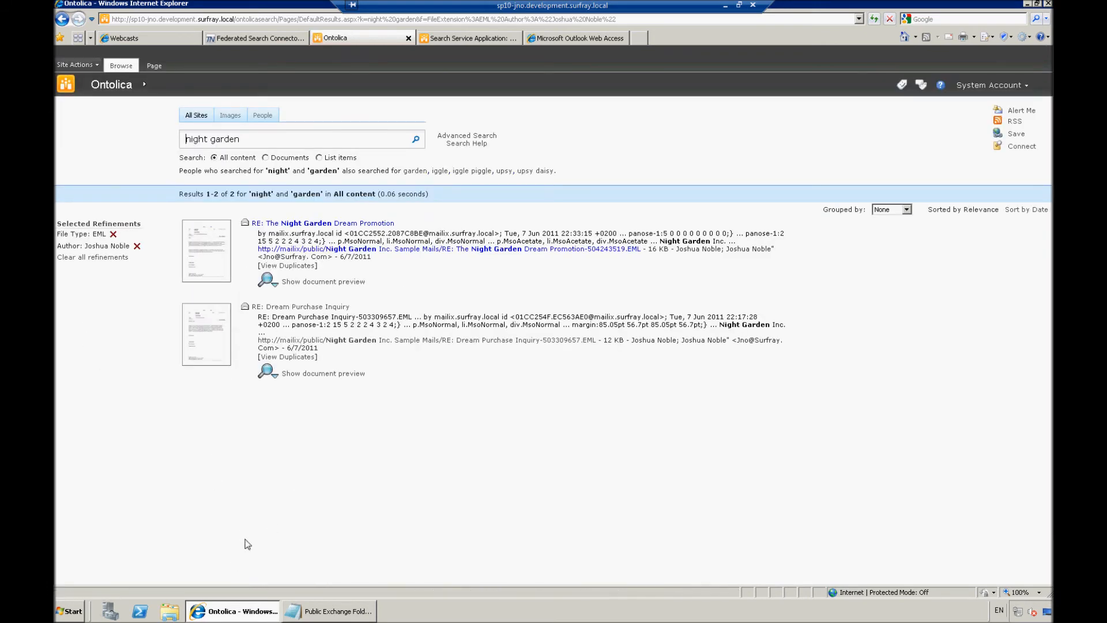
mouse_move(382, 477)
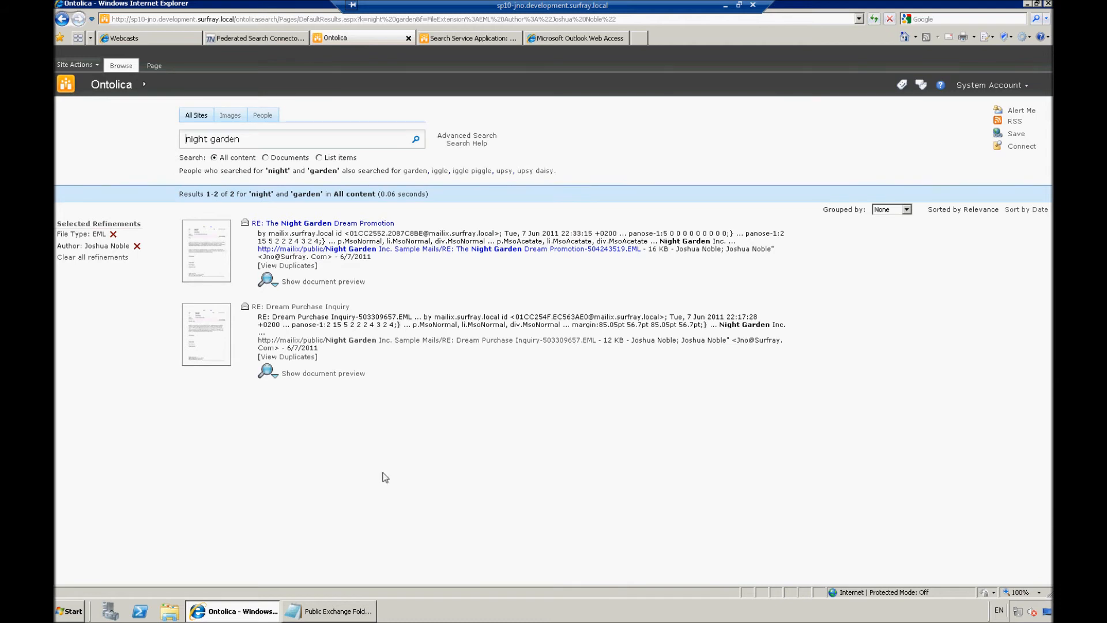
mouse_move(346, 358)
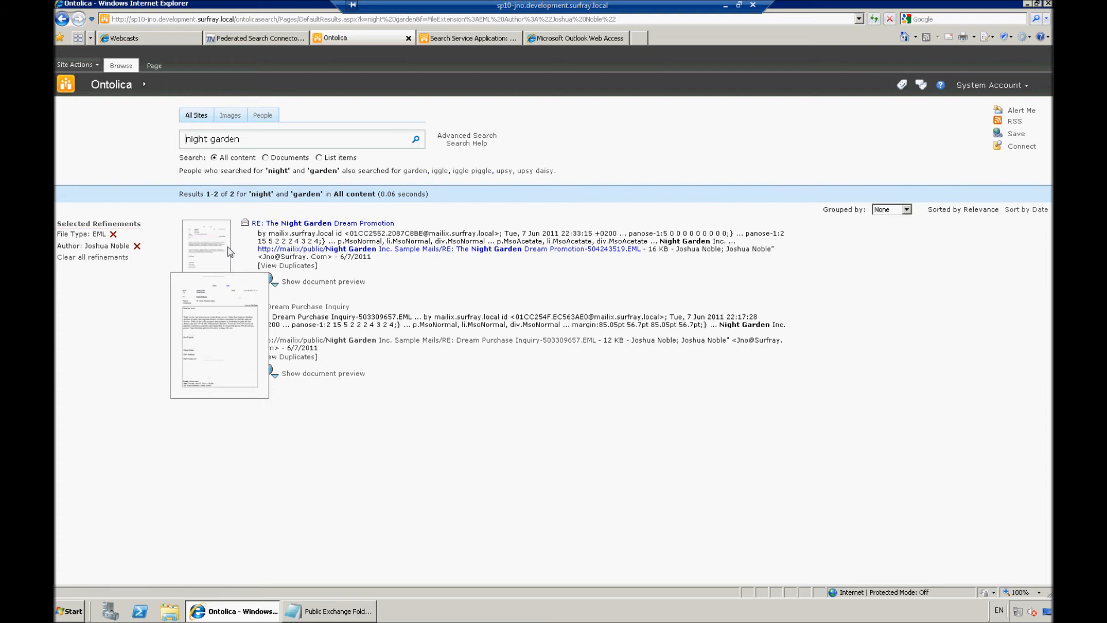
mouse_move(218, 357)
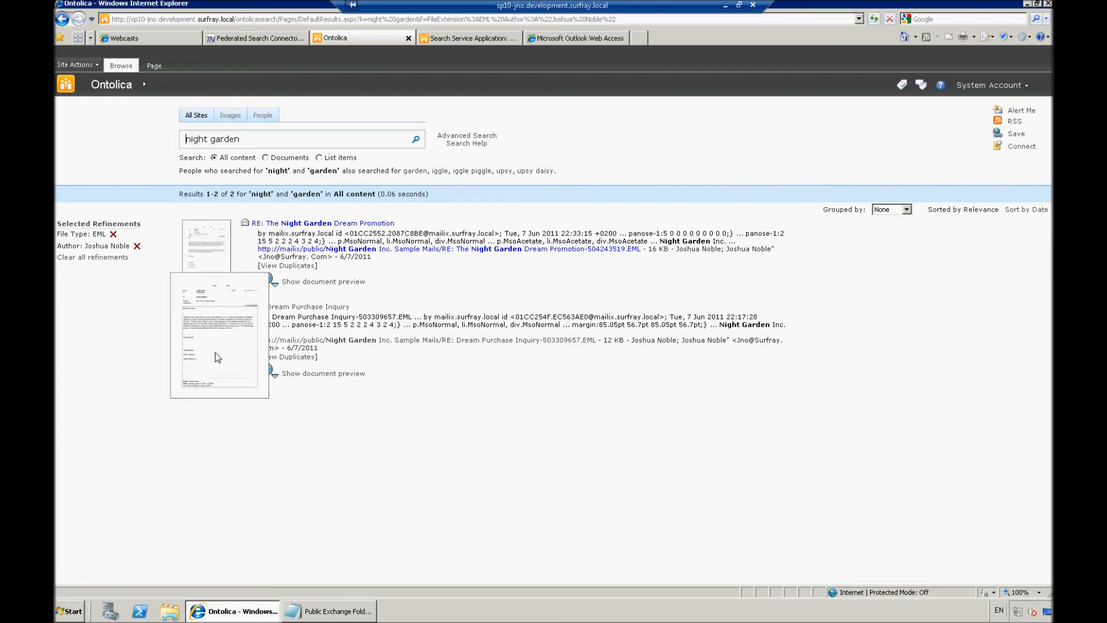
mouse_move(221, 351)
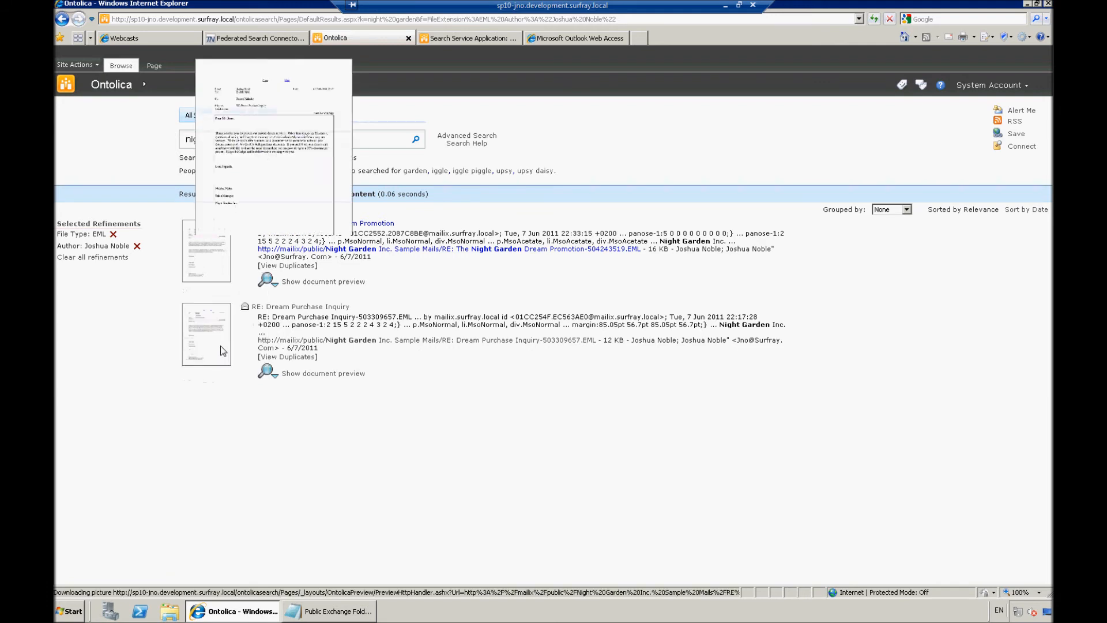
Step: Enlarge the Dream Purchase Inquiry thumbnail, then expand its two-page document preview
left_click(323, 373)
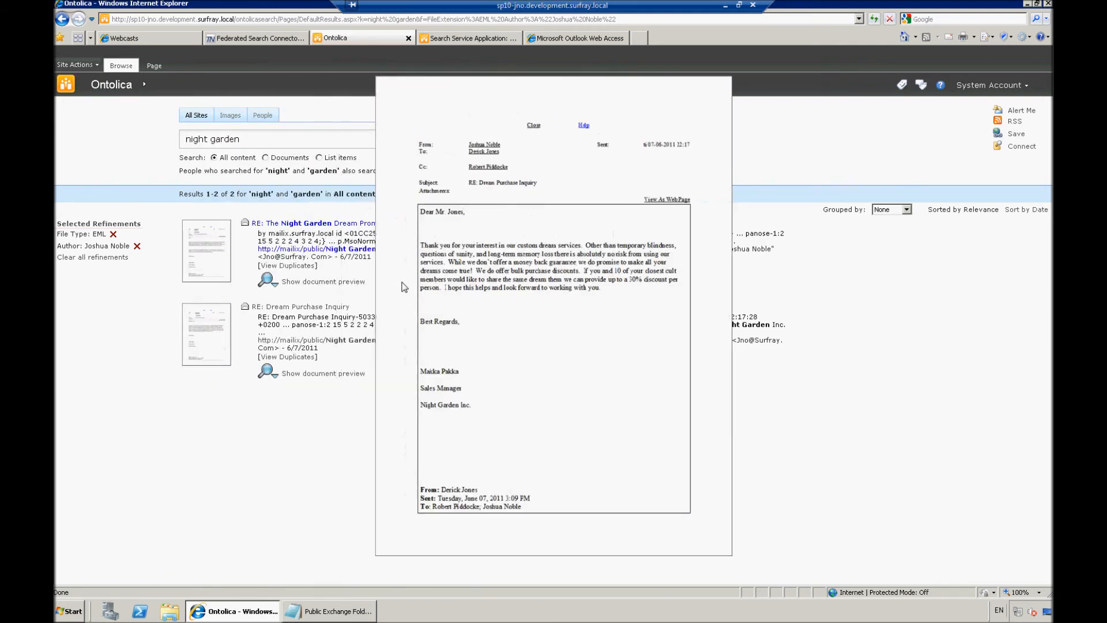
mouse_move(511, 125)
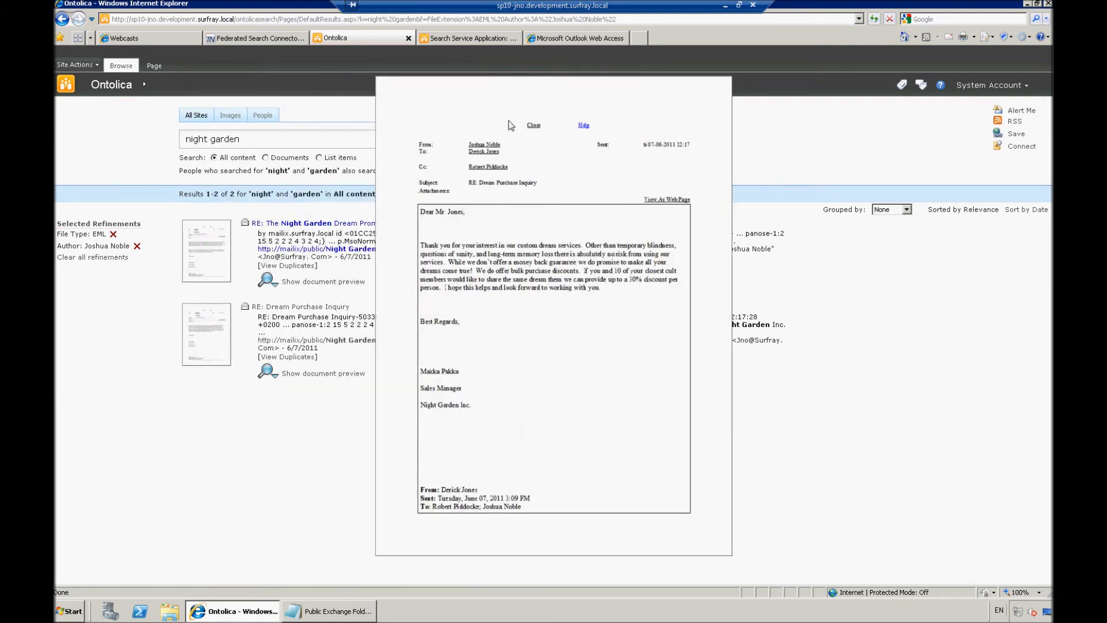
mouse_move(635, 238)
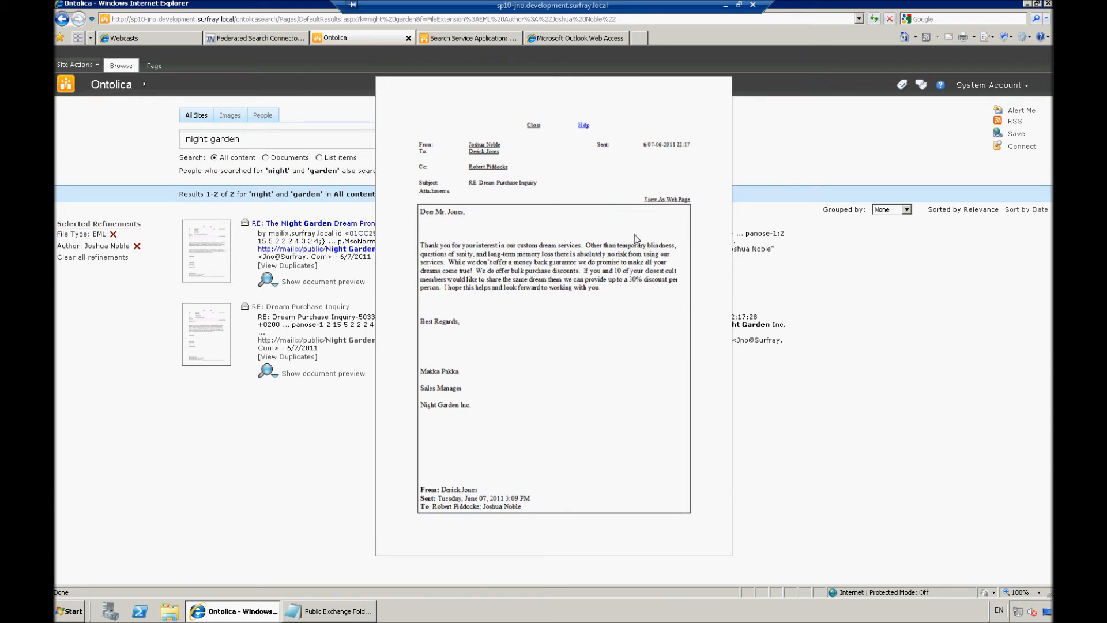
mouse_move(557, 144)
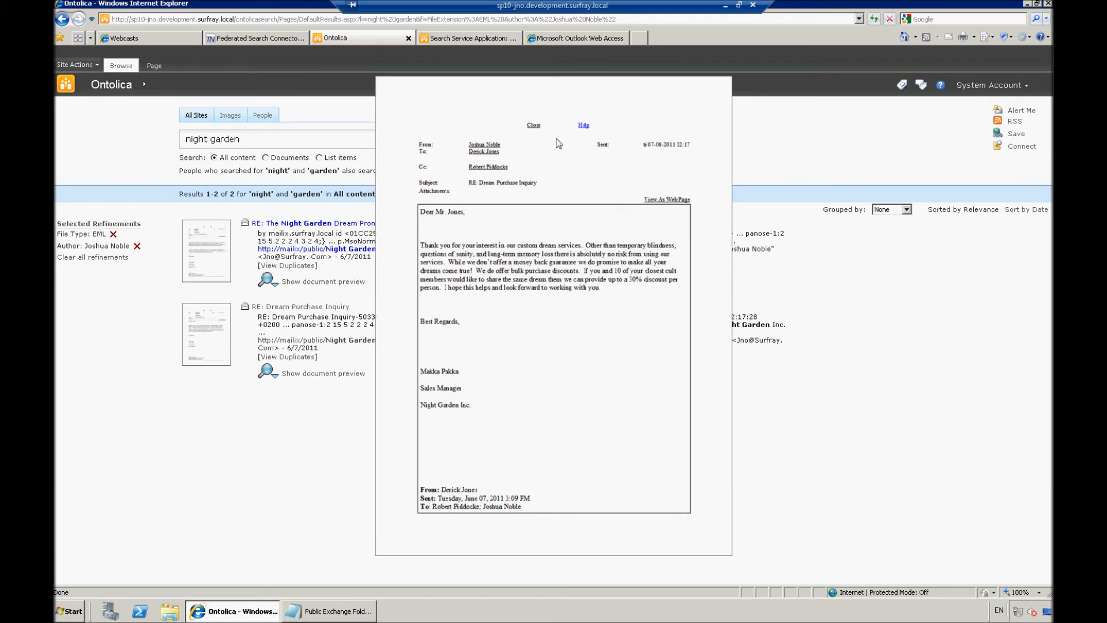
mouse_move(535, 266)
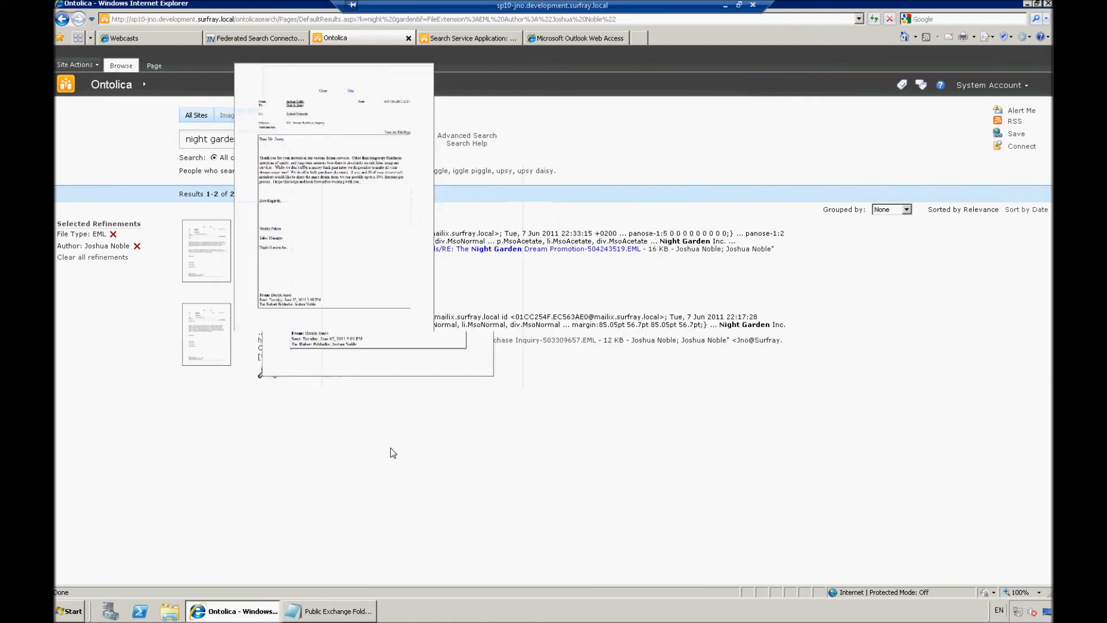
left_click(308, 373)
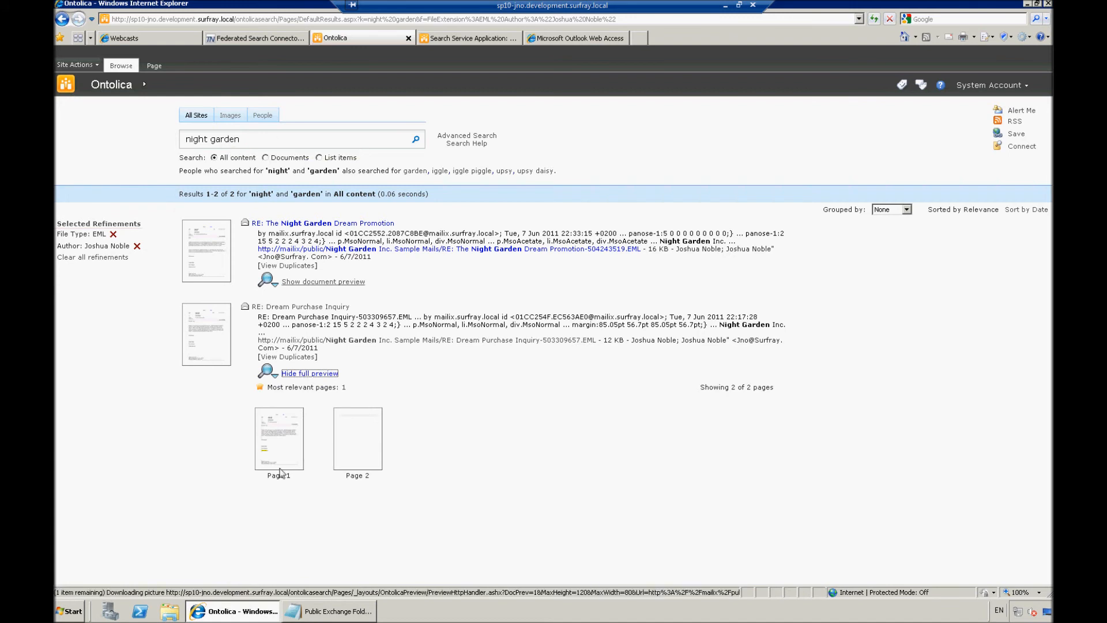
left_click(279, 437)
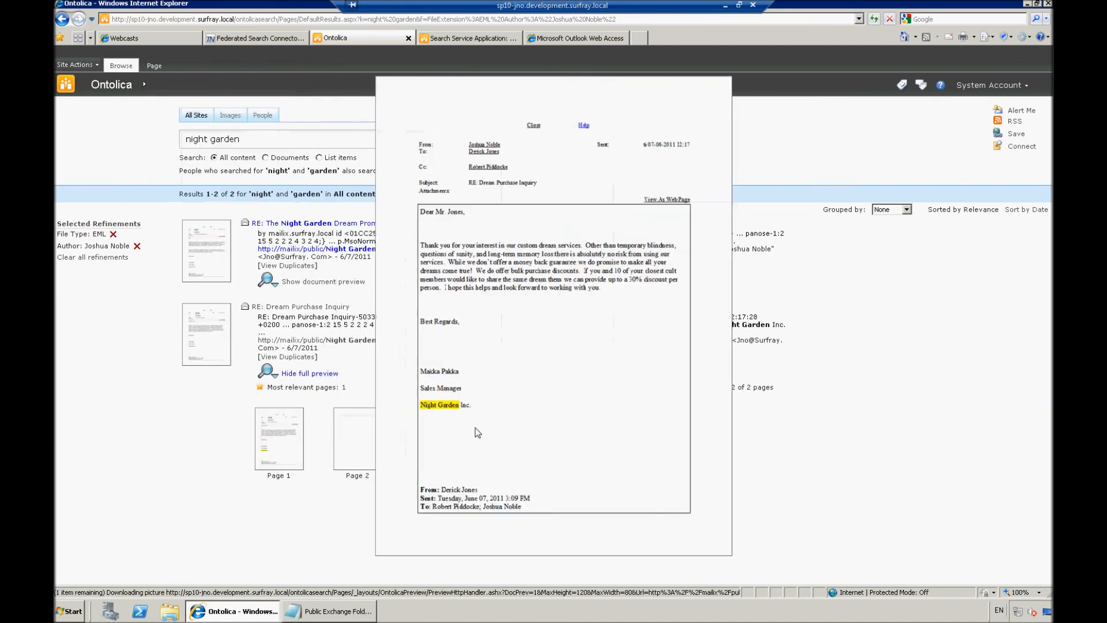
mouse_move(485, 416)
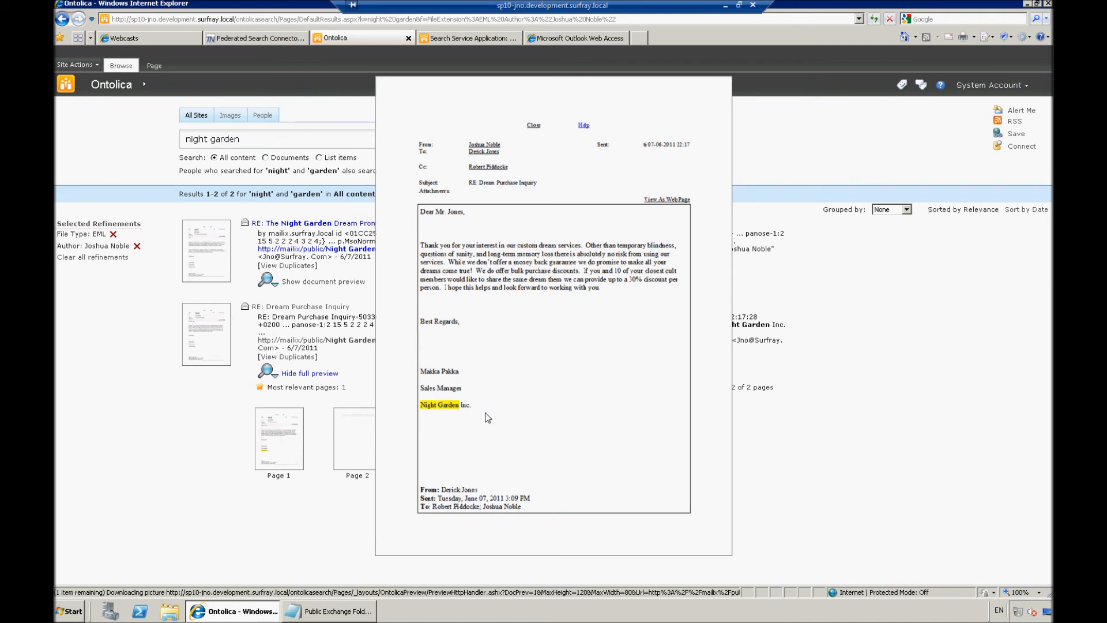
mouse_move(472, 409)
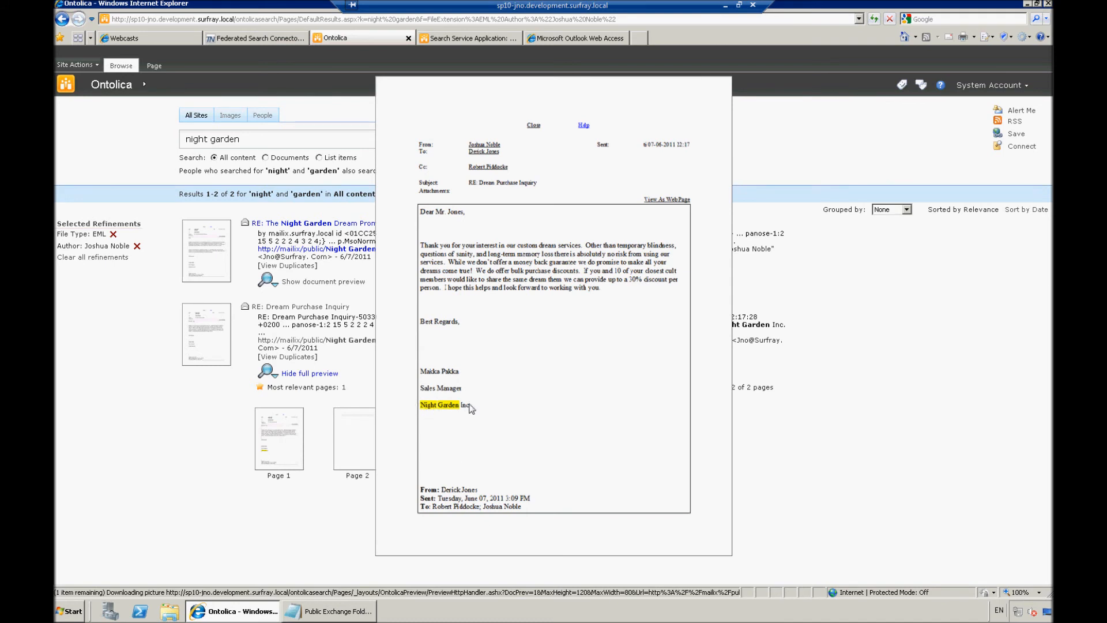
mouse_move(492, 222)
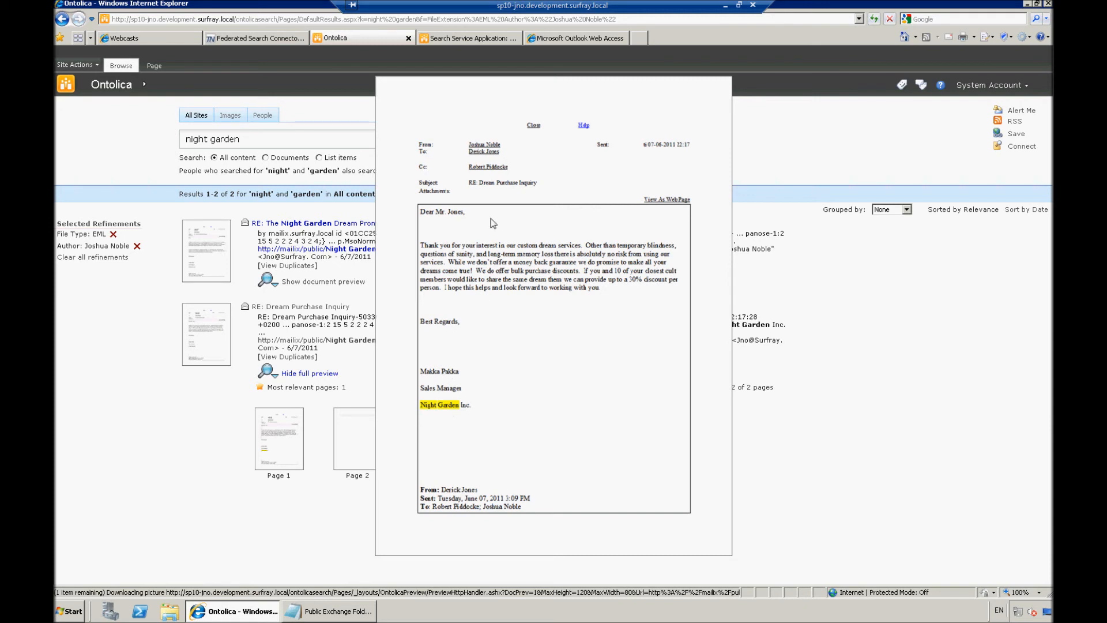
left_click(533, 125)
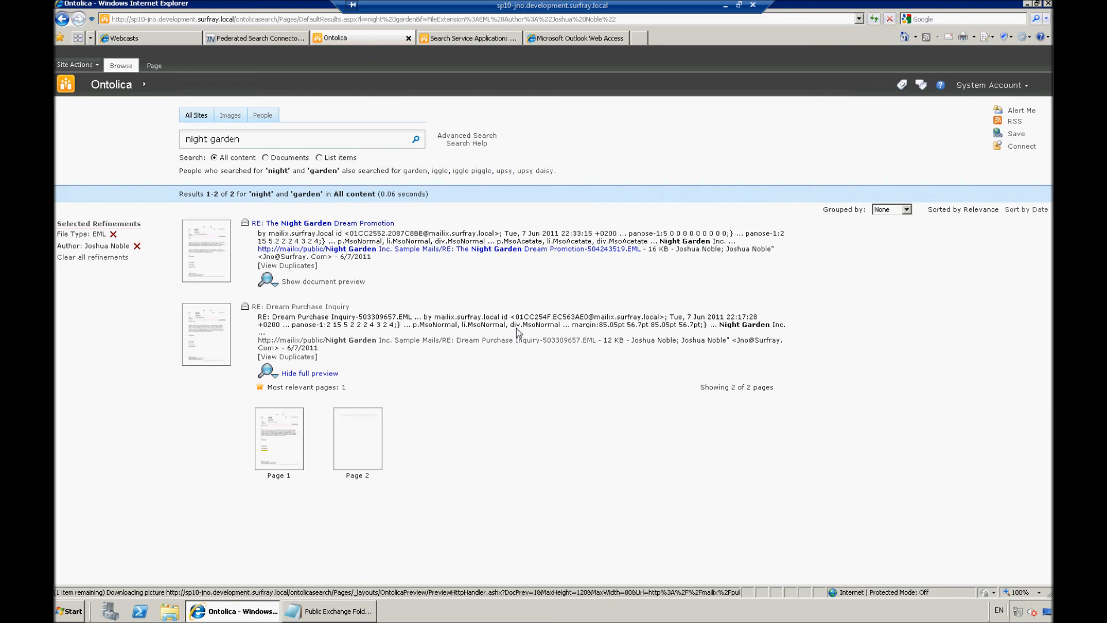
mouse_move(459, 309)
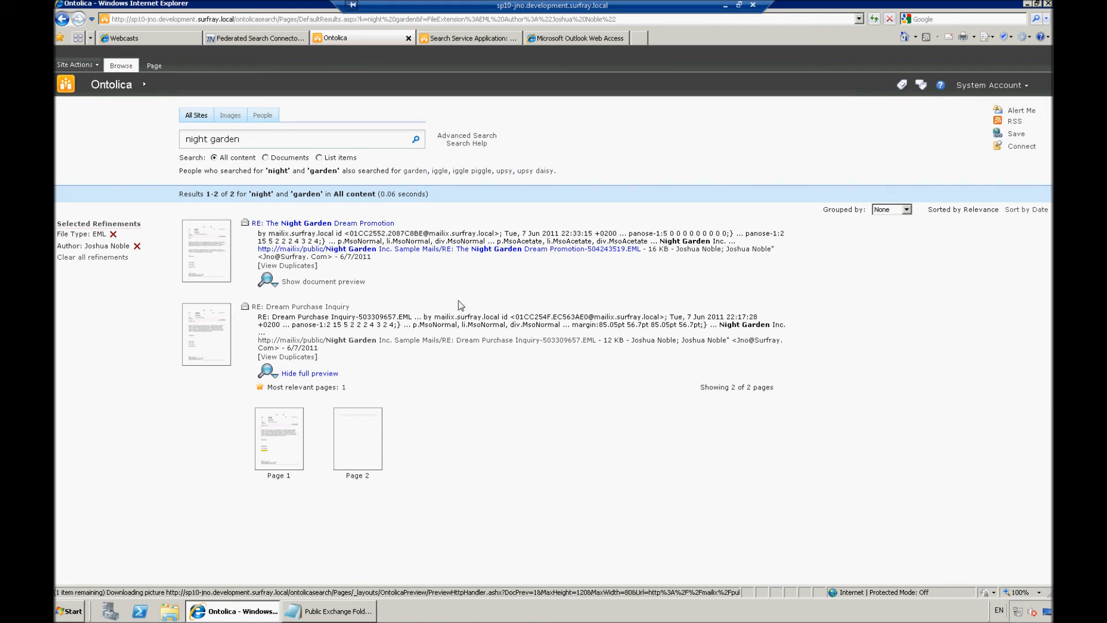
mouse_move(433, 324)
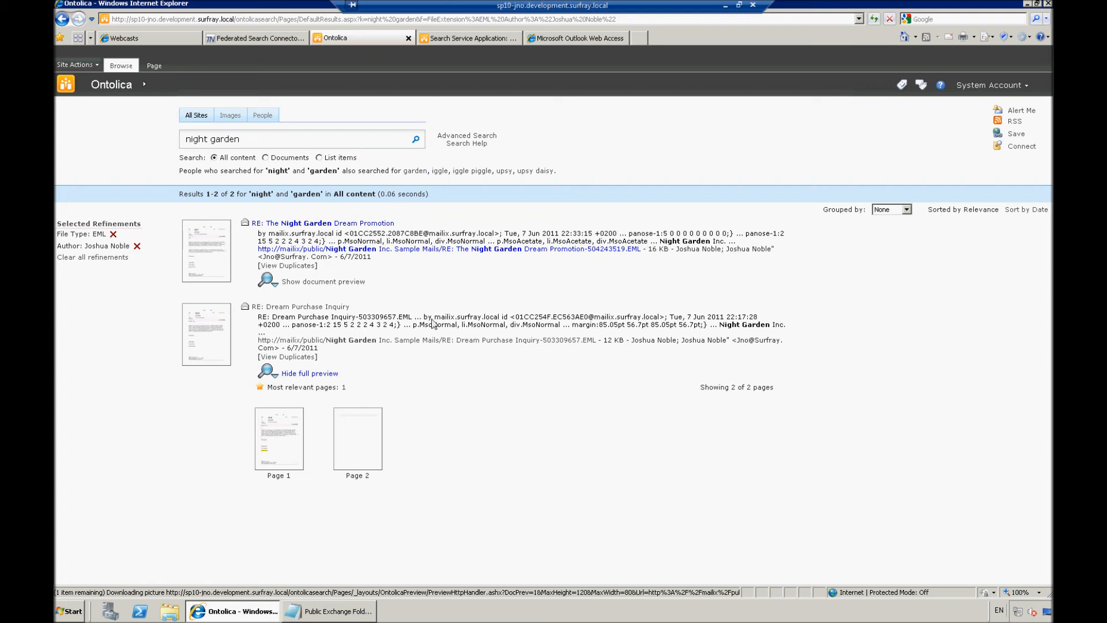
mouse_move(397, 333)
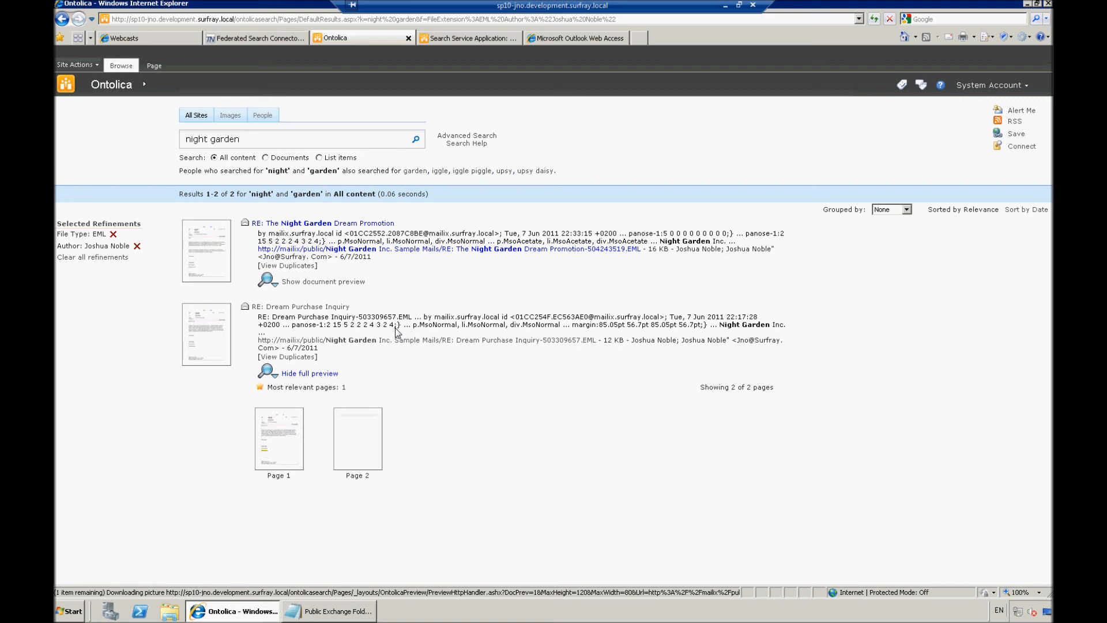
mouse_move(711, 313)
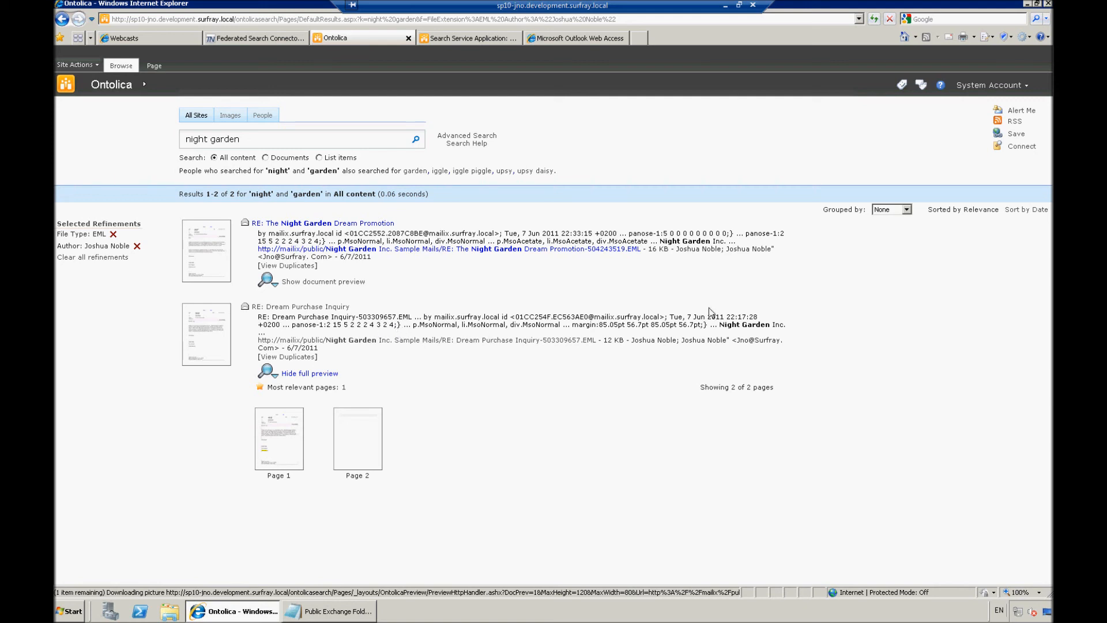
mouse_move(603, 163)
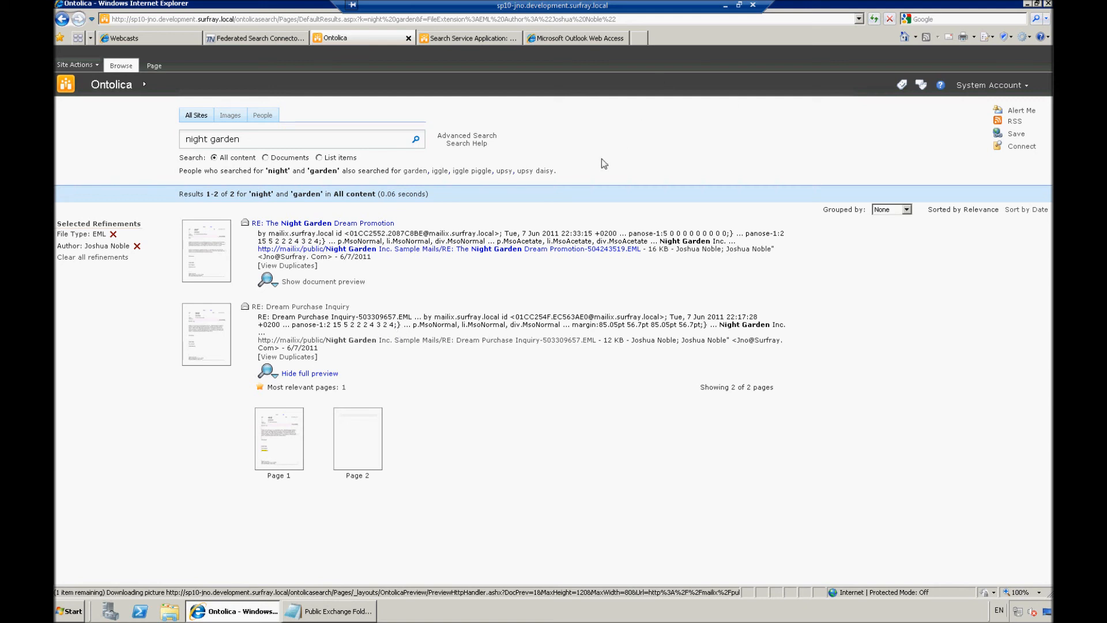
mouse_move(606, 132)
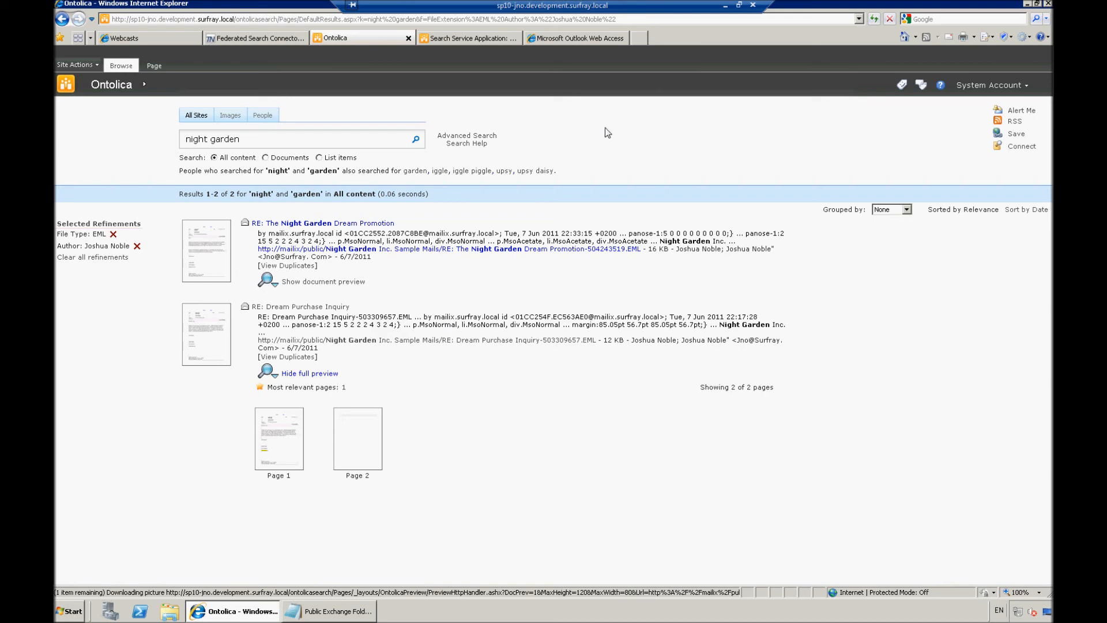